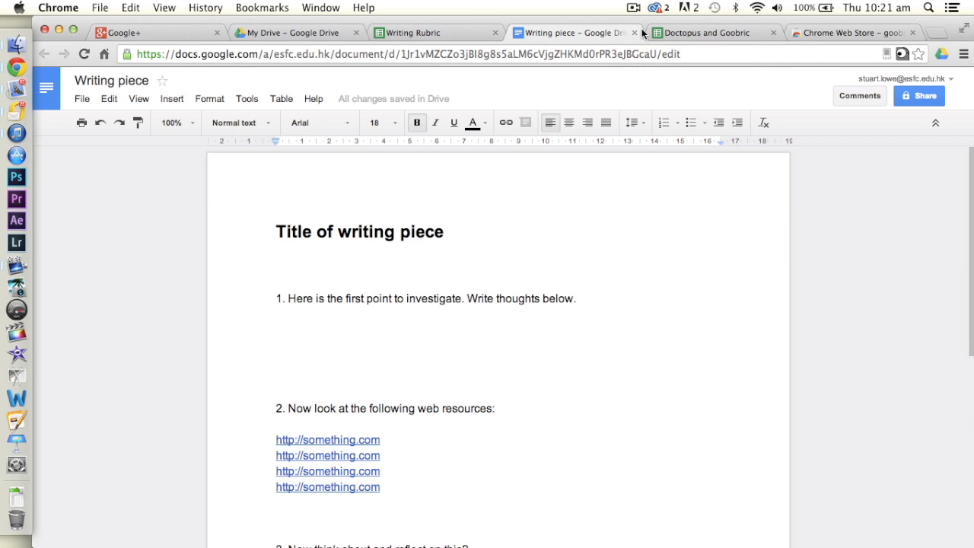
pyautogui.moveTo(633, 122)
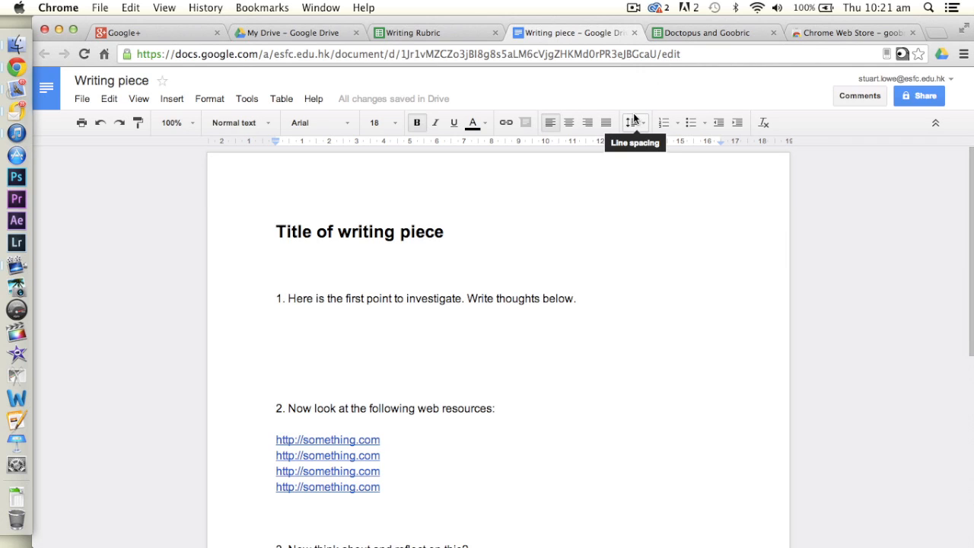
pyautogui.moveTo(656, 82)
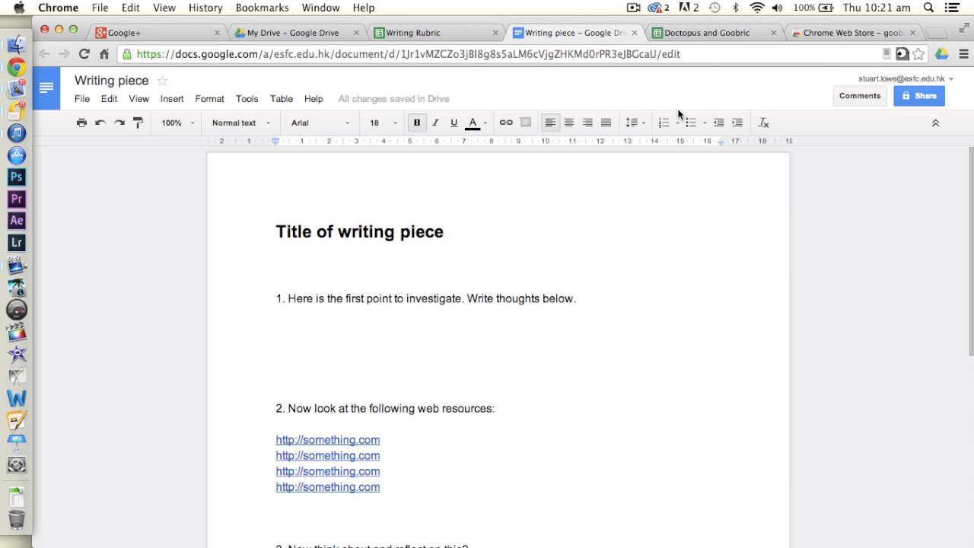
pyautogui.moveTo(603, 188)
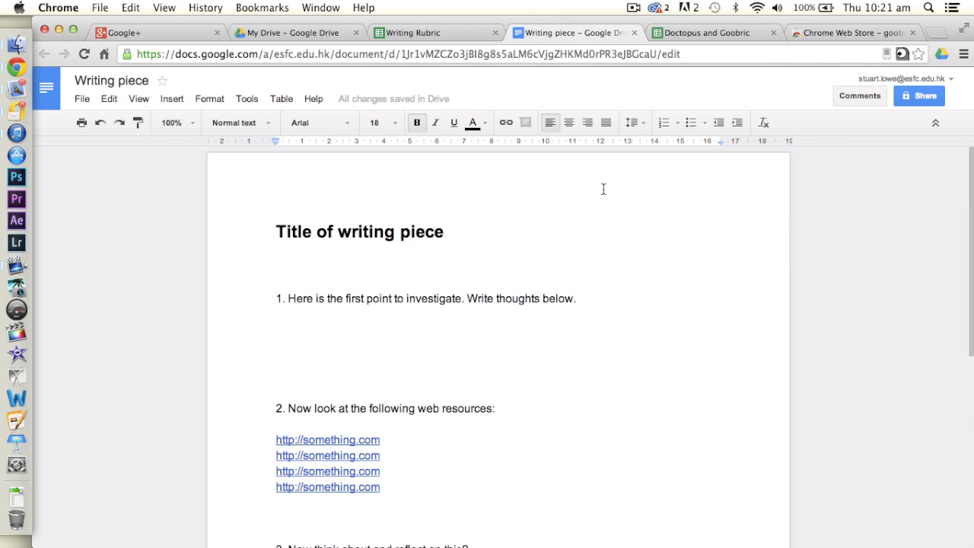
# Switch through the Drive file list to the 'Doctopus and Goobric' roster spreadsheet.
pyautogui.scroll(-3)
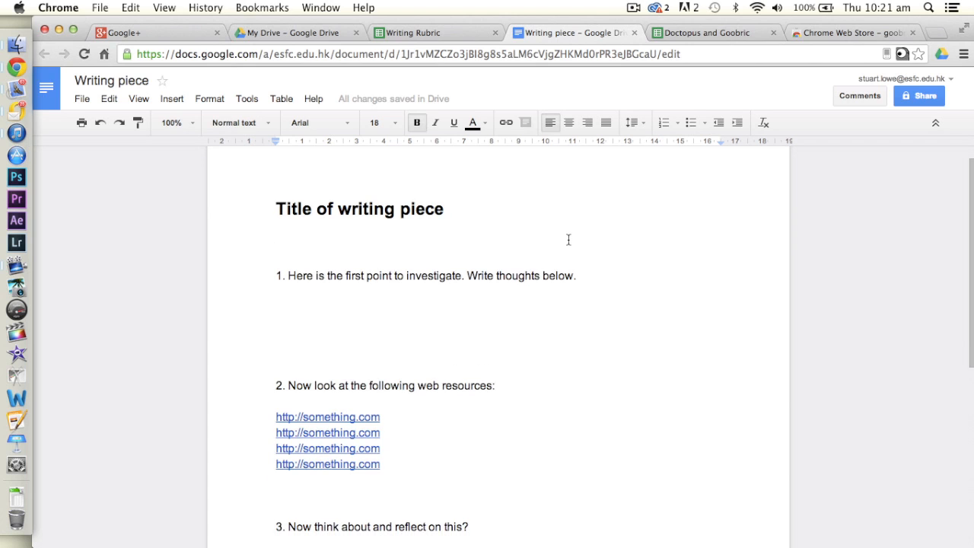
pyautogui.scroll(-3)
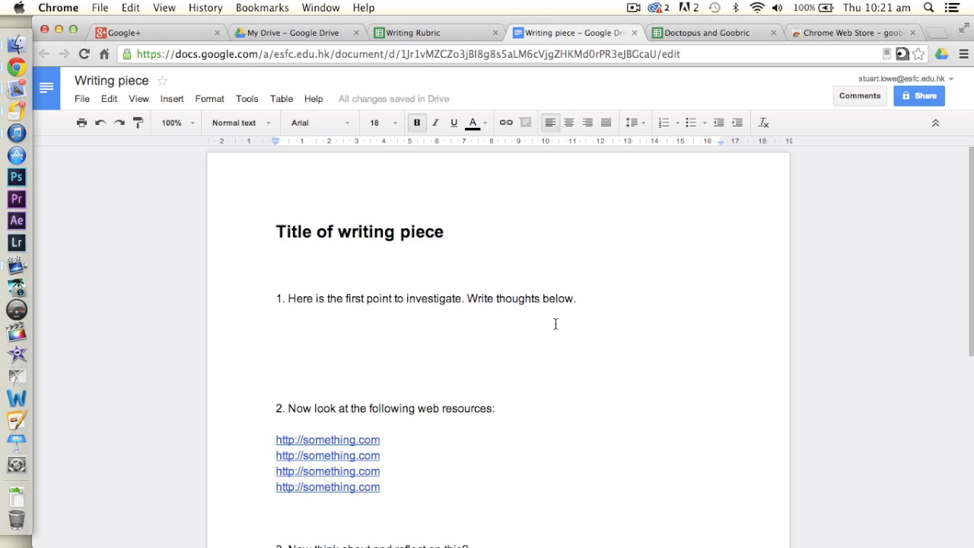
pyautogui.moveTo(600, 349)
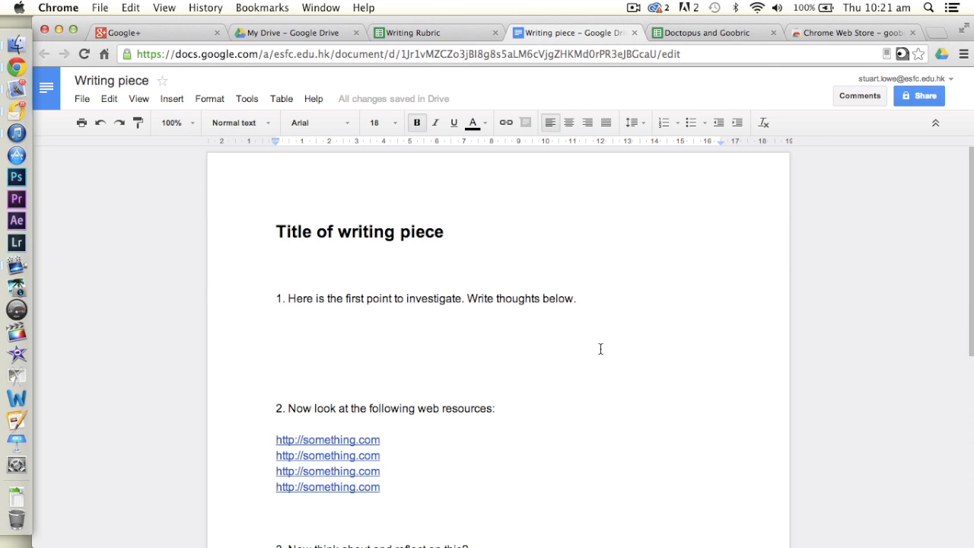
pyautogui.click(277, 277)
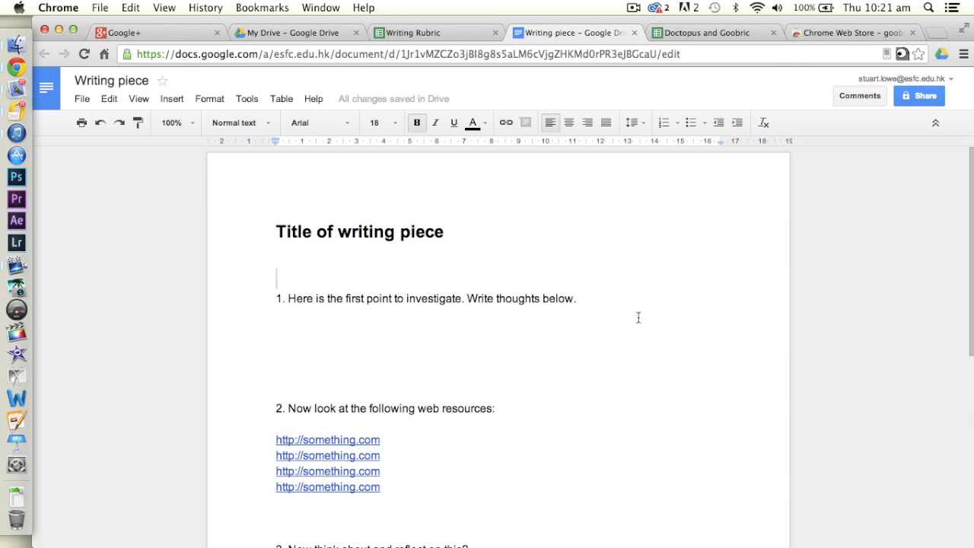
pyautogui.moveTo(516, 308)
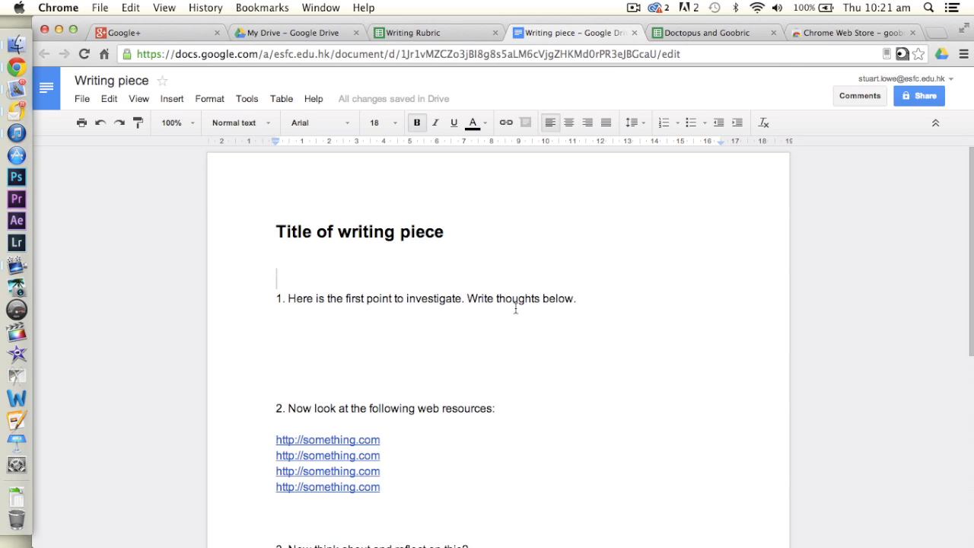
pyautogui.moveTo(577, 350)
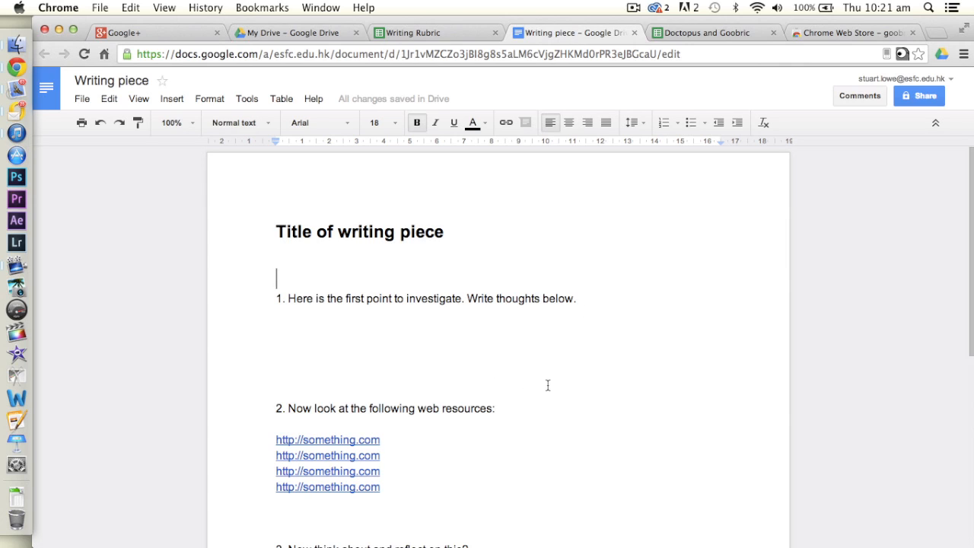
pyautogui.moveTo(582, 338)
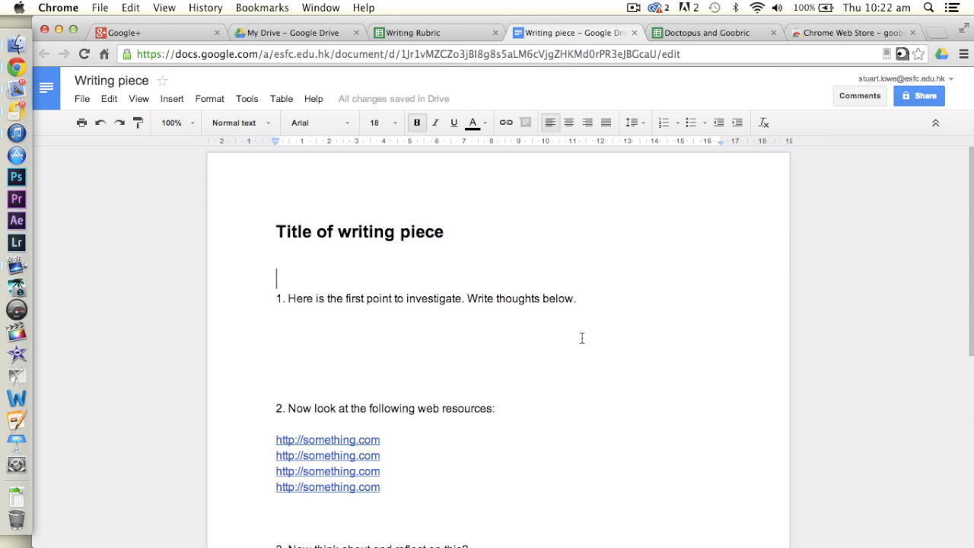
pyautogui.moveTo(580, 321)
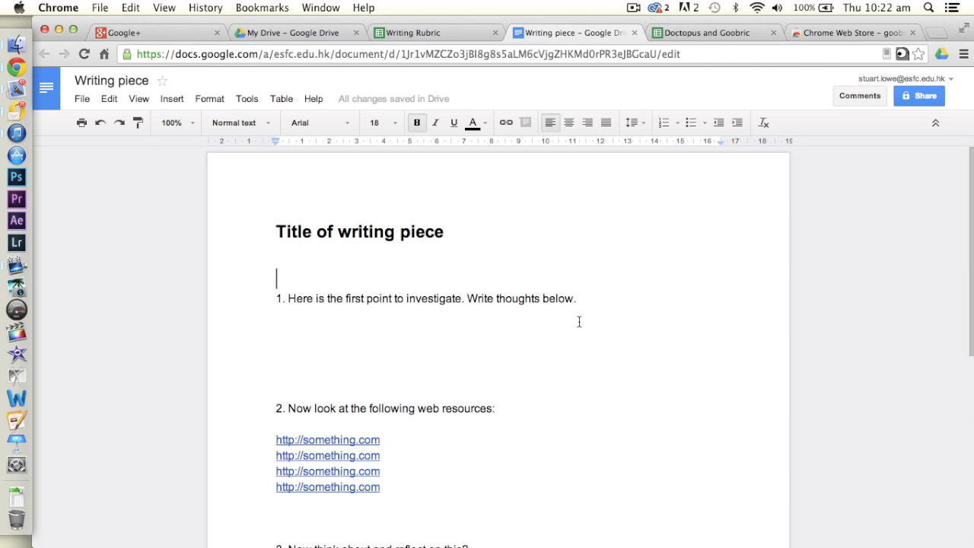
pyautogui.moveTo(606, 303)
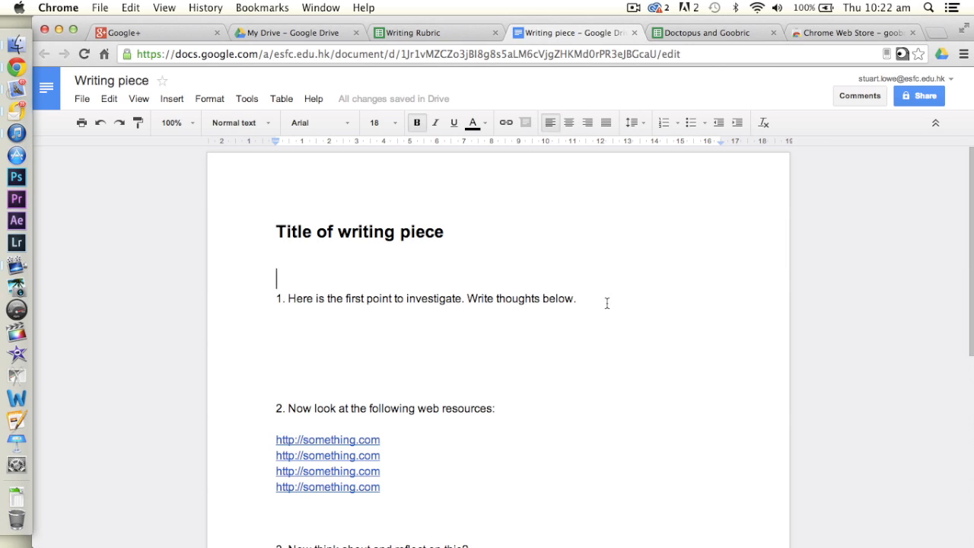
pyautogui.moveTo(670, 329)
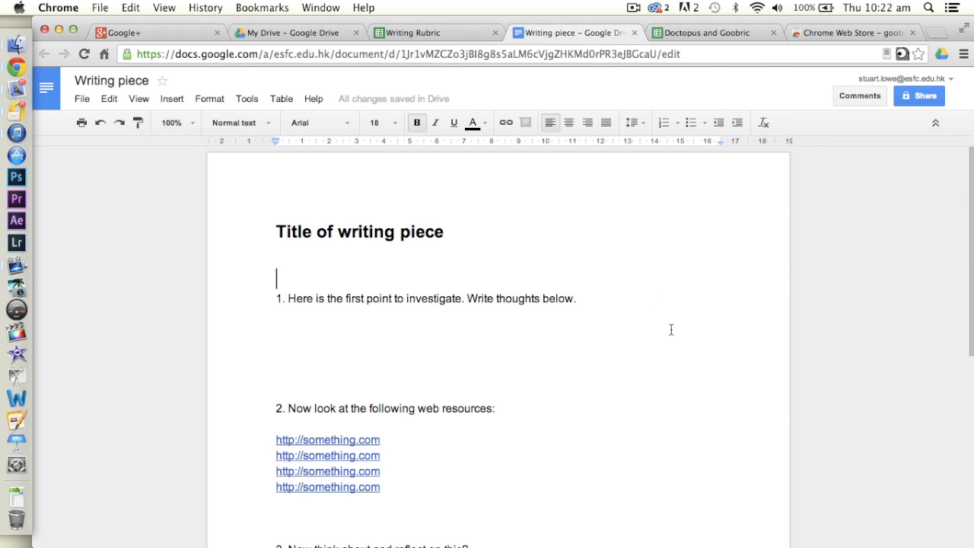
pyautogui.moveTo(616, 296)
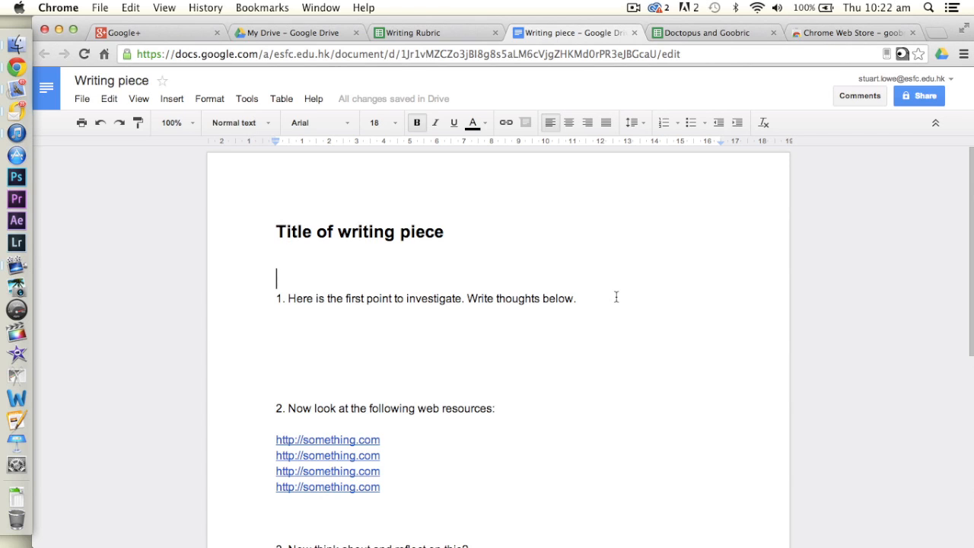
pyautogui.moveTo(165, 177)
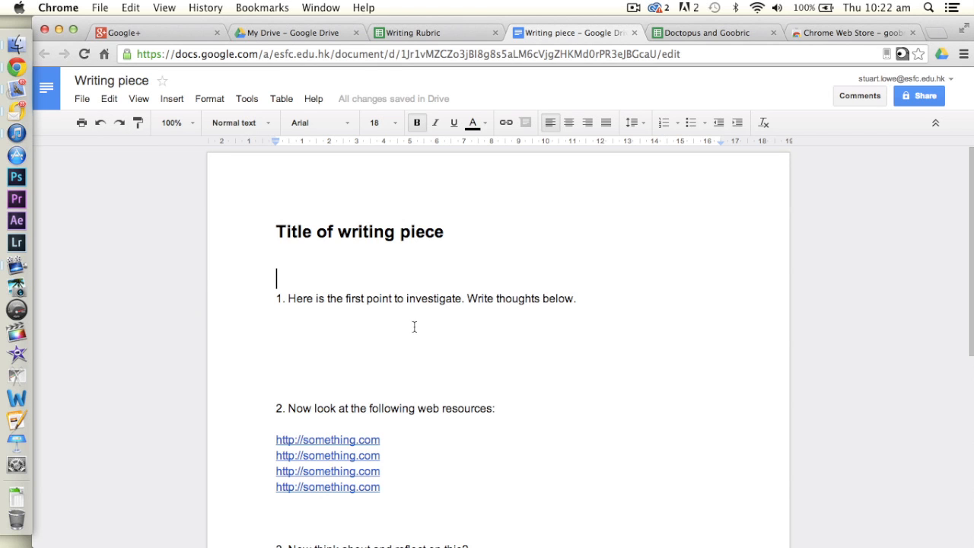
pyautogui.scroll(-3)
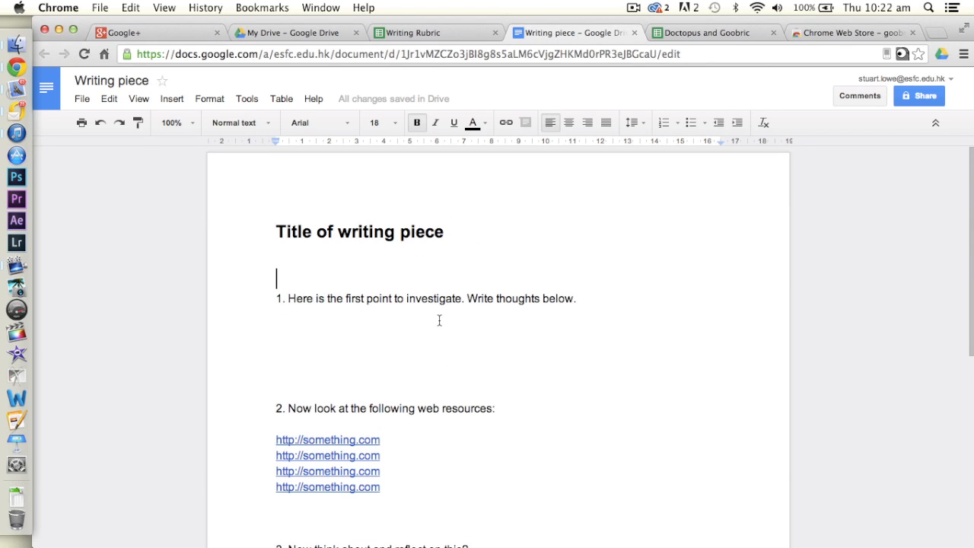
pyautogui.moveTo(436, 208)
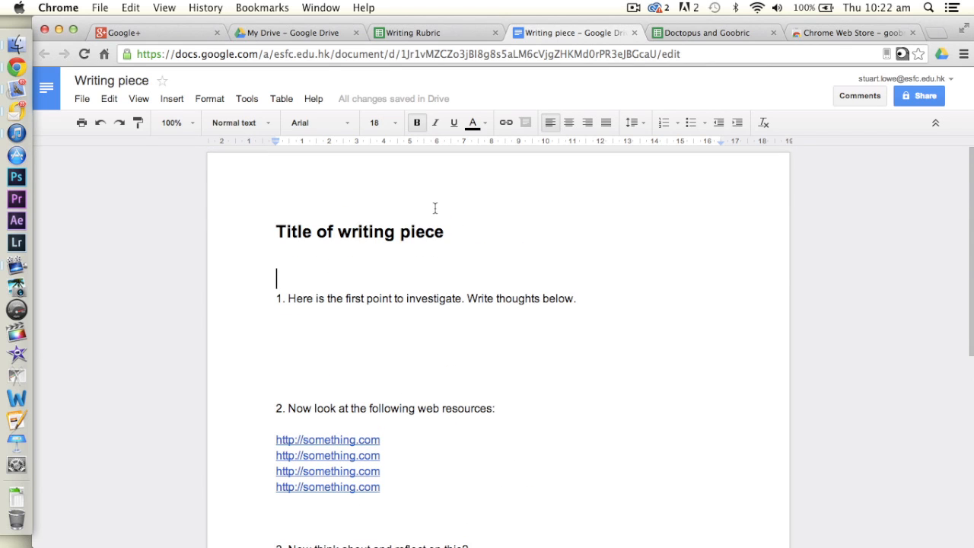
pyautogui.moveTo(282, 32)
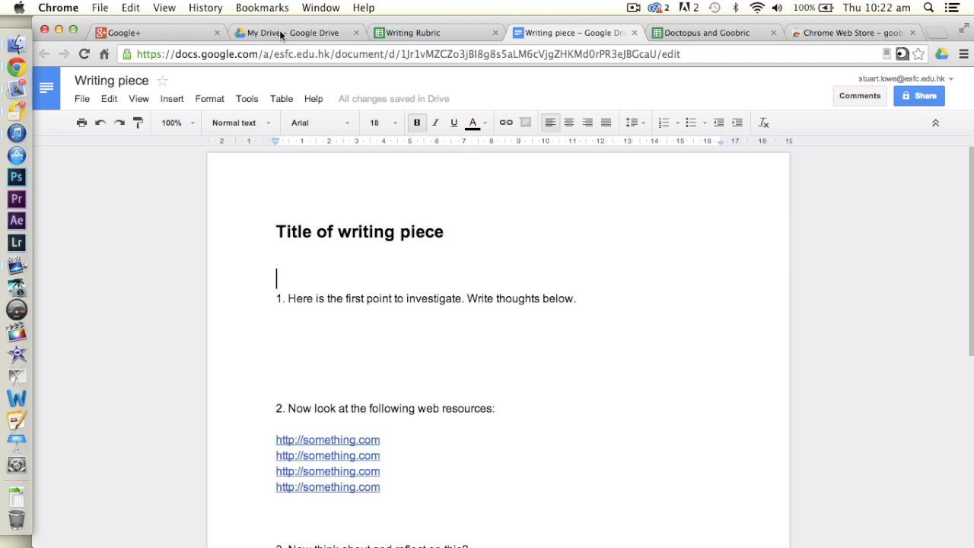
pyautogui.click(295, 34)
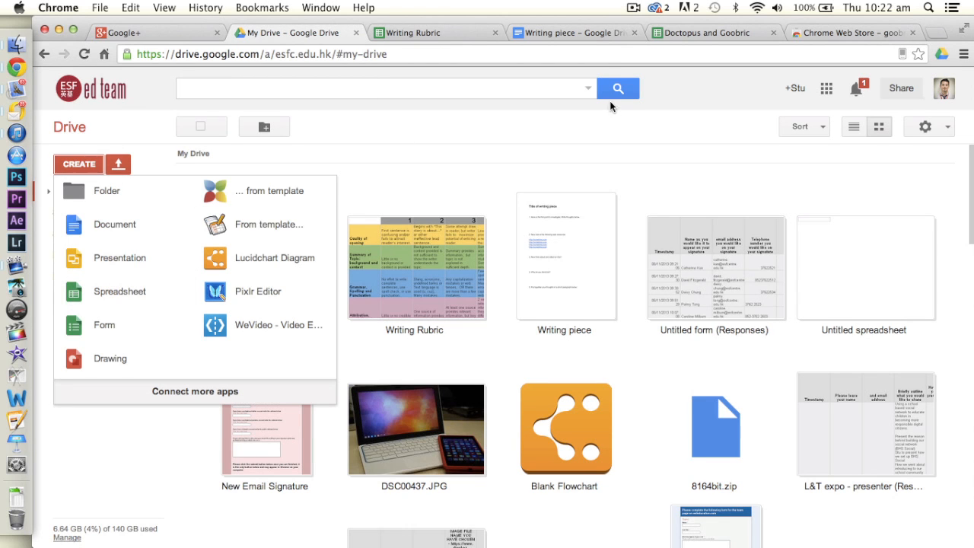
pyautogui.click(708, 32)
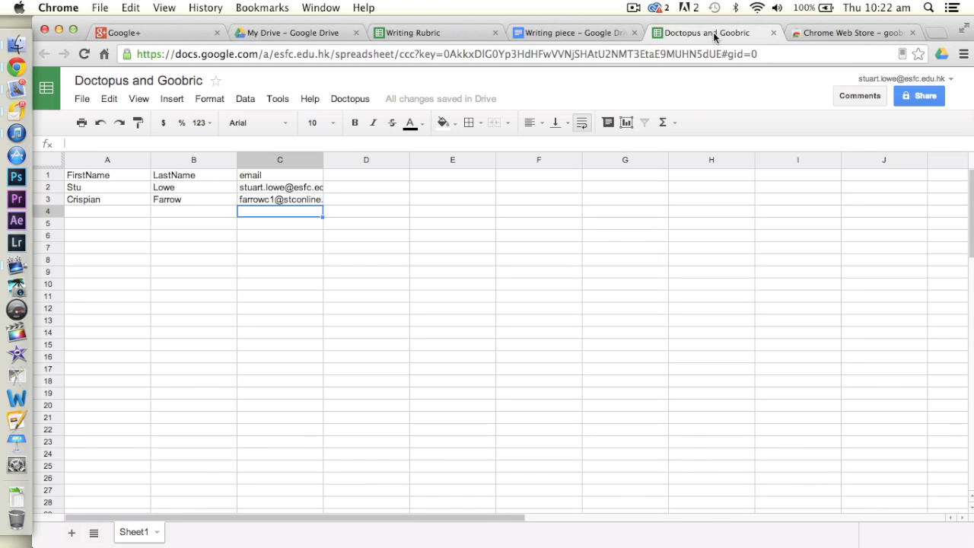
pyautogui.moveTo(116, 228)
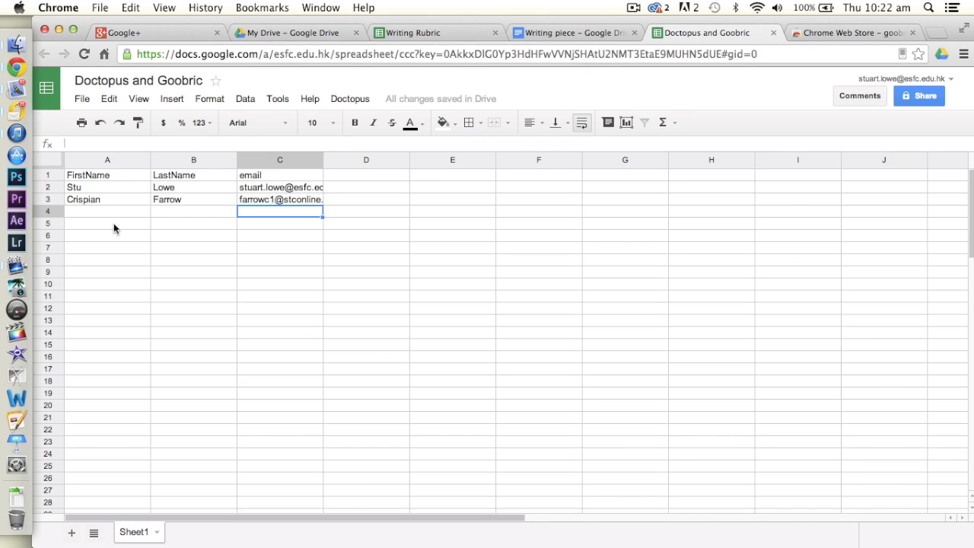
pyautogui.moveTo(161, 210)
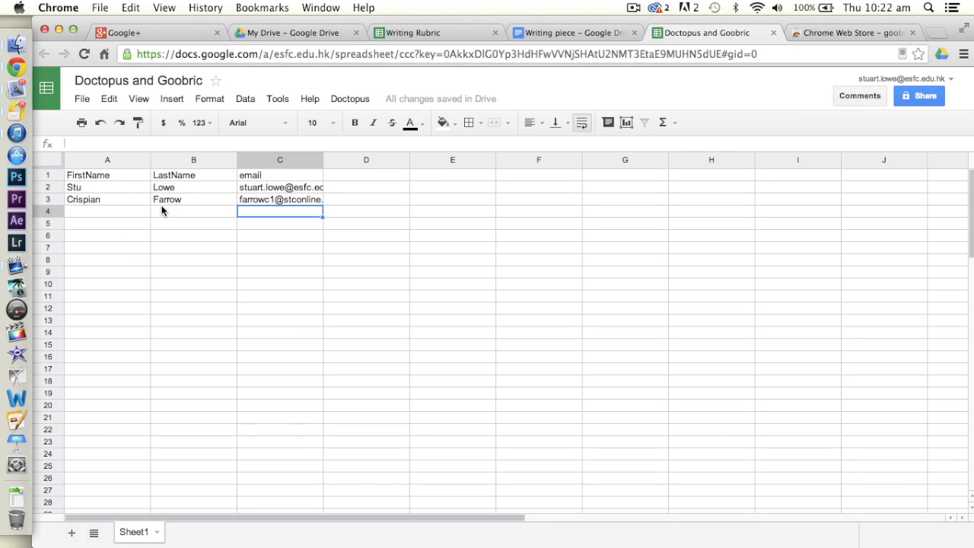
pyautogui.moveTo(128, 177)
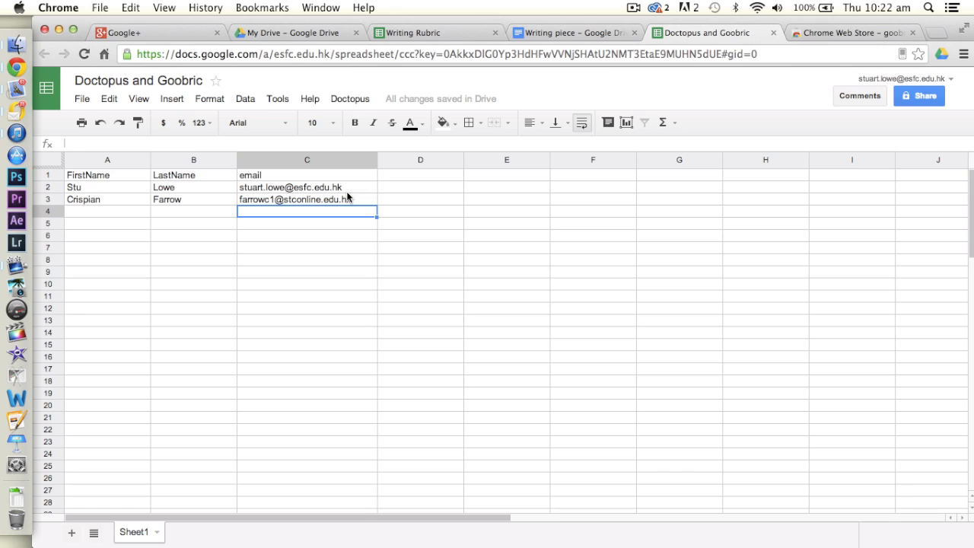
pyautogui.moveTo(353, 189)
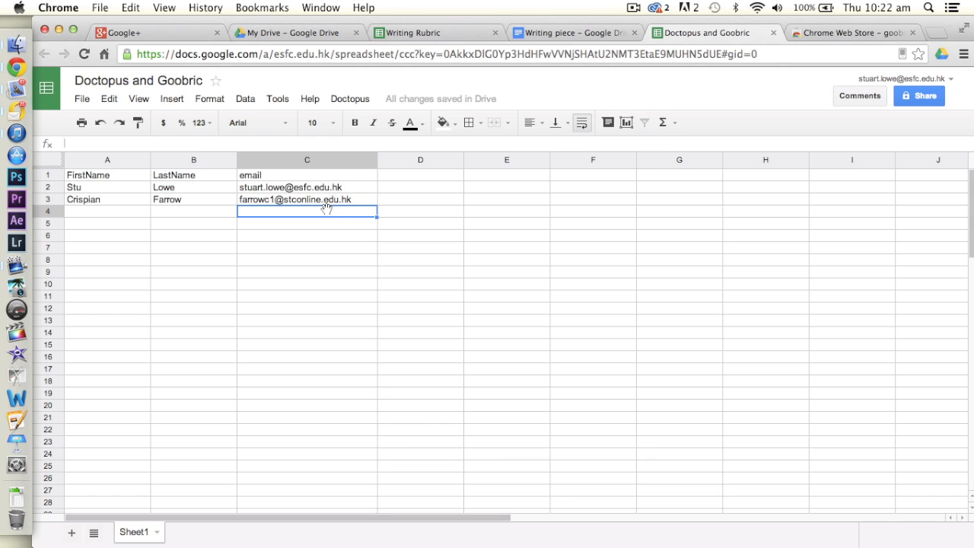
pyautogui.moveTo(338, 203)
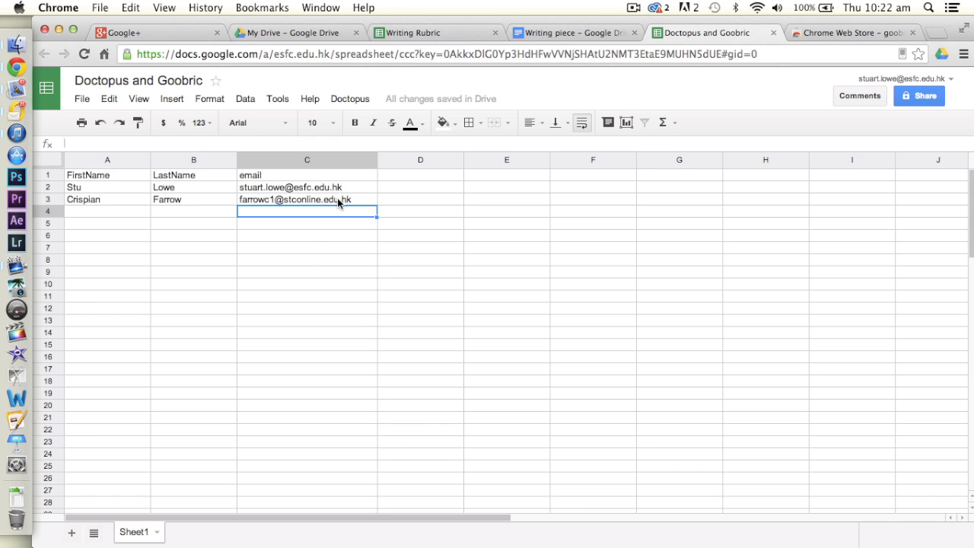
pyautogui.moveTo(131, 360)
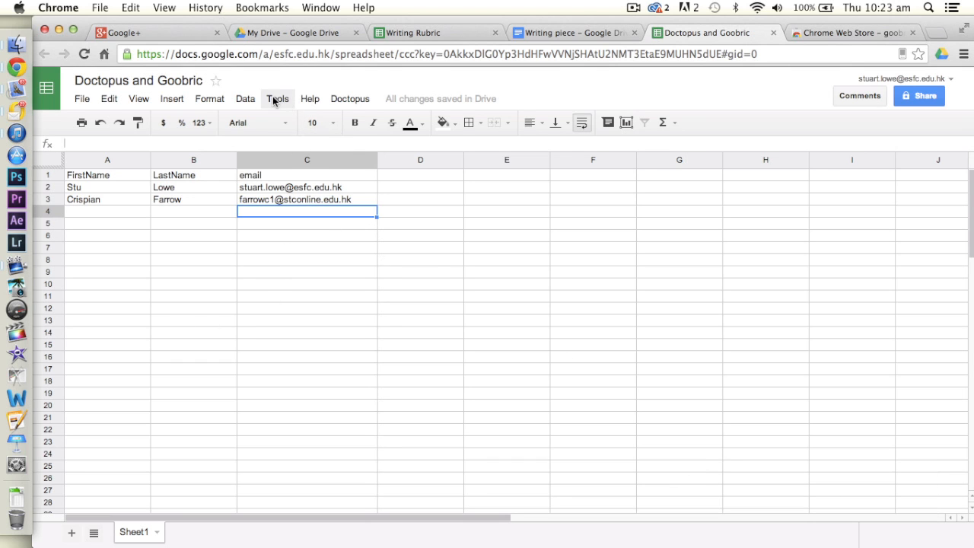
pyautogui.click(351, 97)
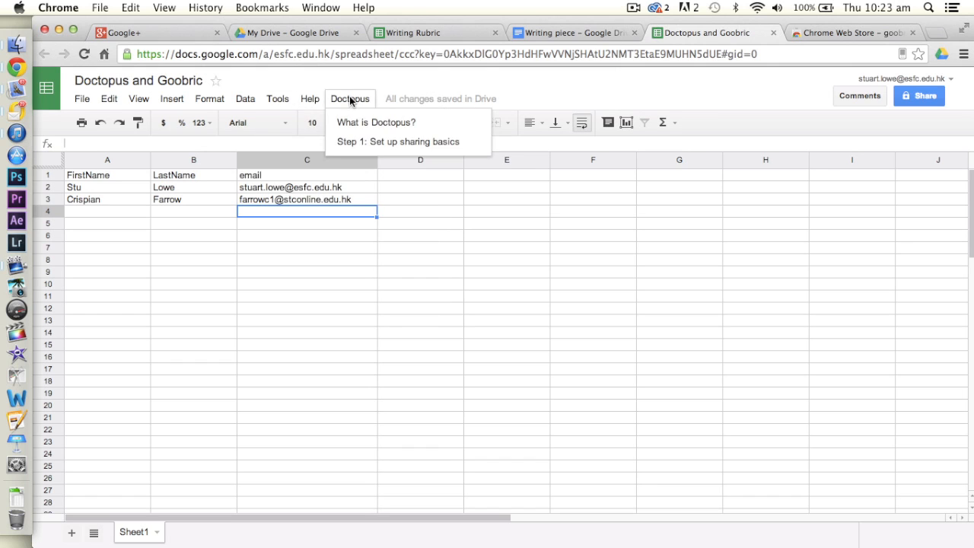
pyautogui.moveTo(359, 105)
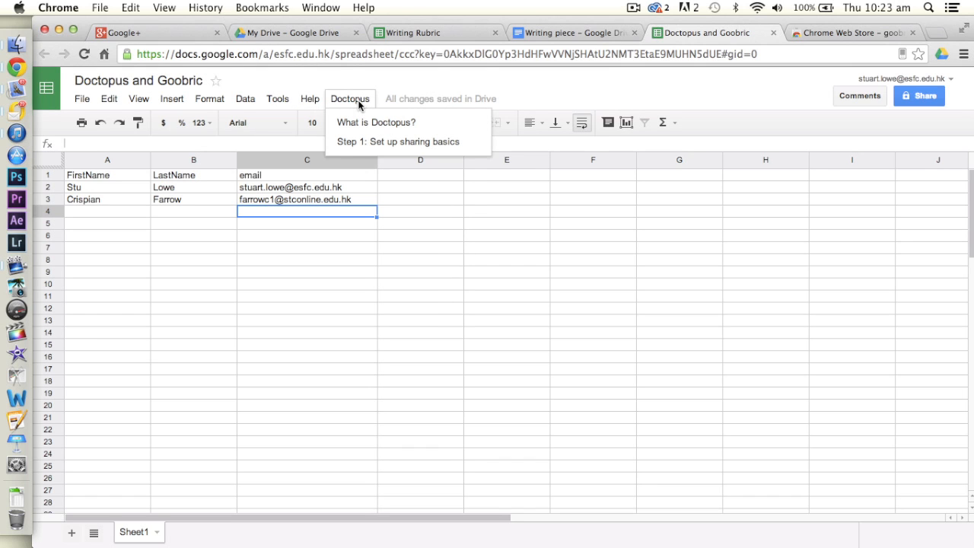
pyautogui.click(277, 97)
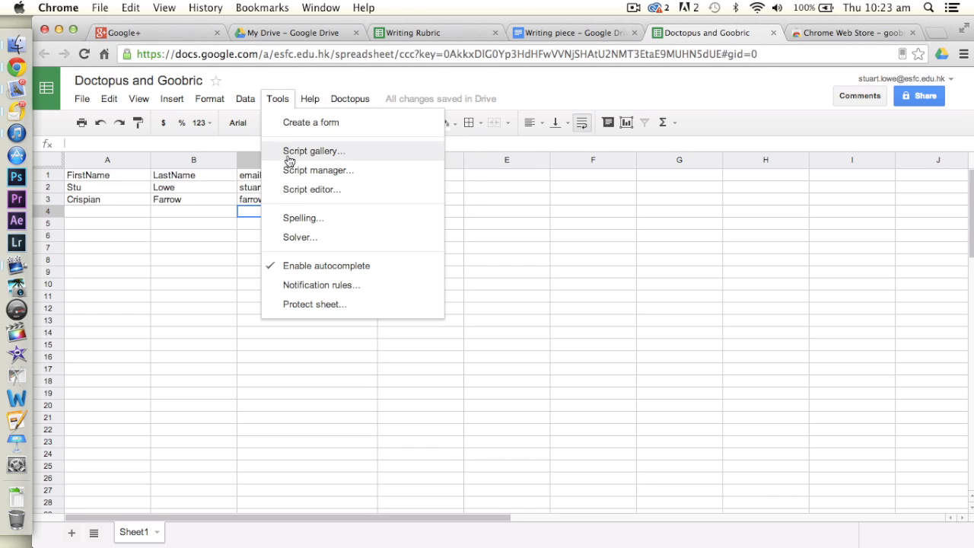
pyautogui.click(314, 151)
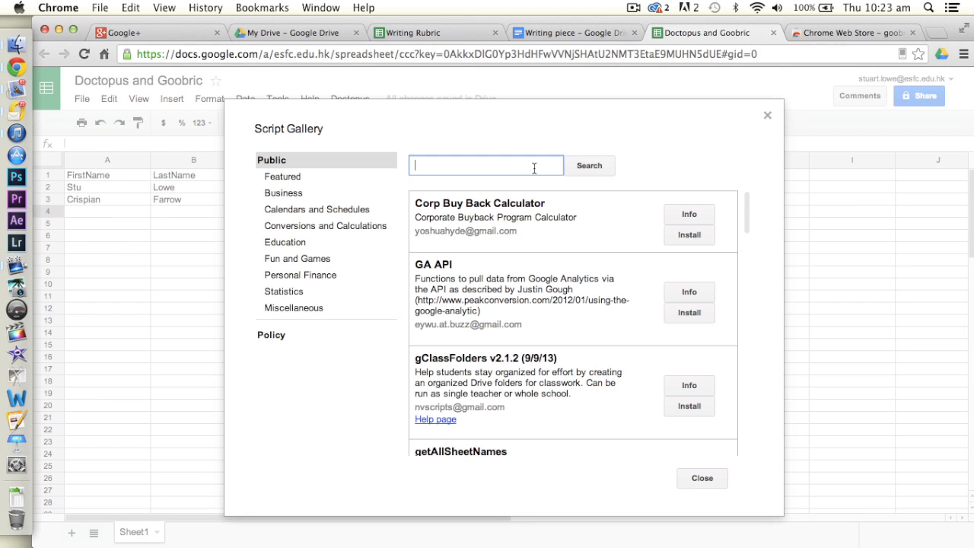
pyautogui.write('doctopu')
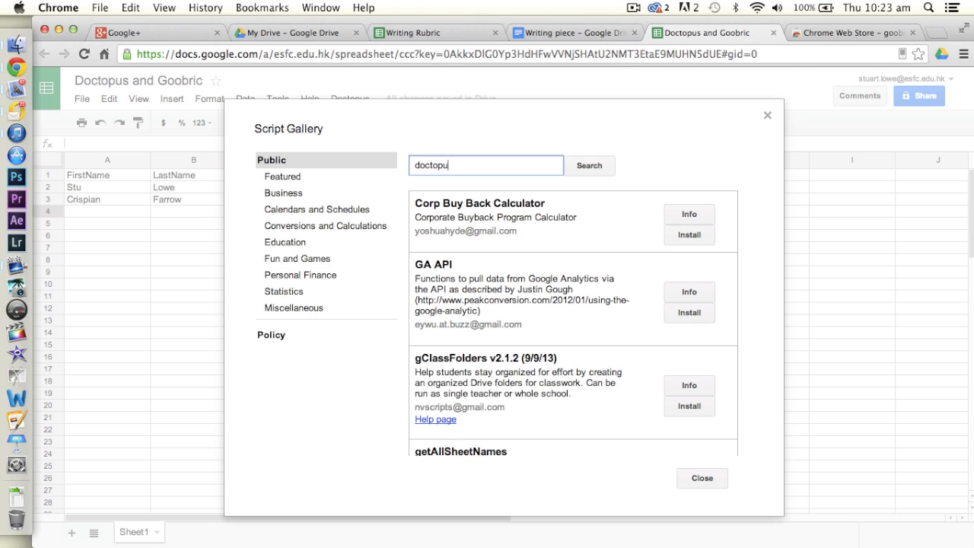
pyautogui.click(588, 164)
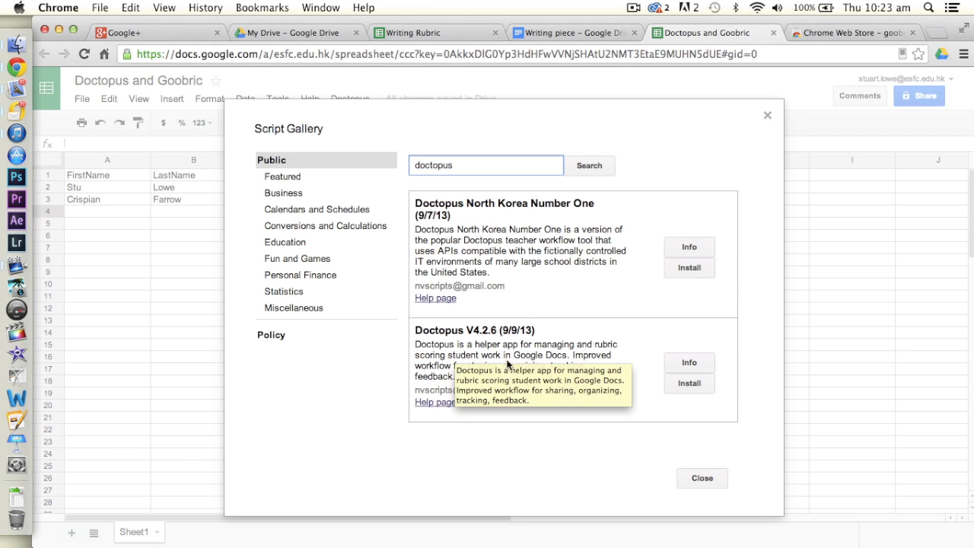
pyautogui.moveTo(706, 464)
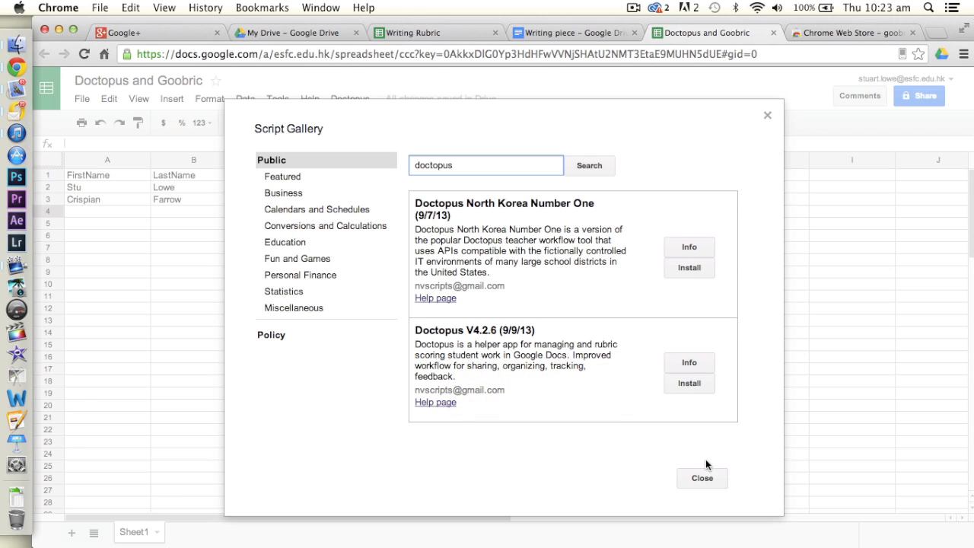
pyautogui.click(701, 478)
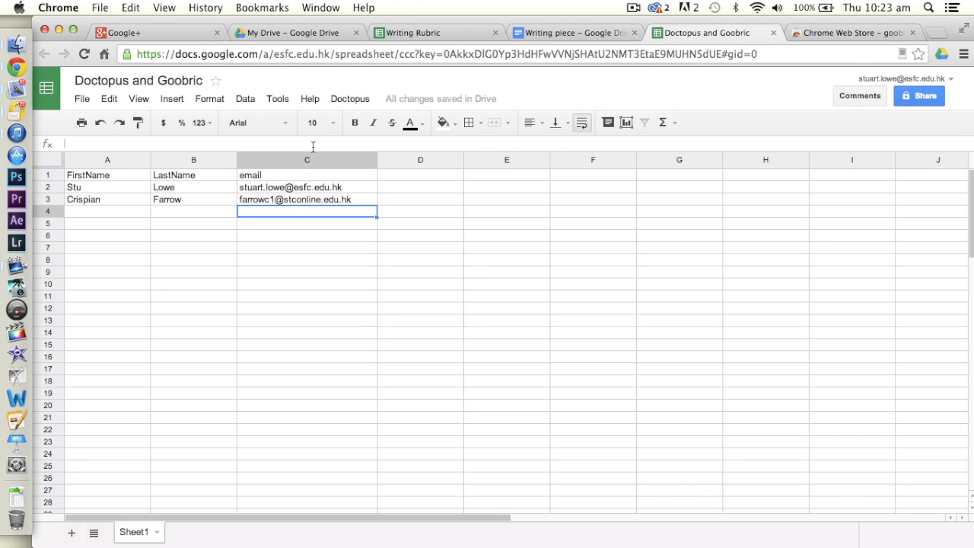
pyautogui.moveTo(350, 113)
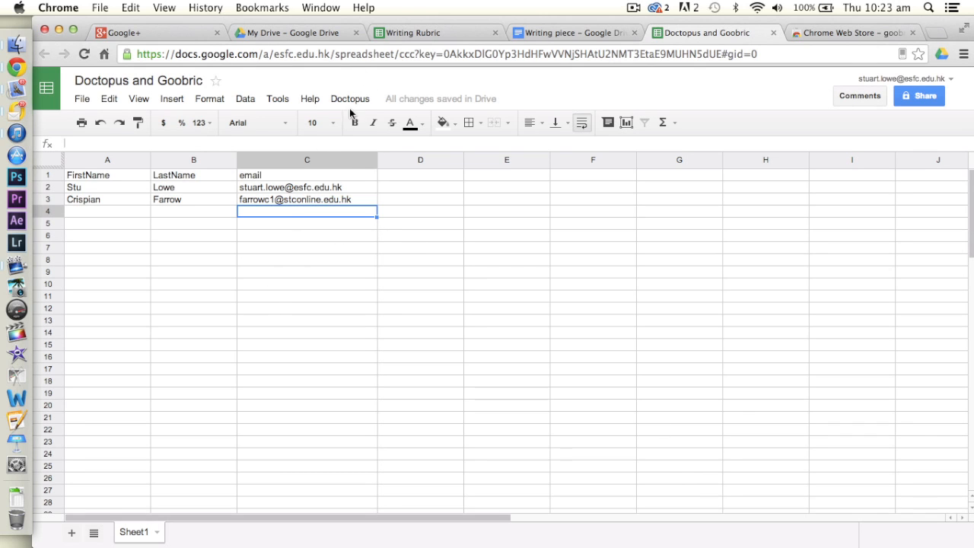
# Start Doctopus sharing setup and choose 'individual – all the same' docs per student.
pyautogui.click(350, 98)
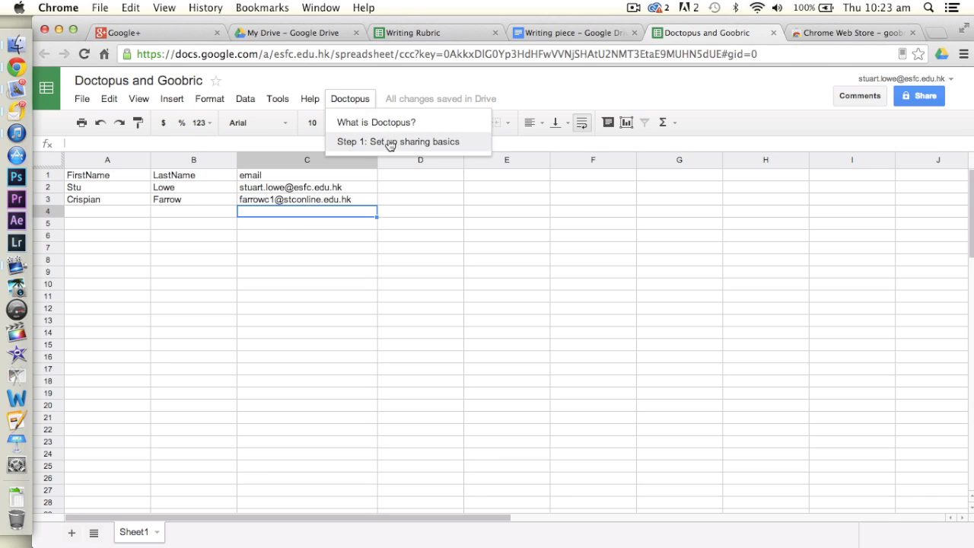
pyautogui.click(398, 141)
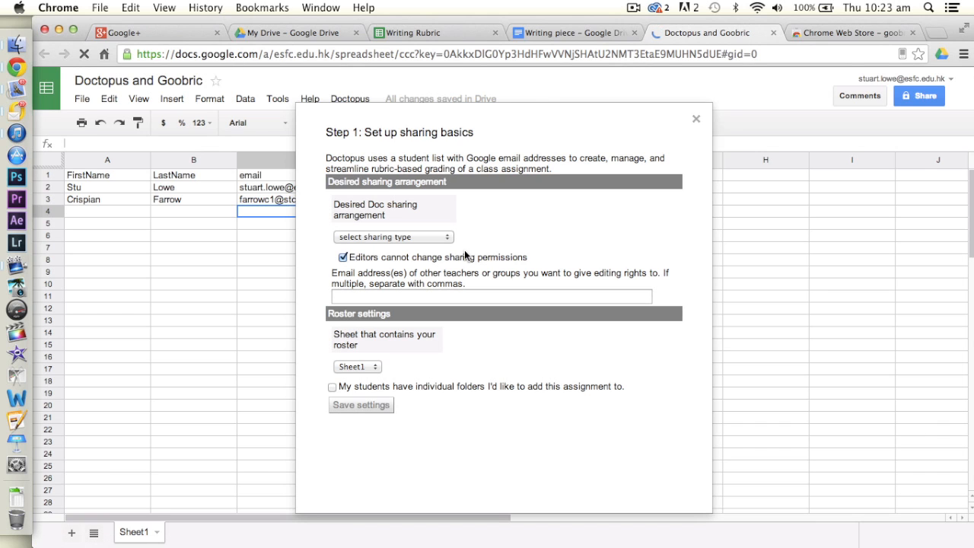
pyautogui.click(393, 237)
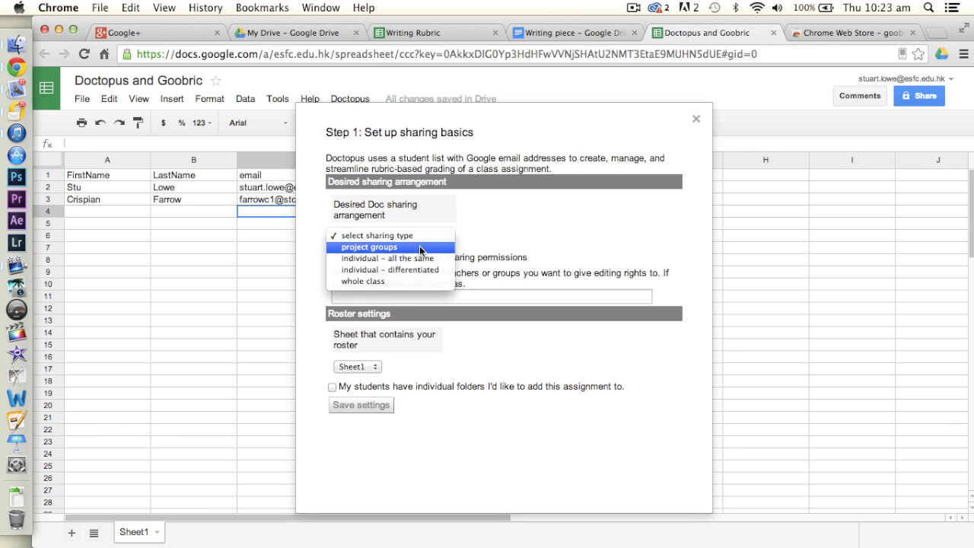
pyautogui.moveTo(390, 269)
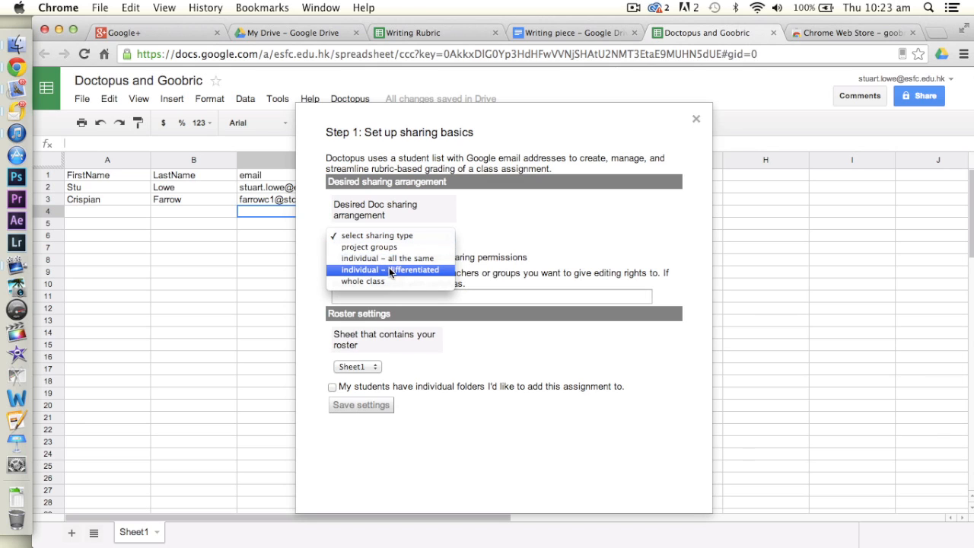
pyautogui.moveTo(408, 247)
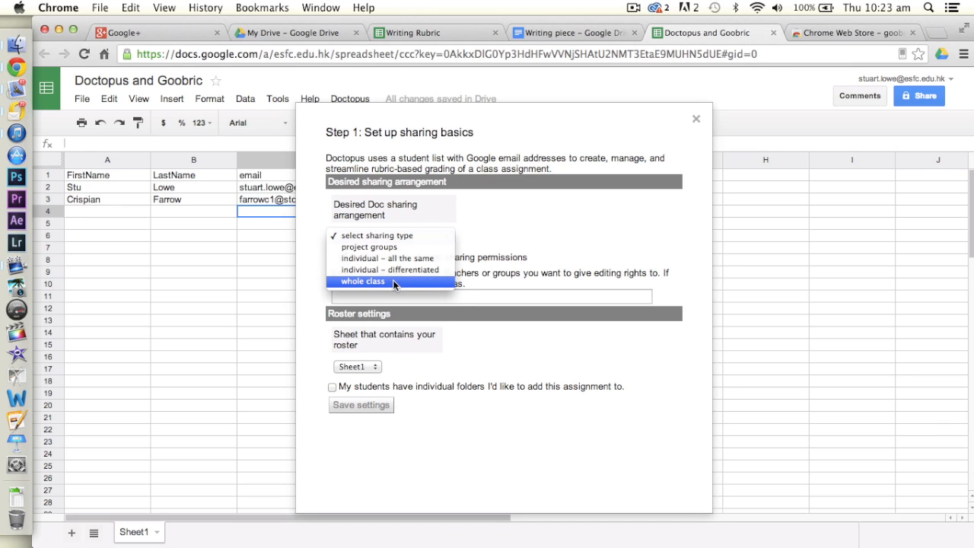
pyautogui.moveTo(411, 270)
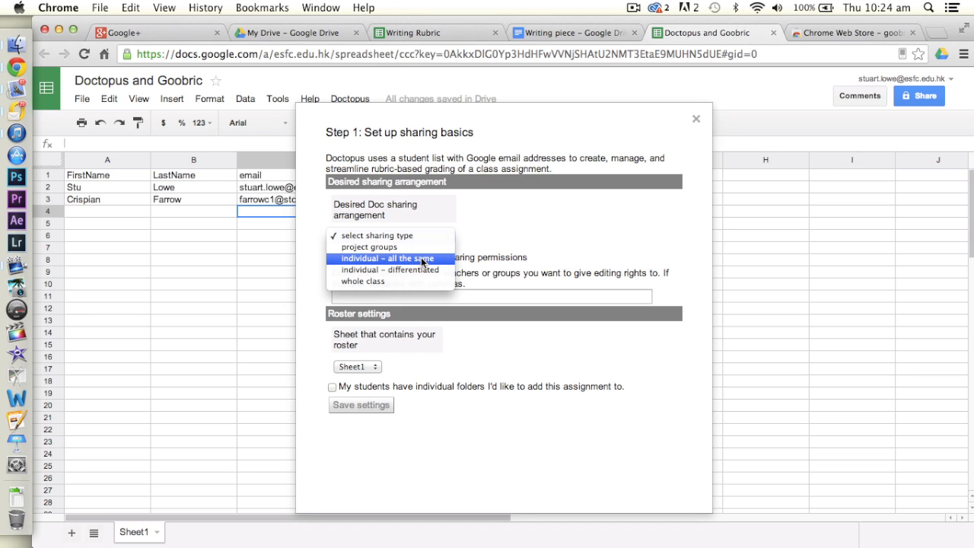
pyautogui.click(390, 259)
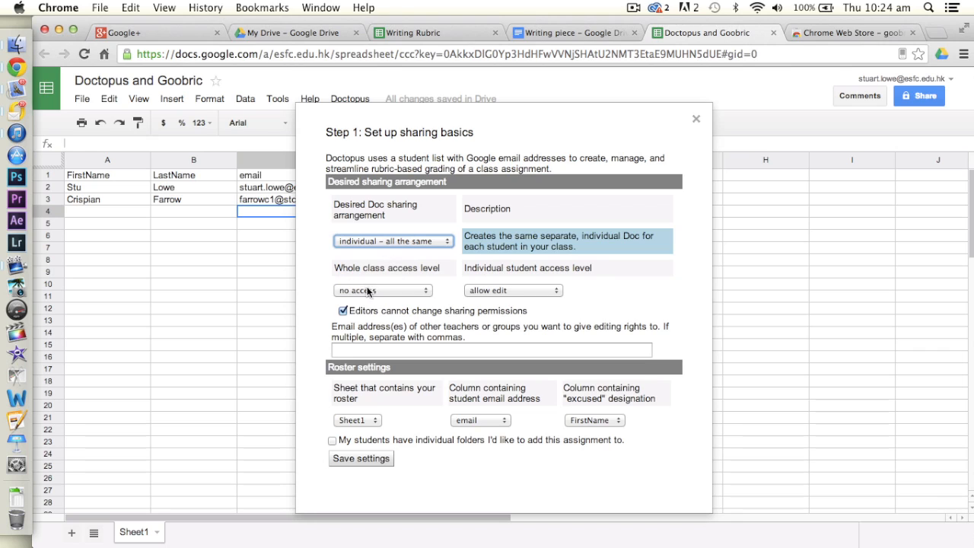
pyautogui.moveTo(393, 292)
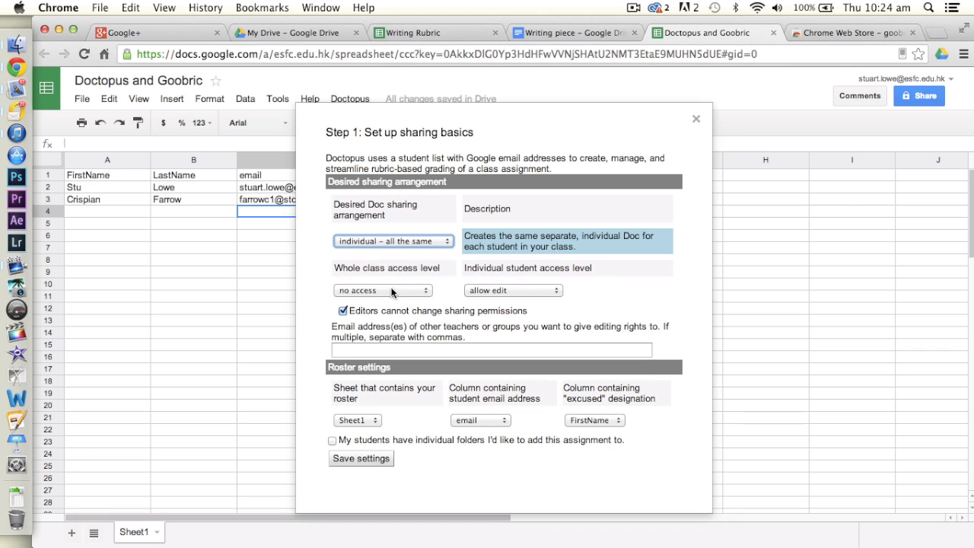
pyautogui.moveTo(341, 297)
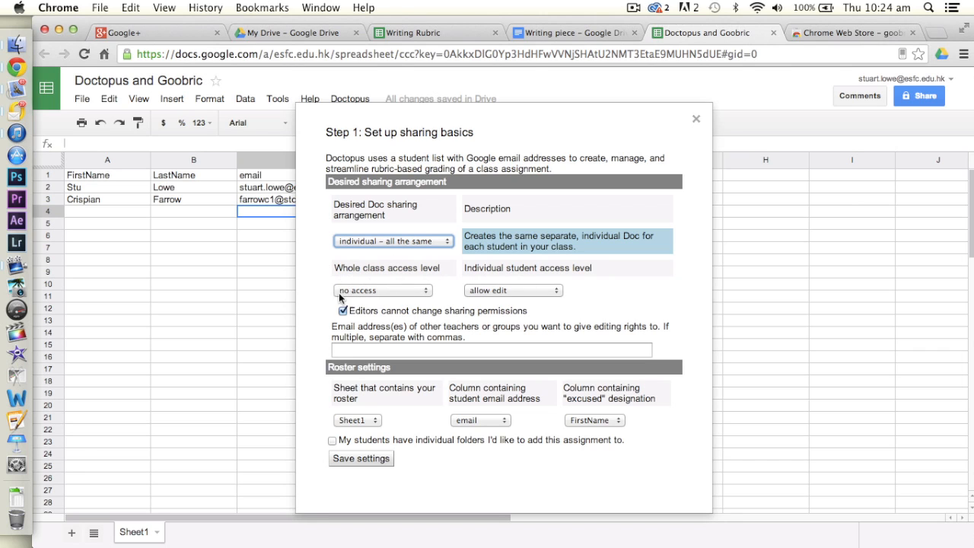
pyautogui.moveTo(374, 305)
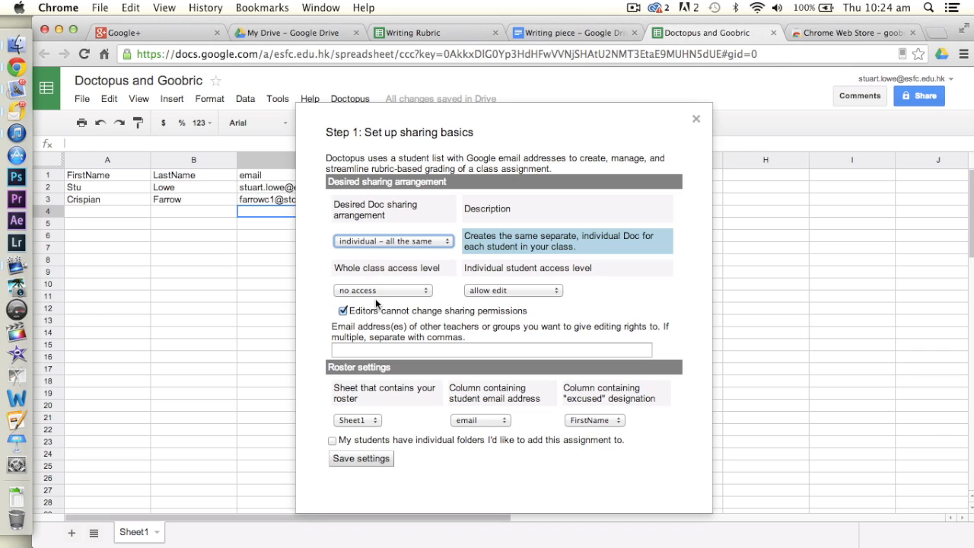
pyautogui.moveTo(512, 277)
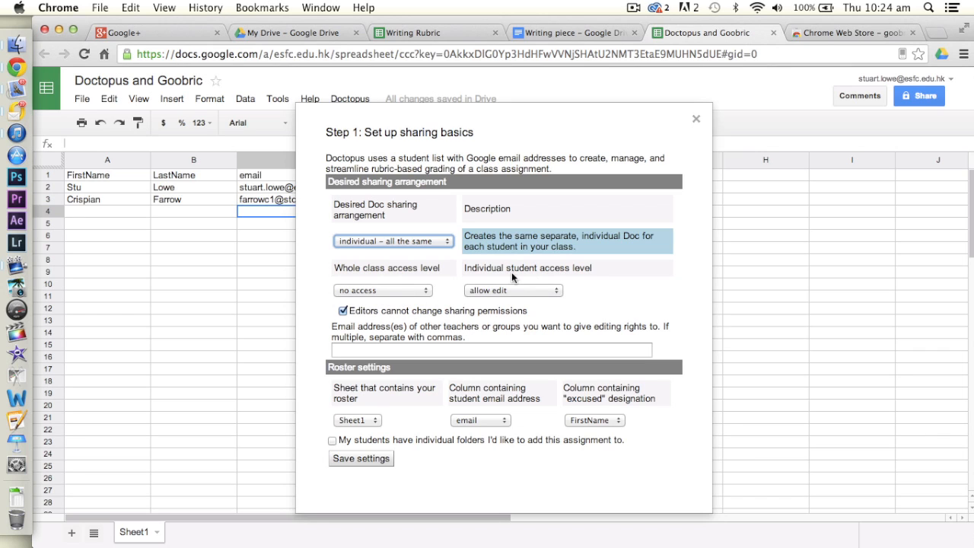
# Keep student access at 'allow edit' and save the step 1 sharing settings.
pyautogui.click(512, 289)
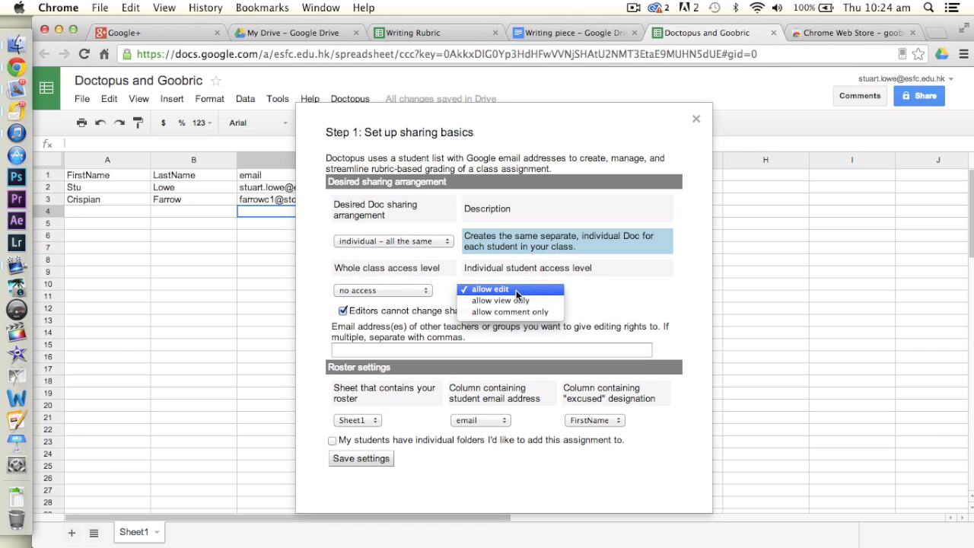
pyautogui.click(488, 289)
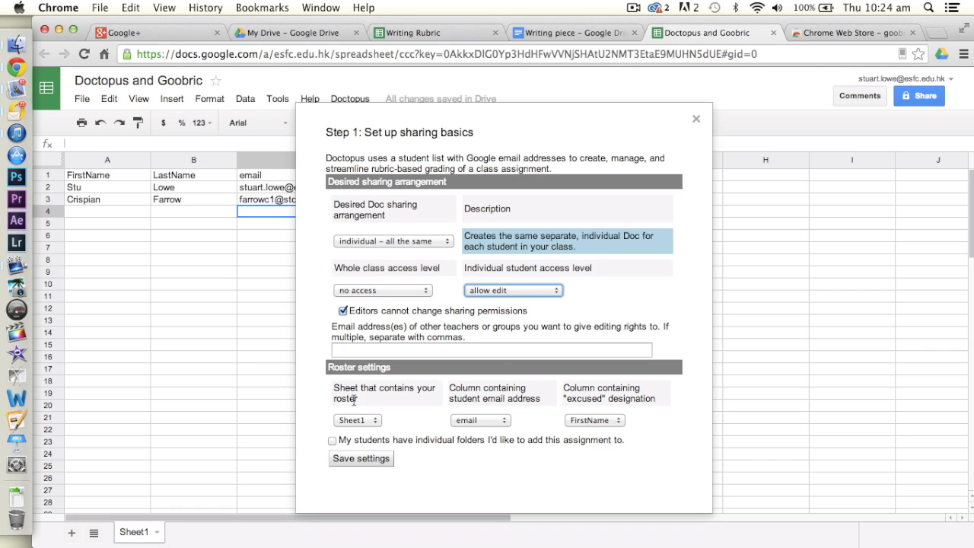
pyautogui.moveTo(140, 466)
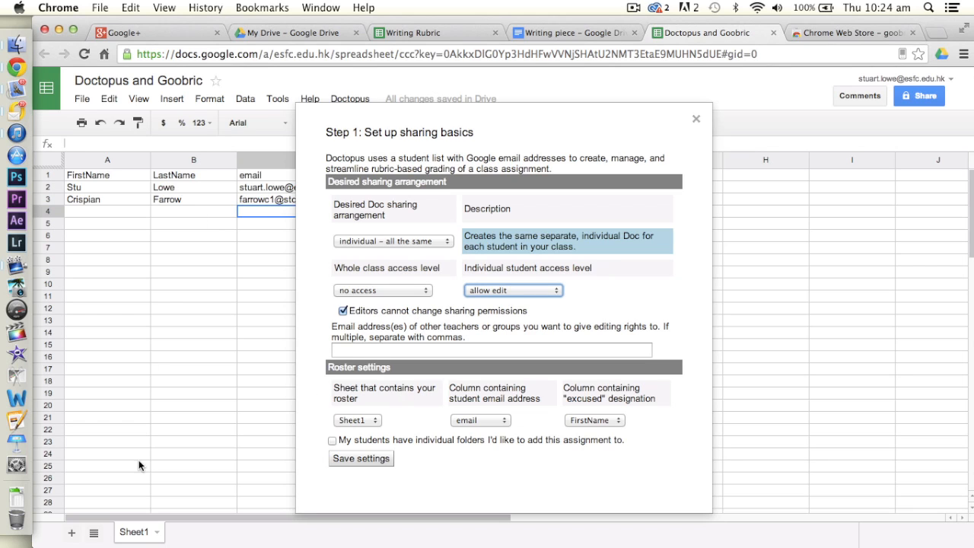
pyautogui.moveTo(223, 186)
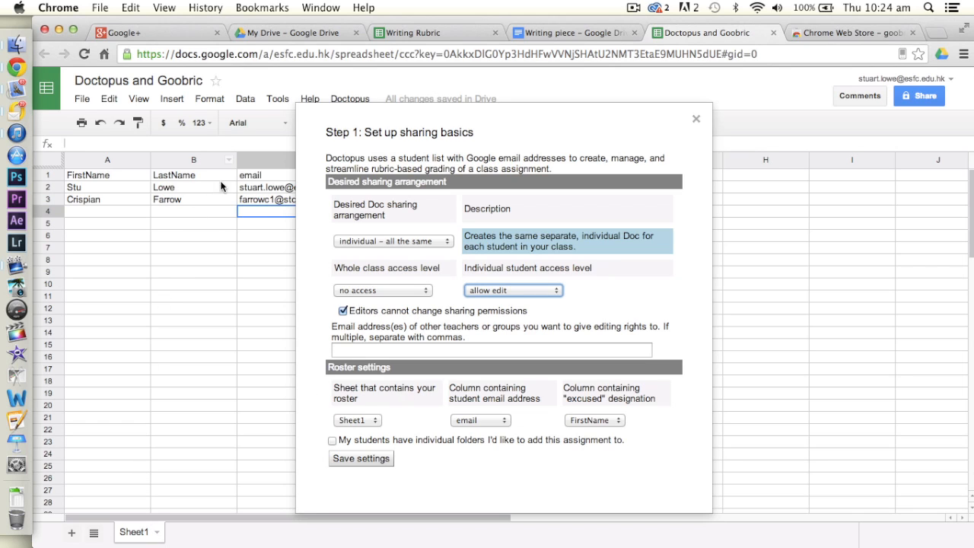
pyautogui.moveTo(404, 438)
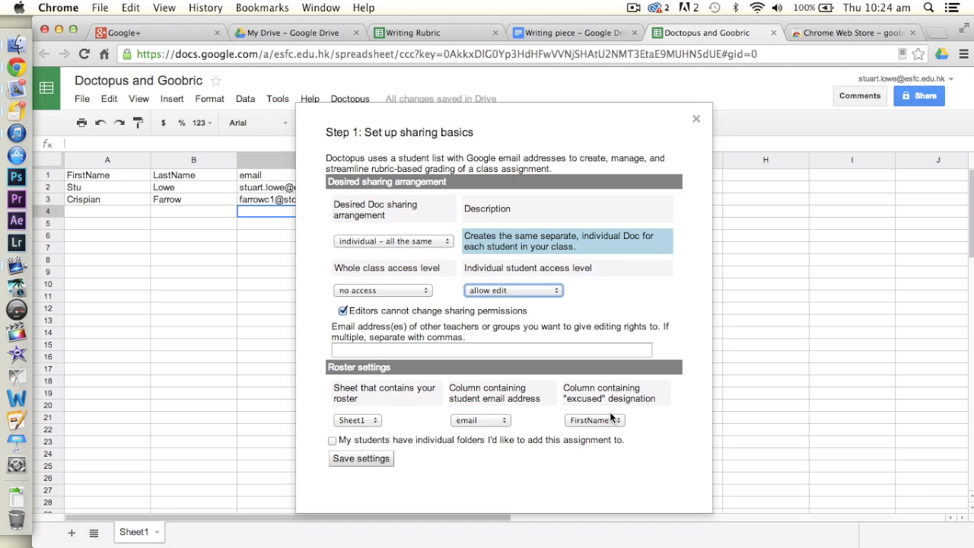
pyautogui.moveTo(390, 435)
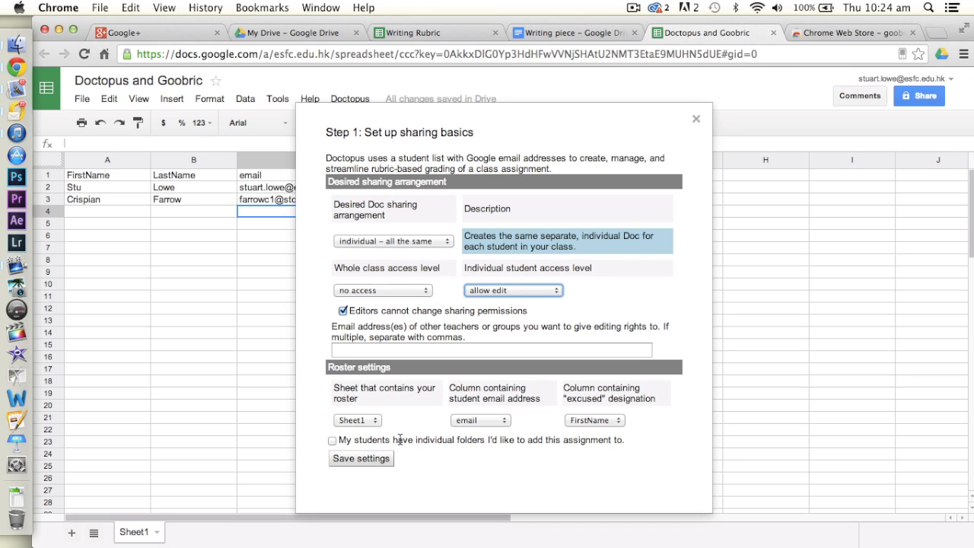
pyautogui.click(361, 458)
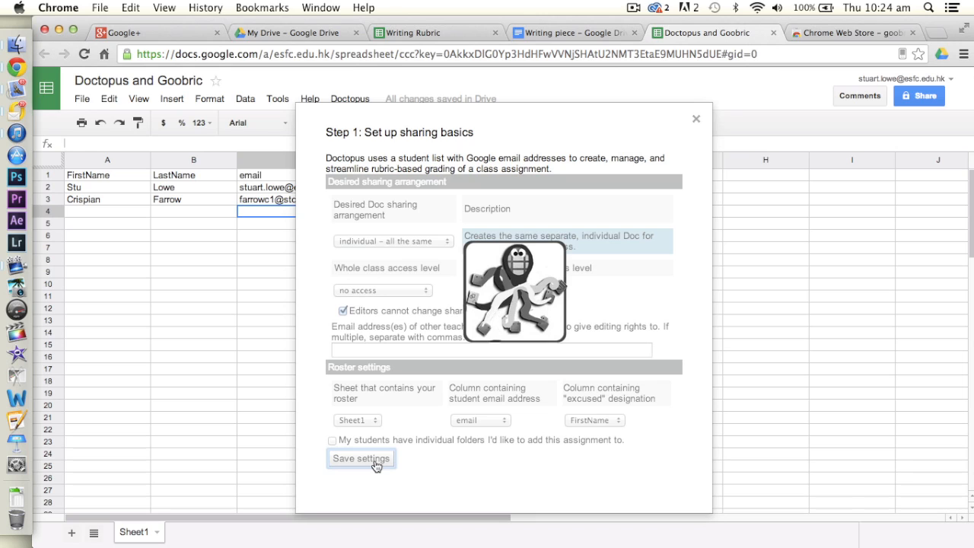
pyautogui.click(361, 458)
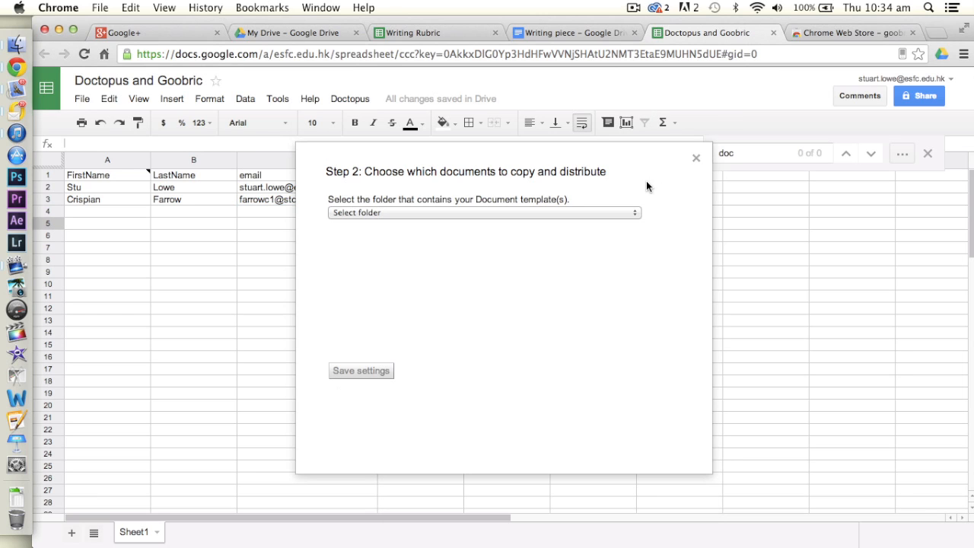
pyautogui.moveTo(639, 189)
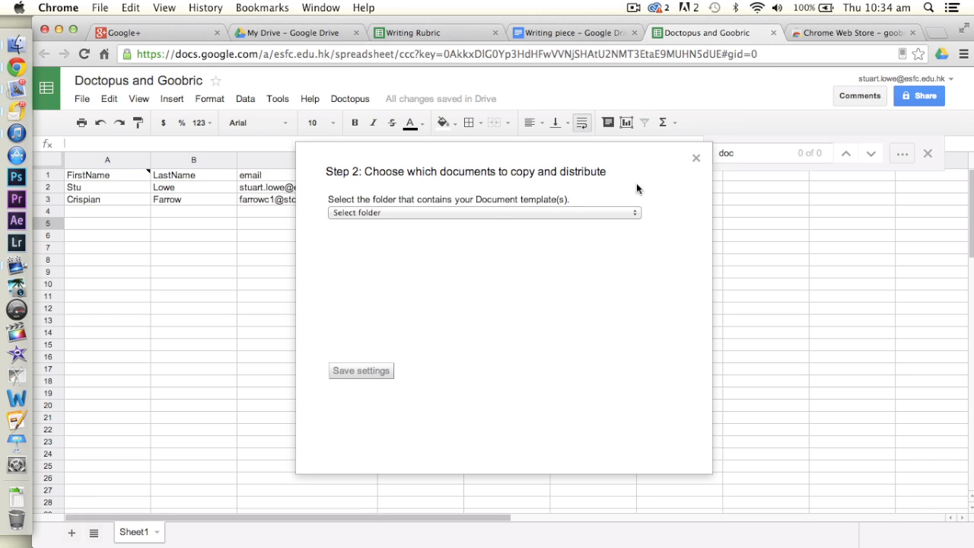
pyautogui.moveTo(493, 214)
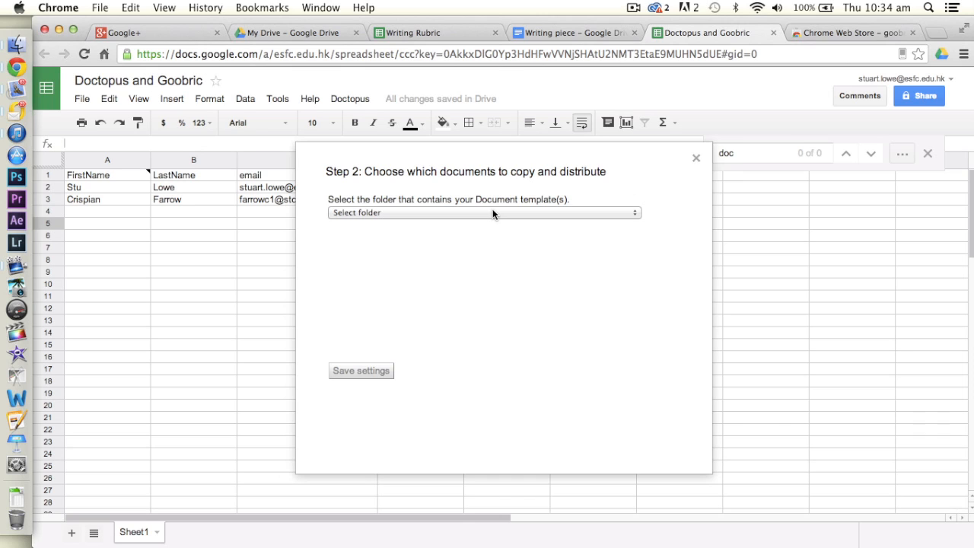
pyautogui.moveTo(447, 223)
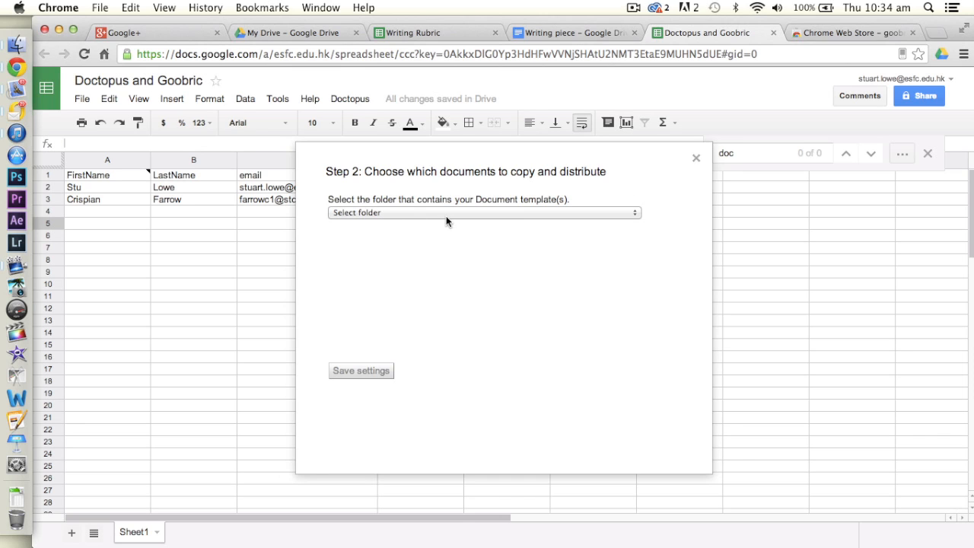
pyautogui.moveTo(440, 227)
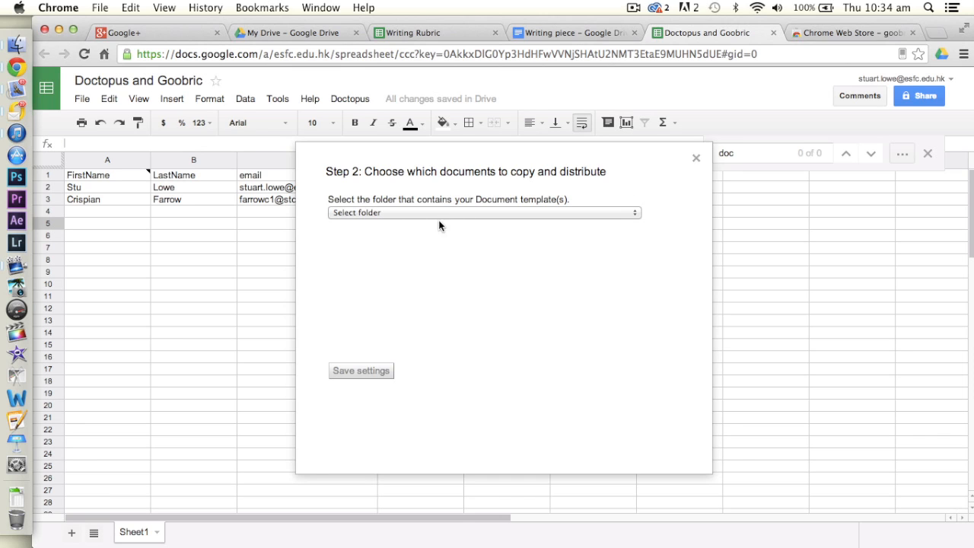
pyautogui.moveTo(449, 219)
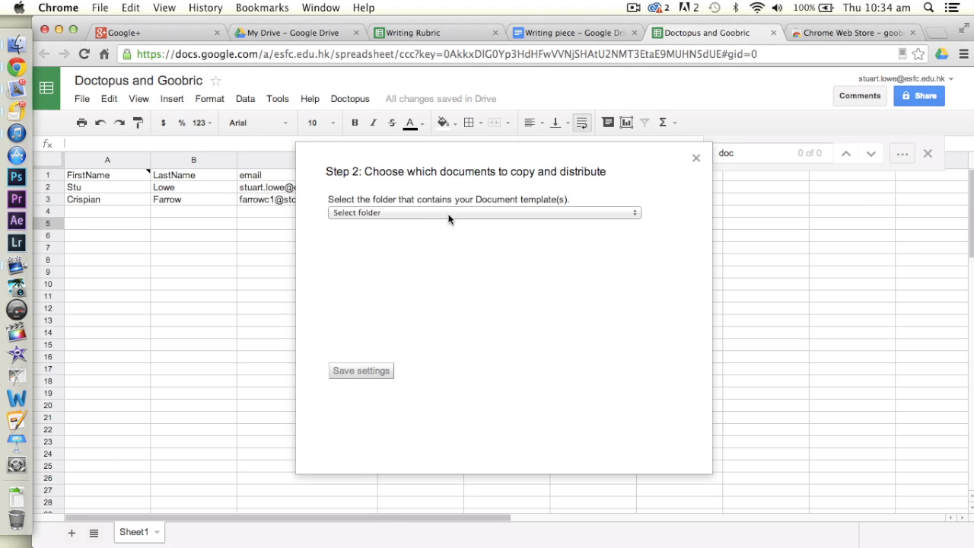
# Select the 'Writing pieces' folder, set 'Writing piece' as template, and save step 2.
pyautogui.click(484, 213)
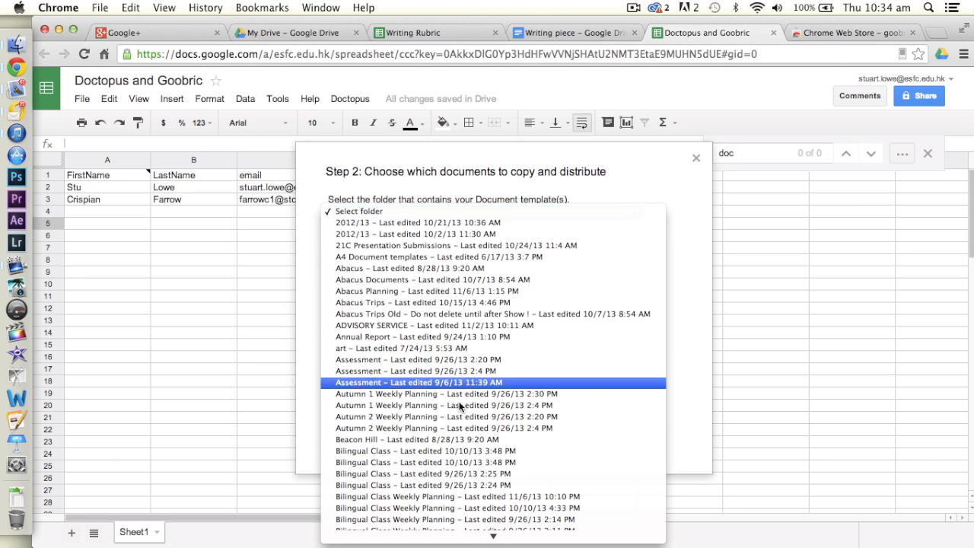
pyautogui.scroll(-3)
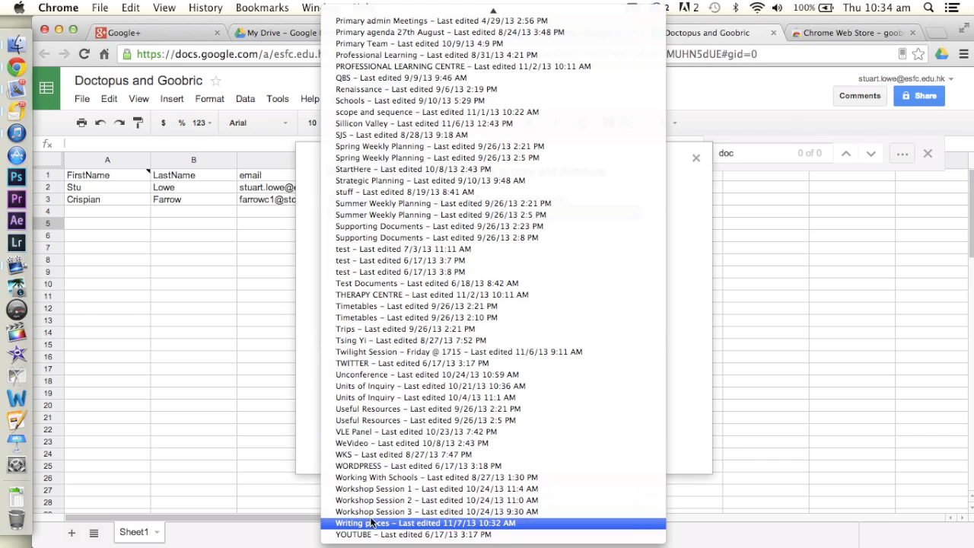
pyautogui.click(373, 524)
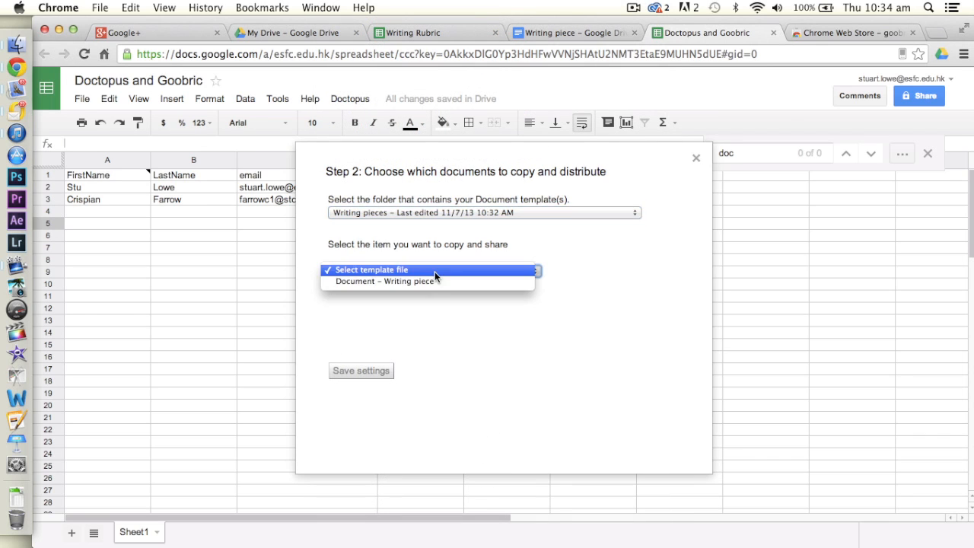
pyautogui.click(384, 280)
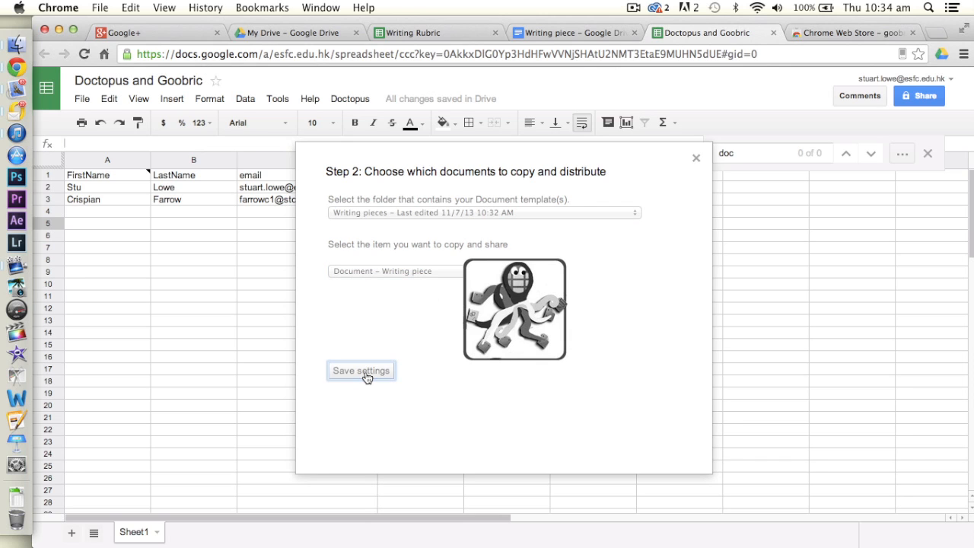
pyautogui.click(361, 372)
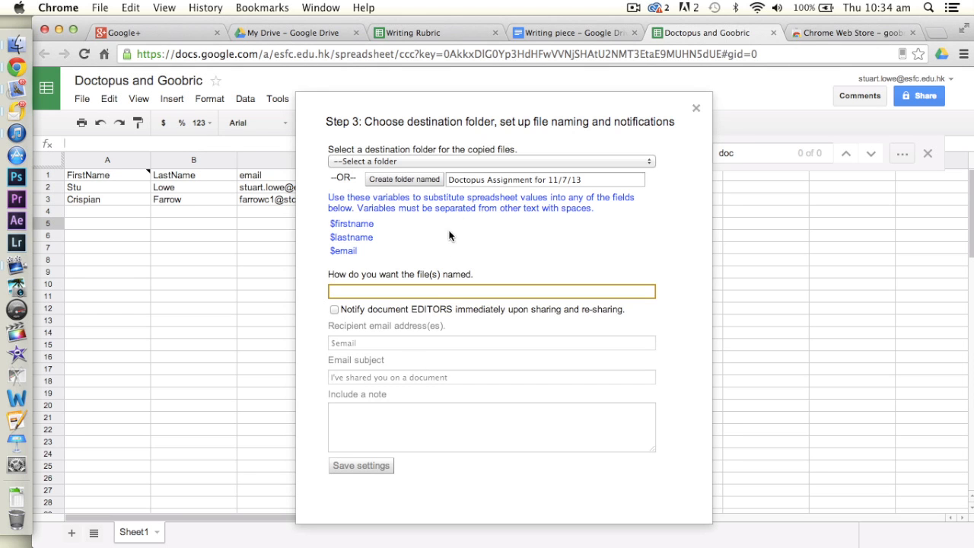
# Send copies to the 'Writing pieces' folder named '$firstname Writing Piece'.
pyautogui.click(490, 162)
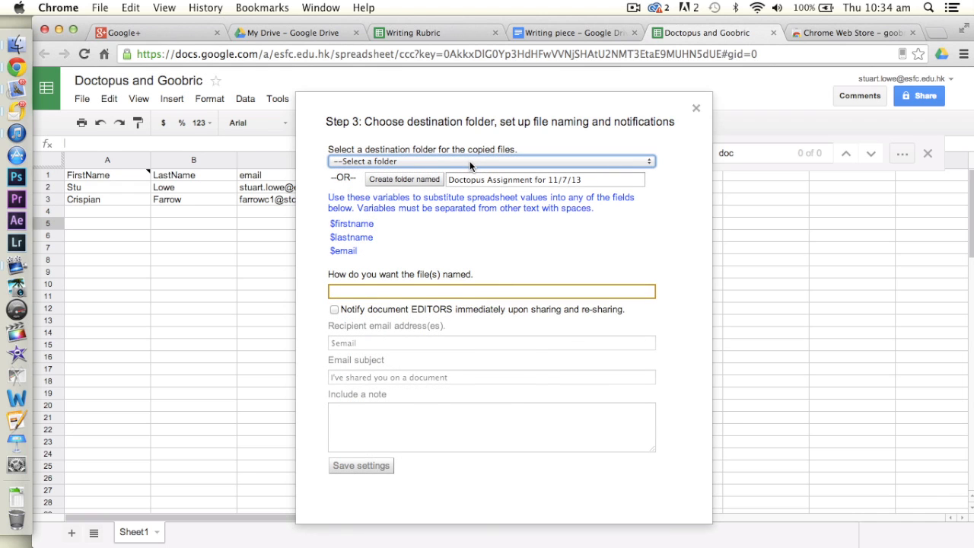
pyautogui.click(491, 161)
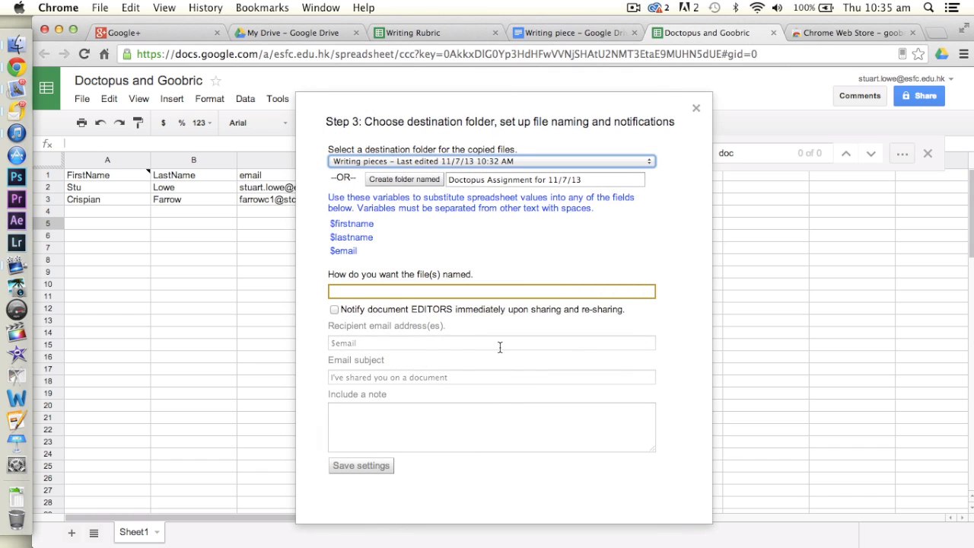
pyautogui.moveTo(459, 262)
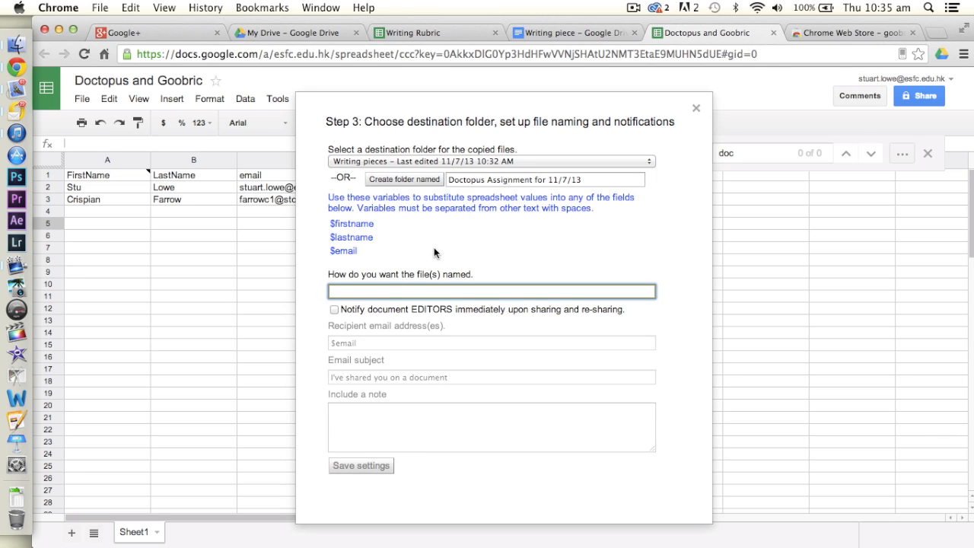
pyautogui.moveTo(450, 242)
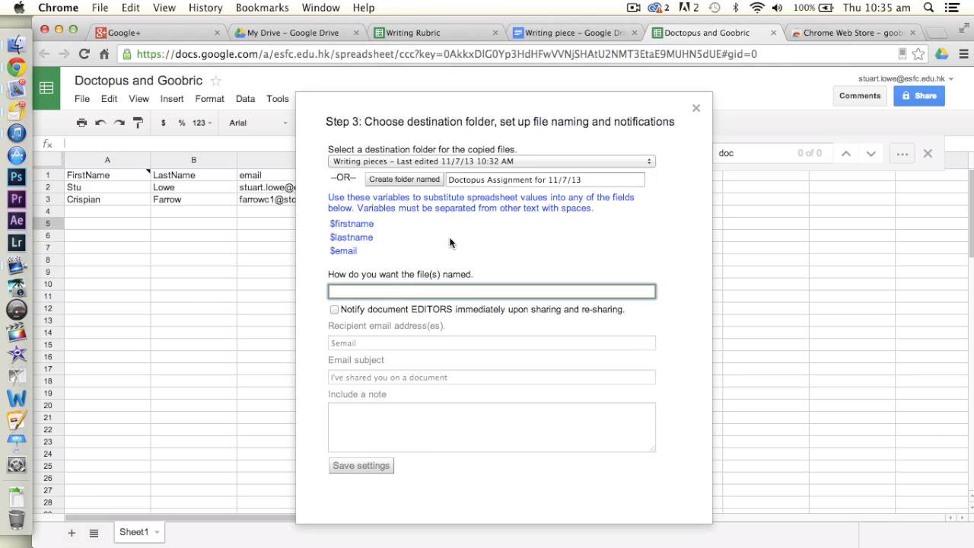
pyautogui.write('$firstname')
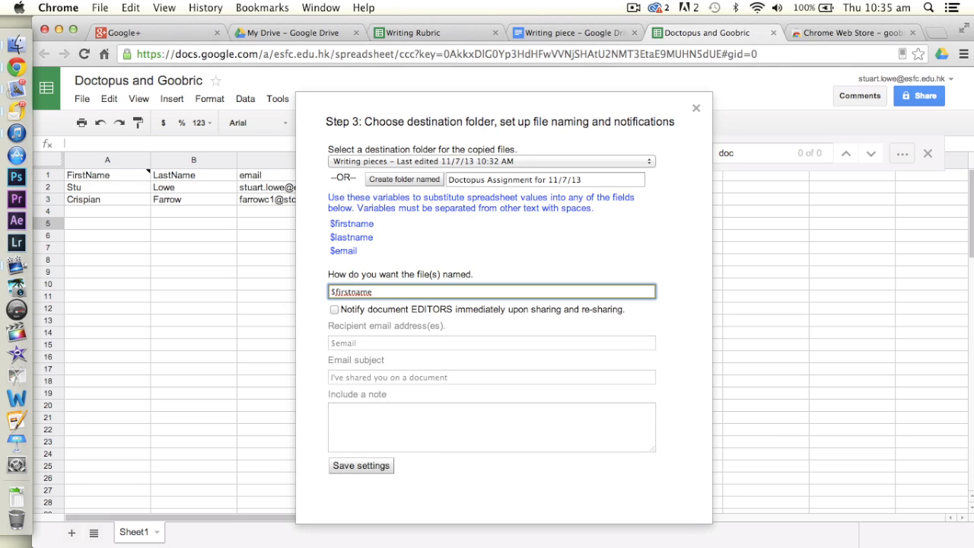
pyautogui.write('Writing P')
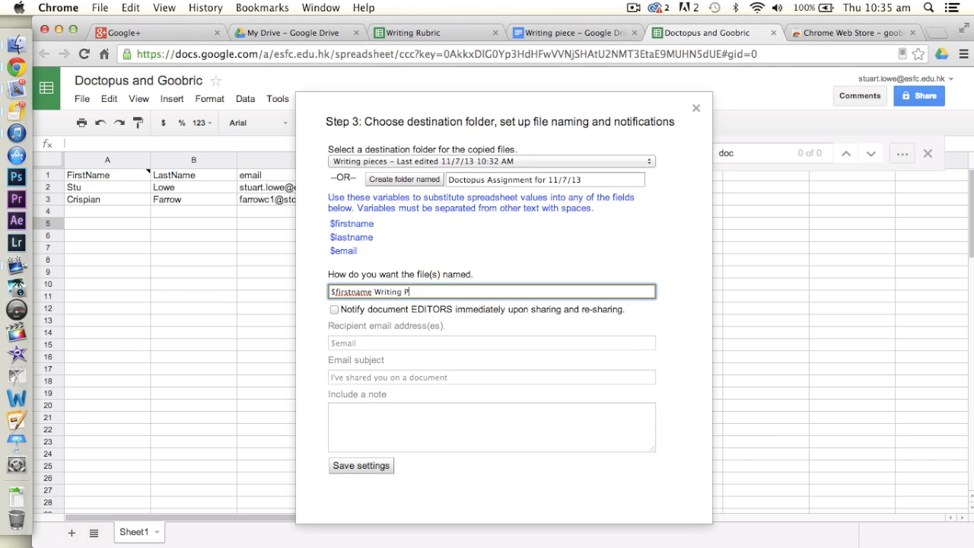
pyautogui.write('iece')
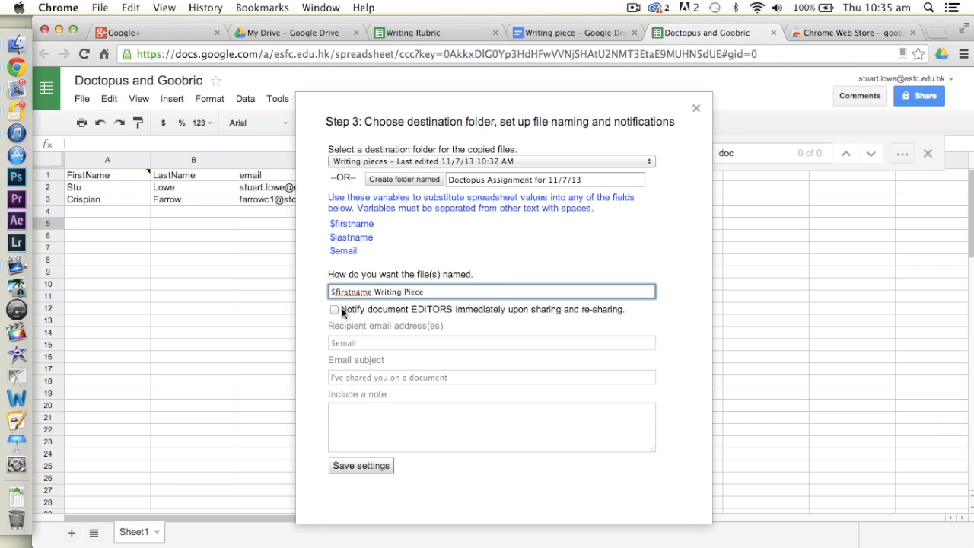
# Enable editor notifications with the note 'Hi $firstname, I have shared with you... Cheers Mr L'.
pyautogui.click(335, 311)
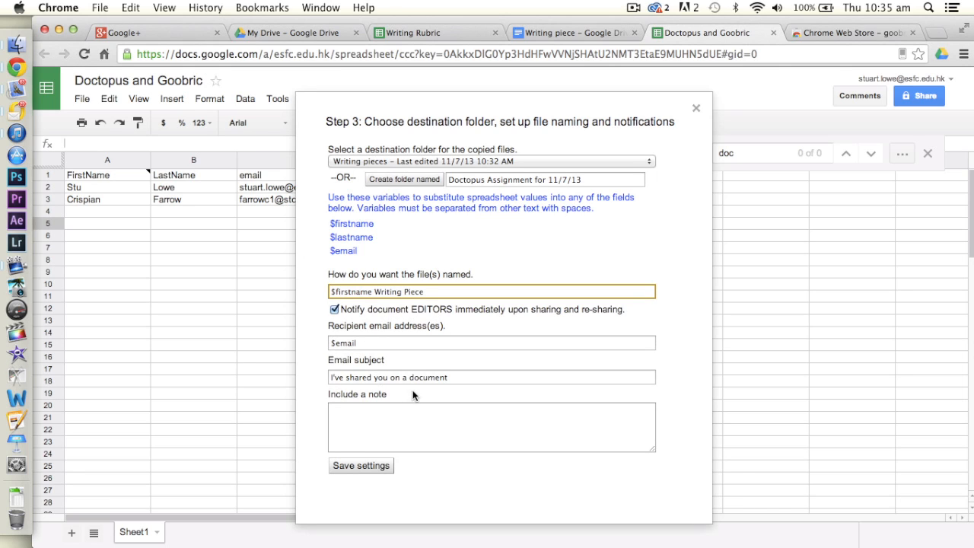
pyautogui.click(491, 427)
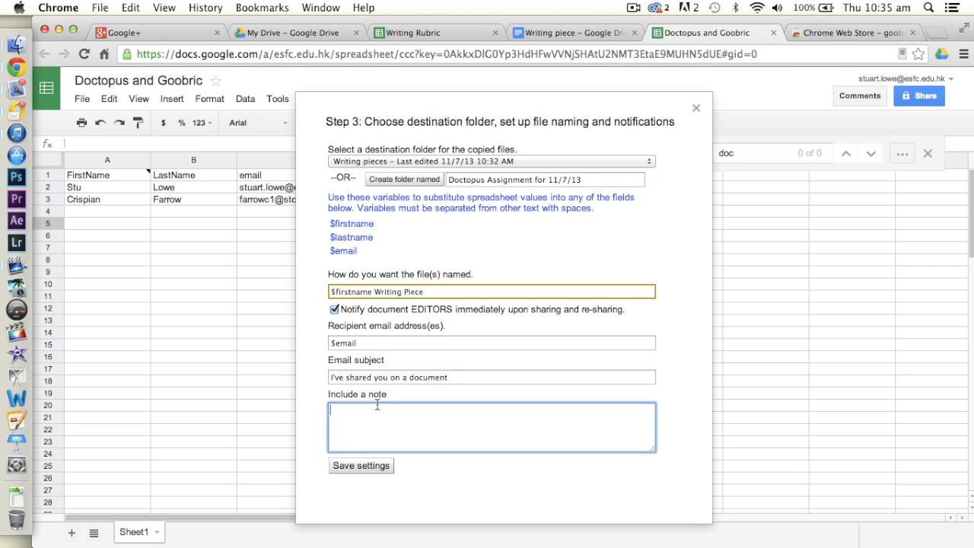
pyautogui.write('H')
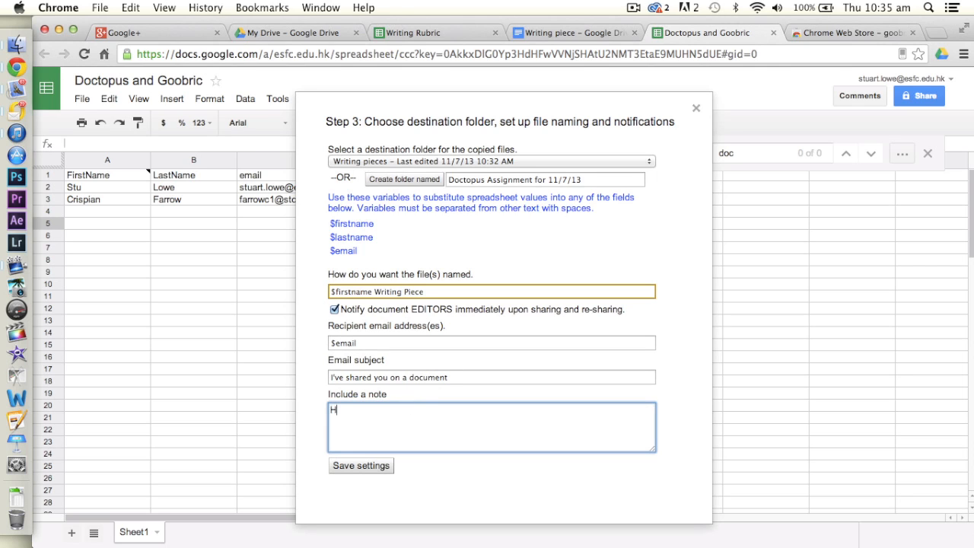
pyautogui.write('i $f')
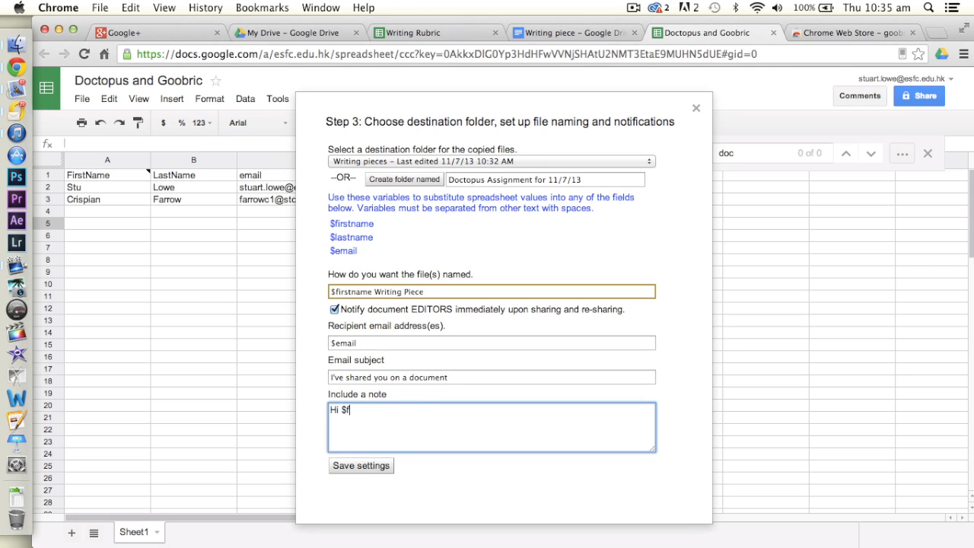
pyautogui.write('irstname,')
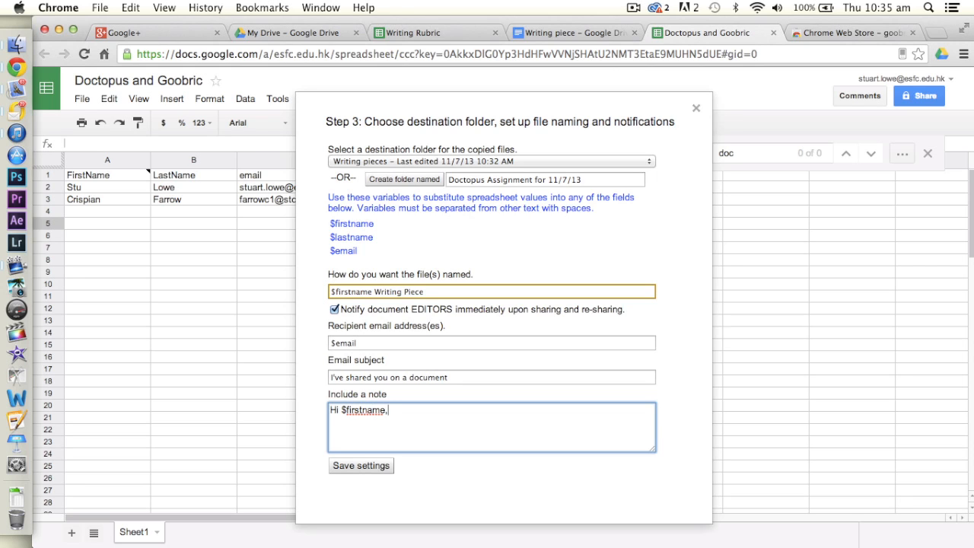
pyautogui.write('I have')
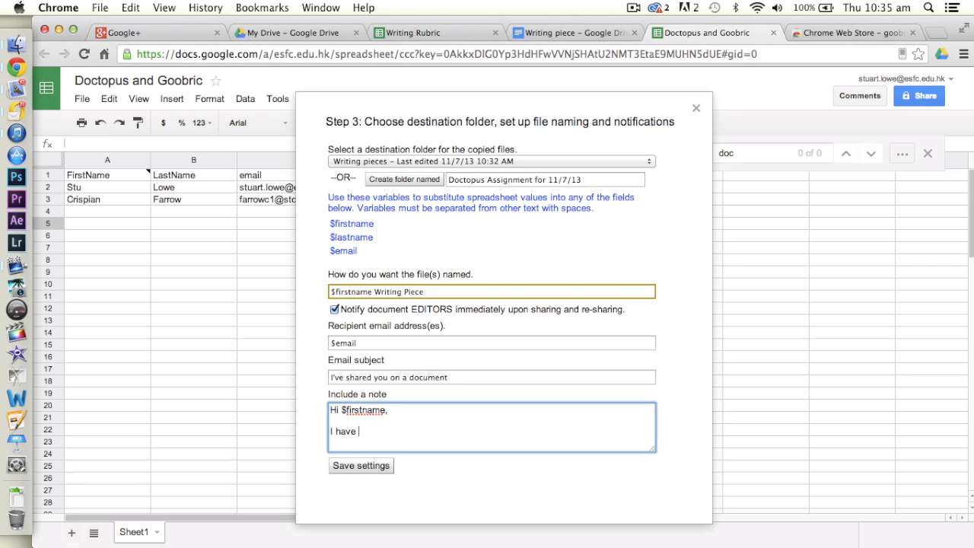
pyautogui.write('shared with you the writing piece.')
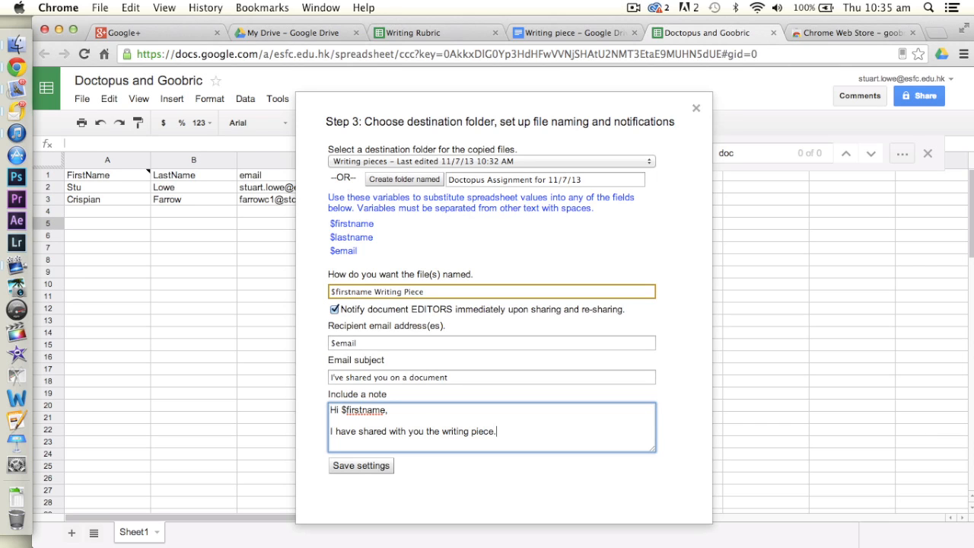
pyautogui.write('Cheers')
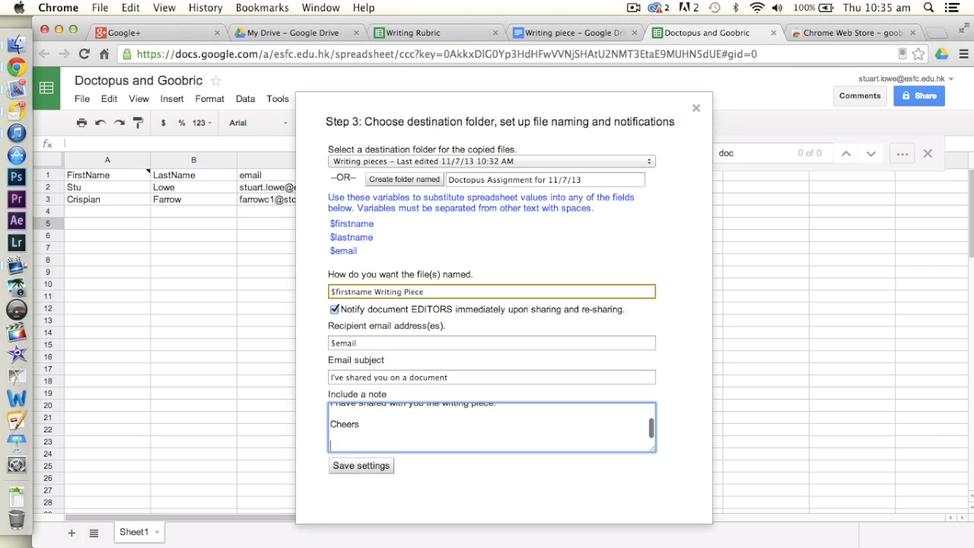
pyautogui.write('Mr L')
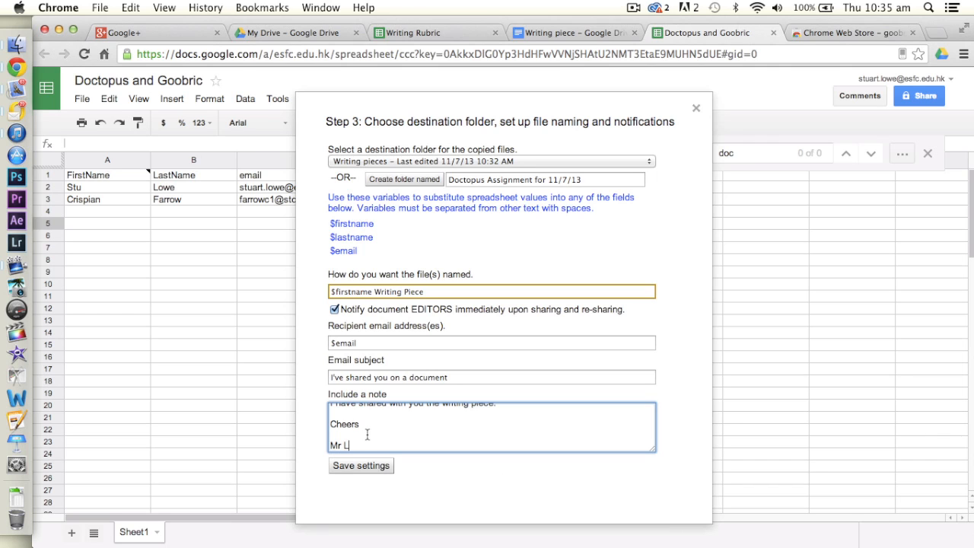
# Save the step 3 naming and notification settings to reach the review step.
pyautogui.click(361, 466)
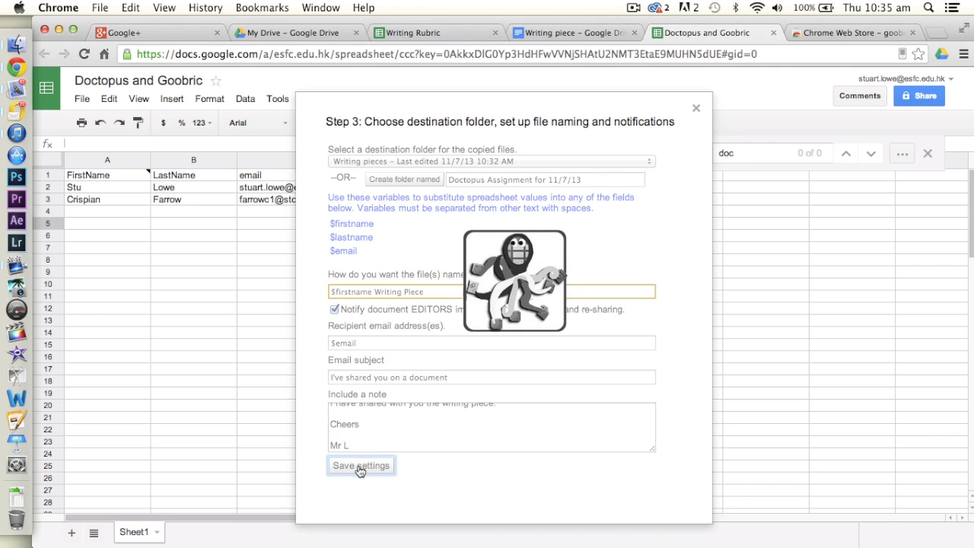
pyautogui.click(361, 466)
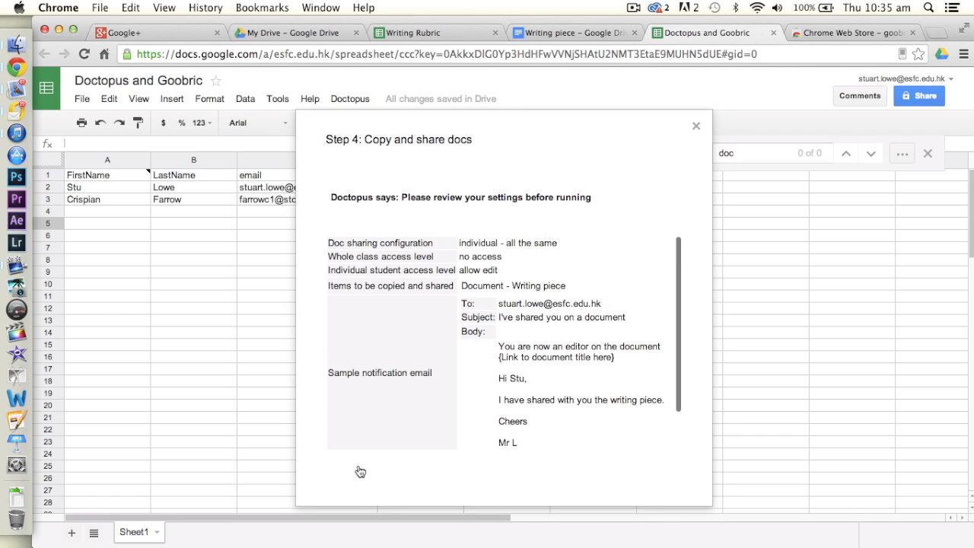
# Launch Doctopus step 4 to copy and share the student docs.
pyautogui.scroll(-3)
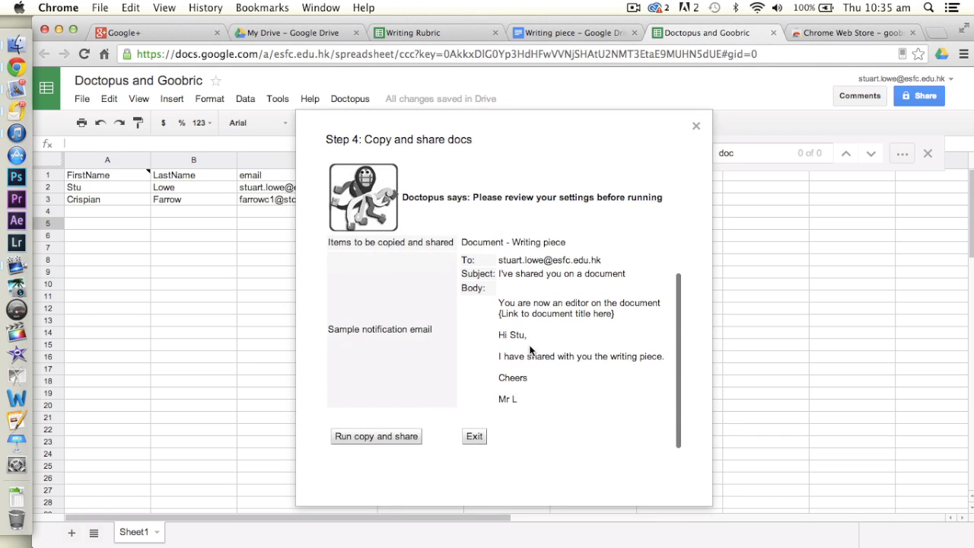
pyautogui.click(375, 435)
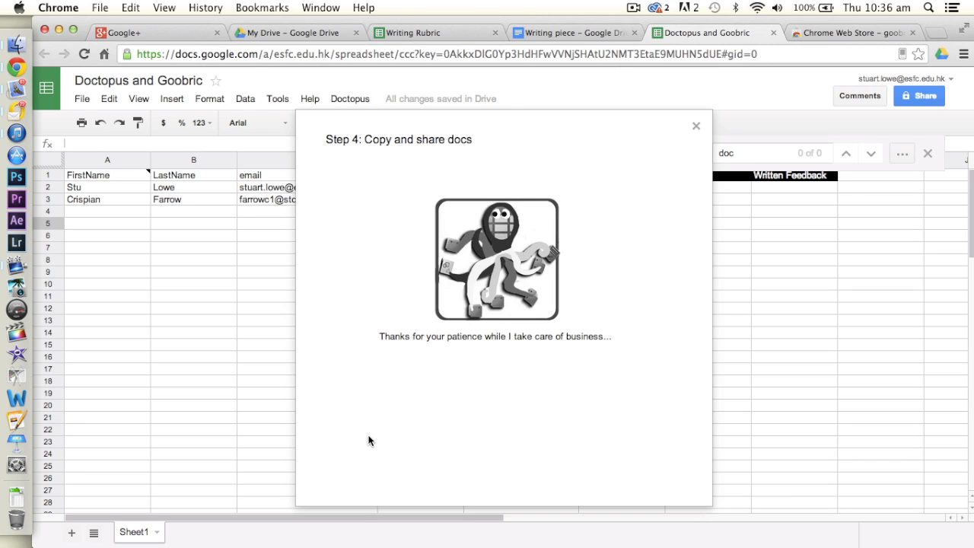
pyautogui.moveTo(508, 469)
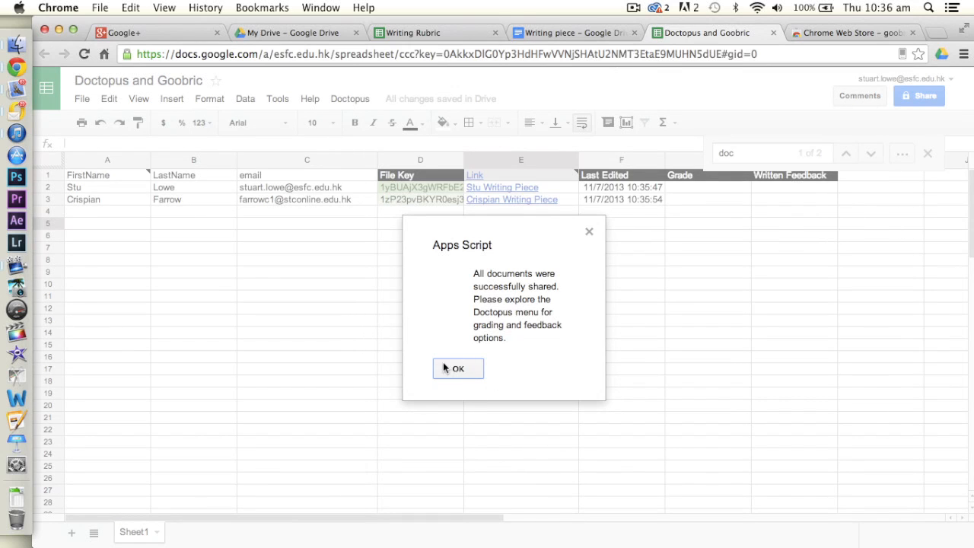
# Dismiss the 'All documents were successfully shared' confirmation.
pyautogui.click(457, 369)
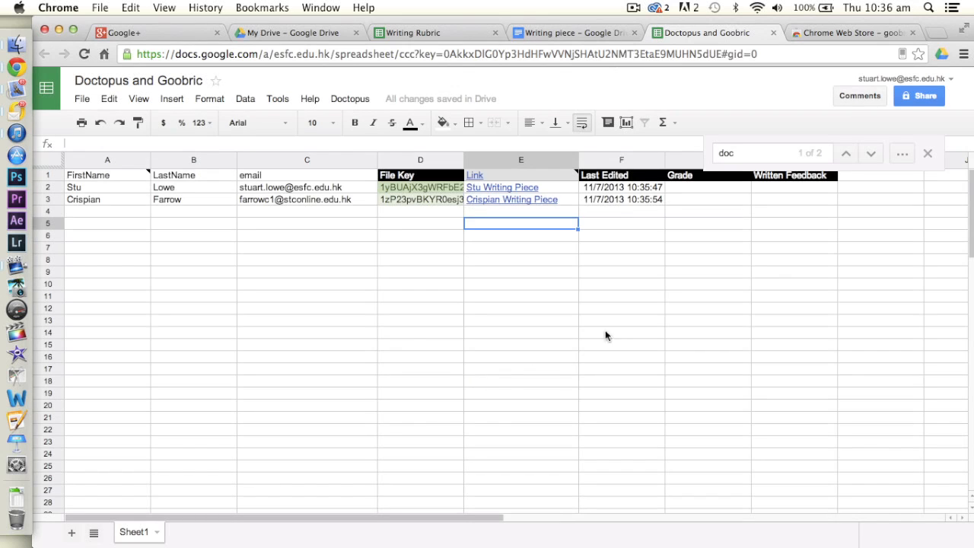
pyautogui.moveTo(241, 272)
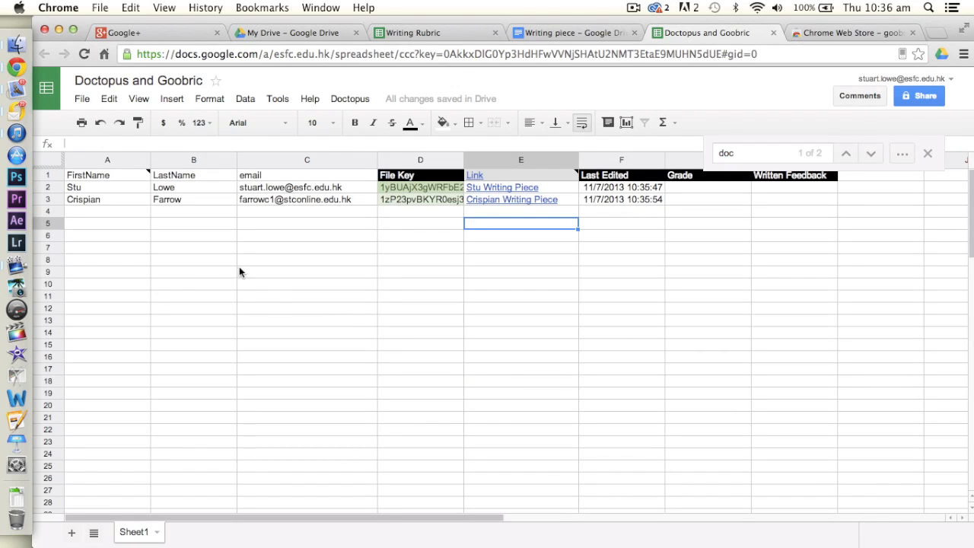
pyautogui.moveTo(426, 198)
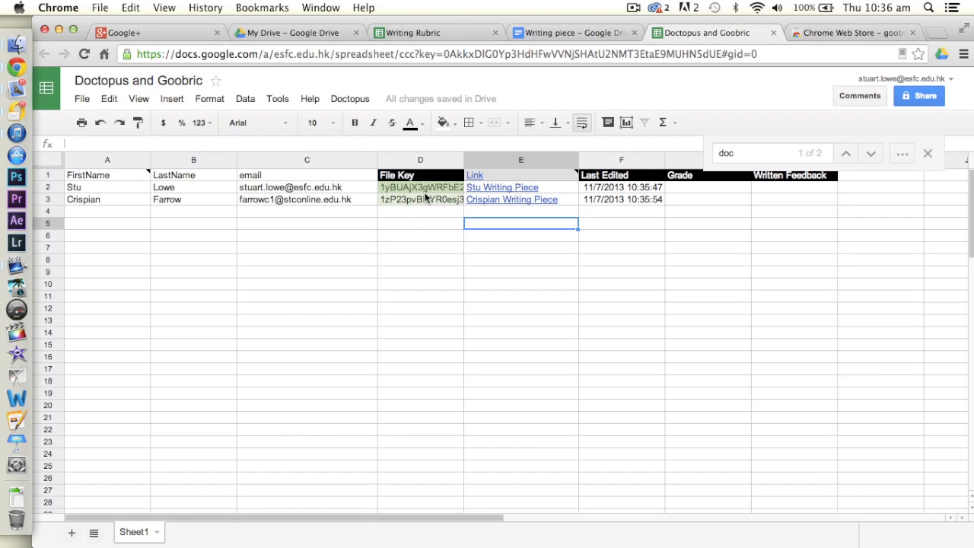
pyautogui.moveTo(581, 227)
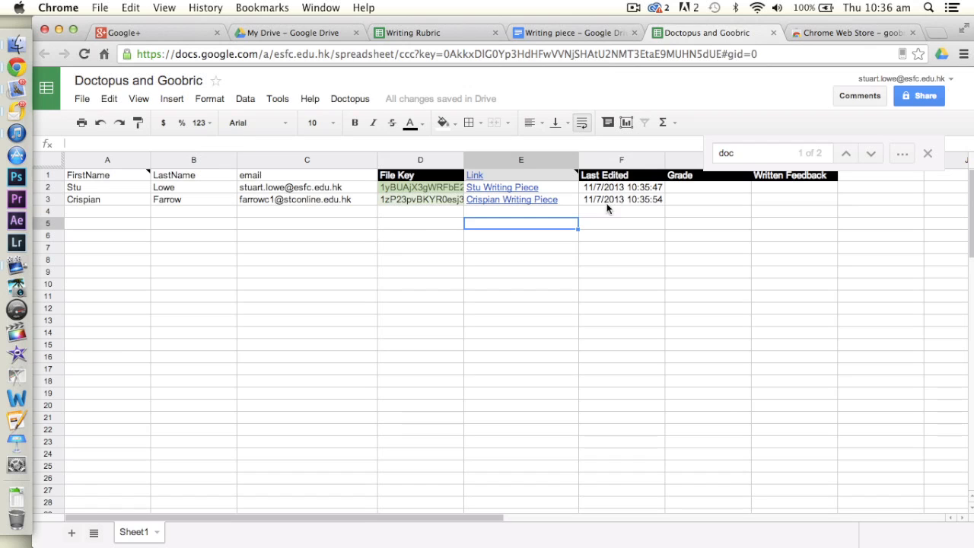
pyautogui.moveTo(618, 213)
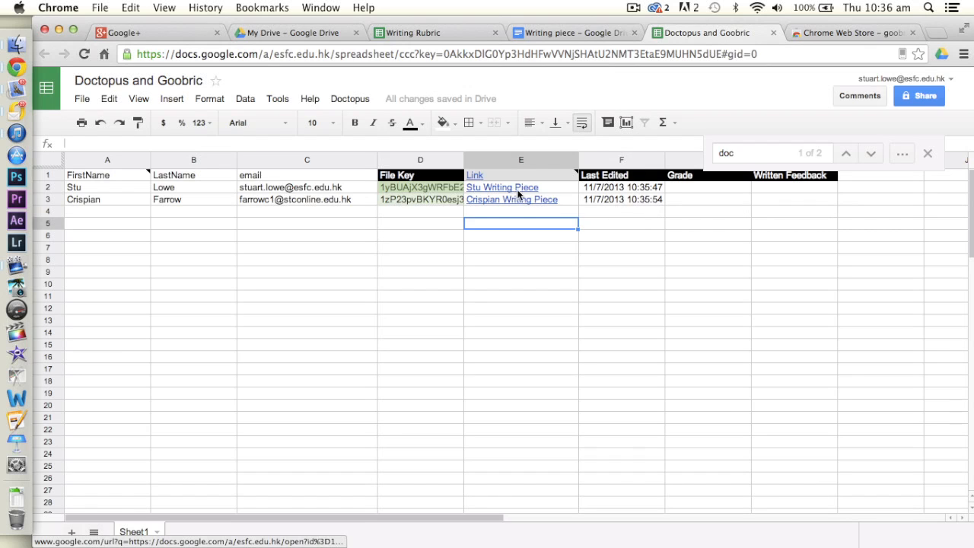
pyautogui.moveTo(530, 207)
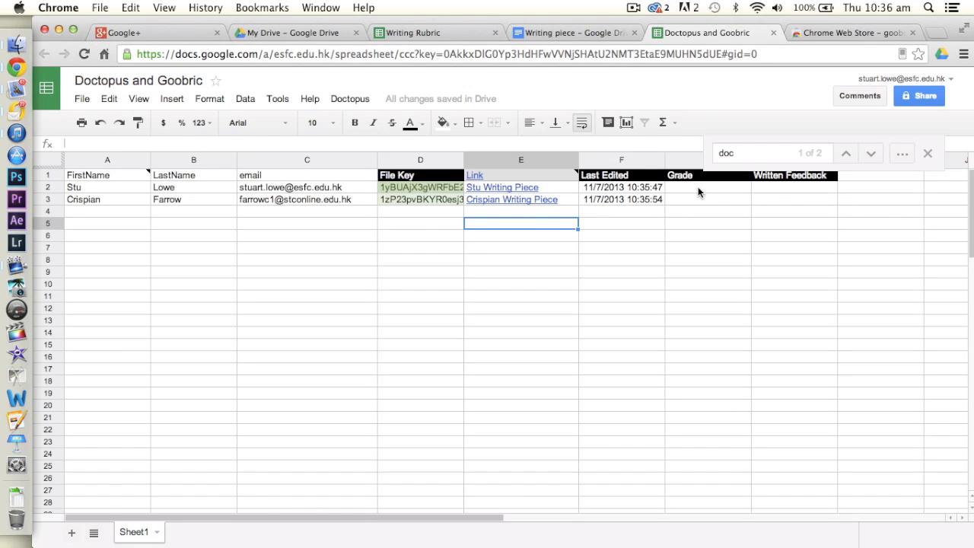
pyautogui.moveTo(737, 210)
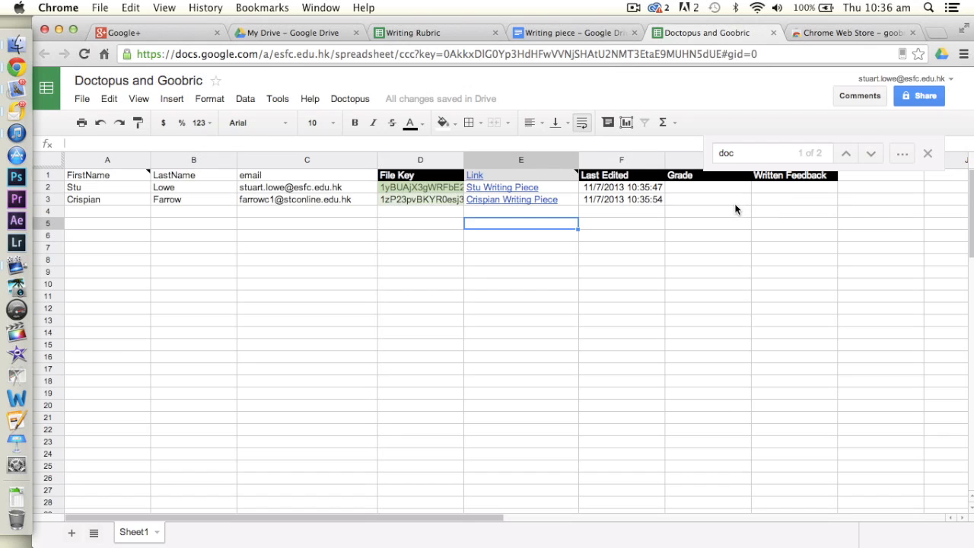
pyautogui.moveTo(758, 212)
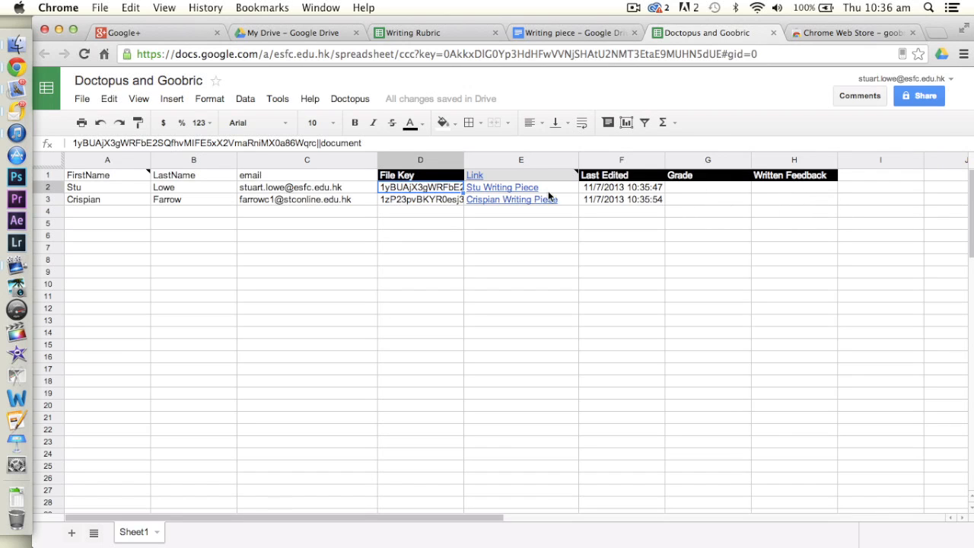
pyautogui.click(350, 97)
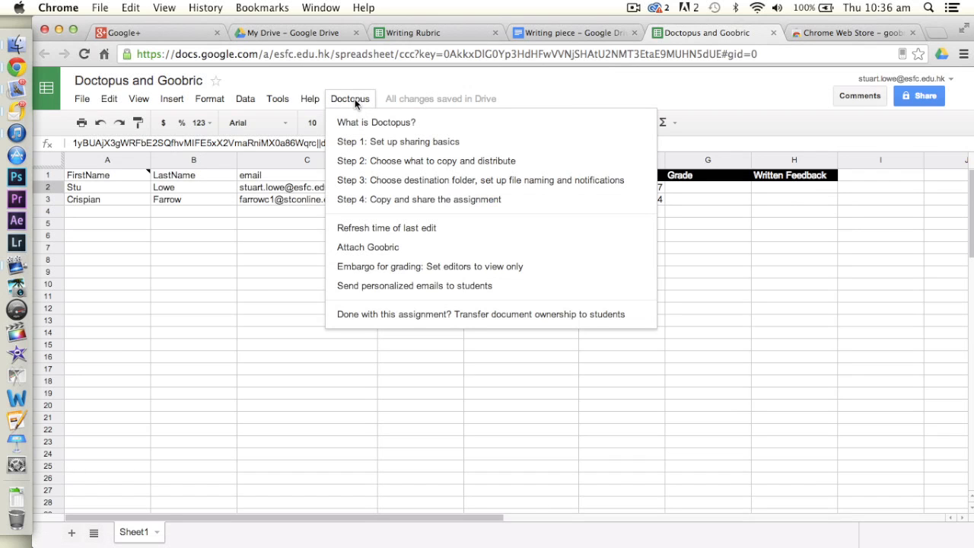
pyautogui.moveTo(344, 119)
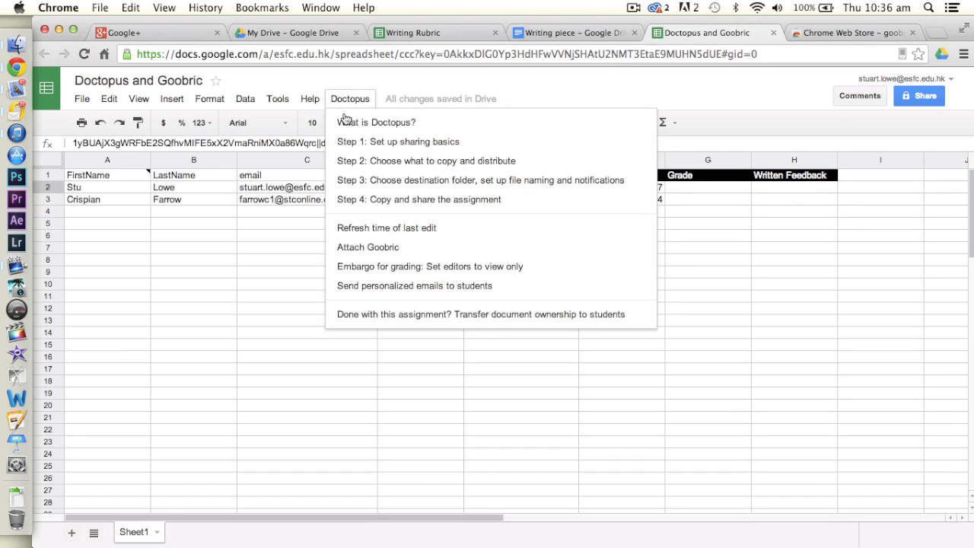
pyautogui.moveTo(414, 286)
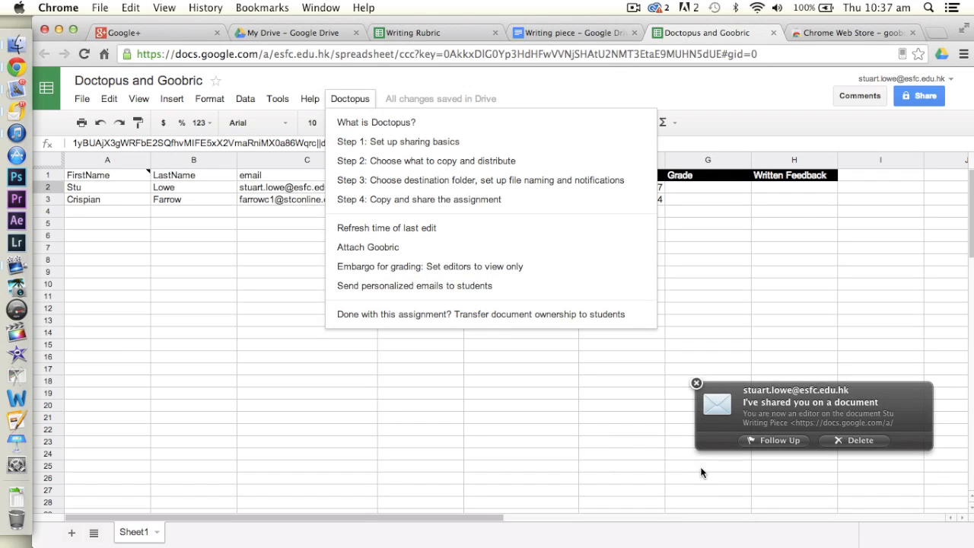
pyautogui.moveTo(698, 384)
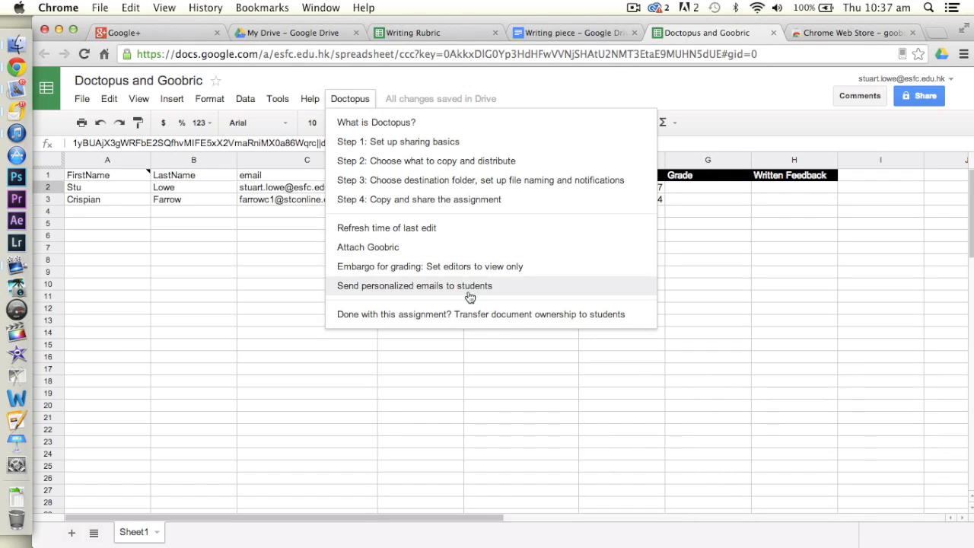
pyautogui.moveTo(585, 280)
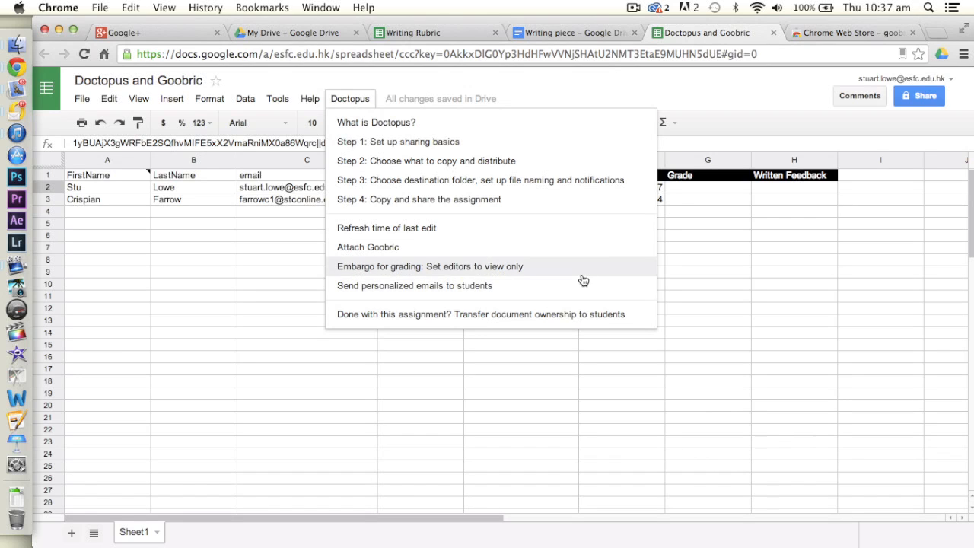
pyautogui.moveTo(777, 198)
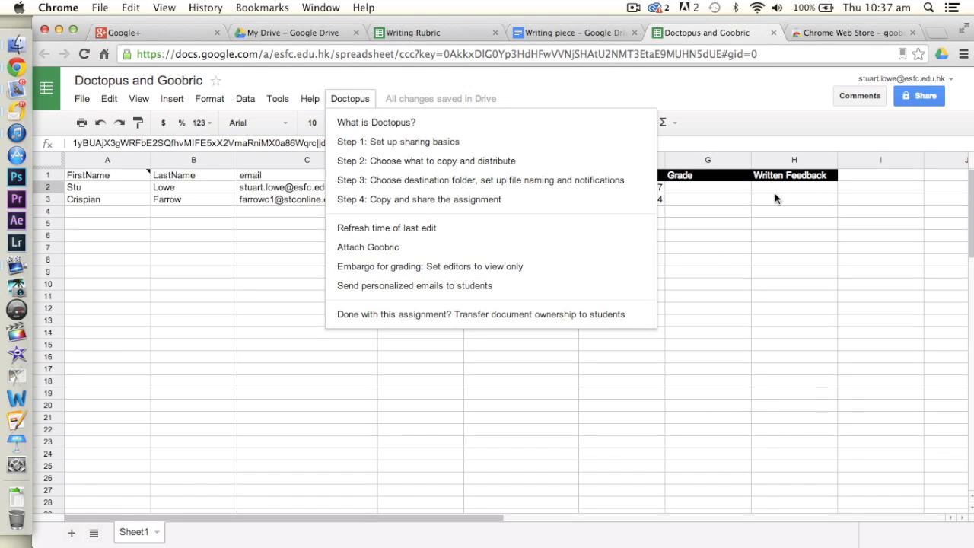
pyautogui.moveTo(466, 286)
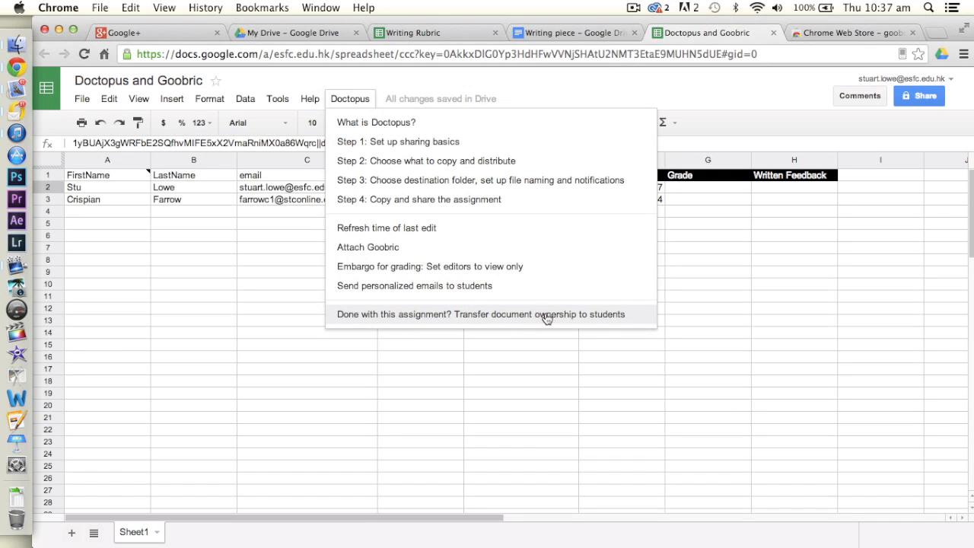
pyautogui.moveTo(773, 241)
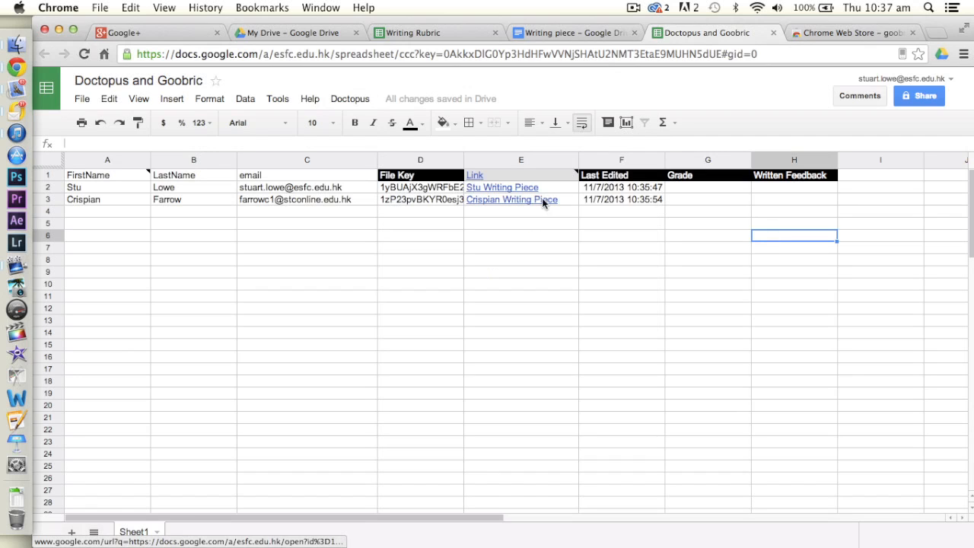
pyautogui.moveTo(719, 192)
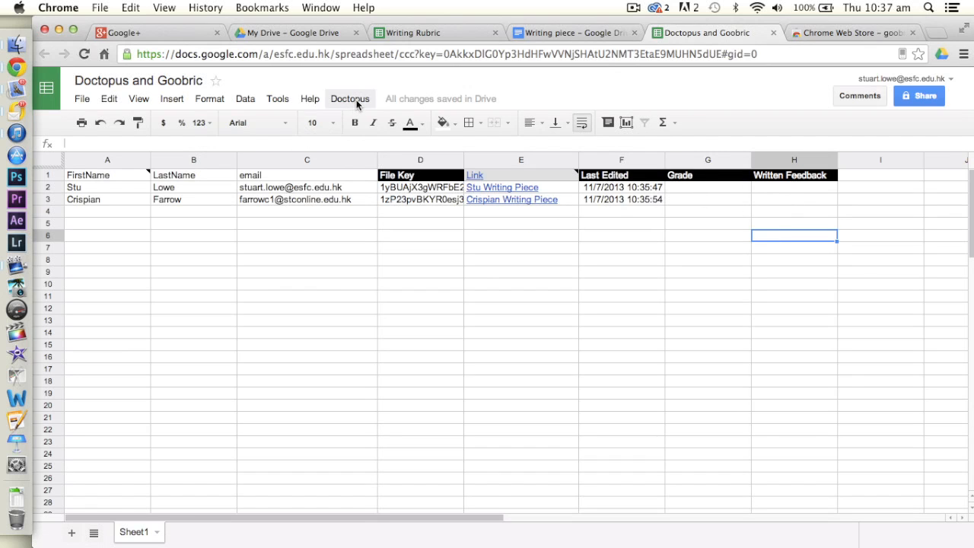
# Close the Doctopus command list on the roster sheet.
pyautogui.click(350, 97)
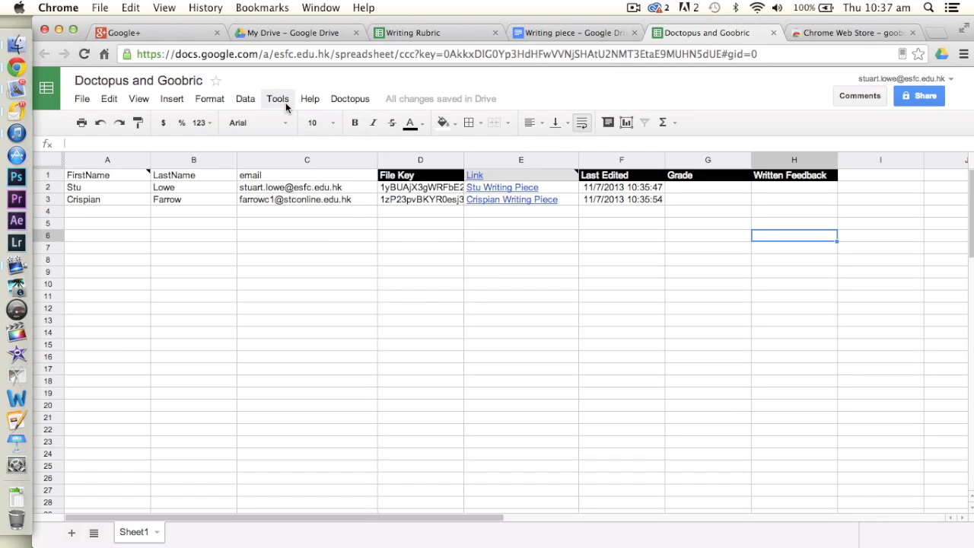
pyautogui.moveTo(393, 246)
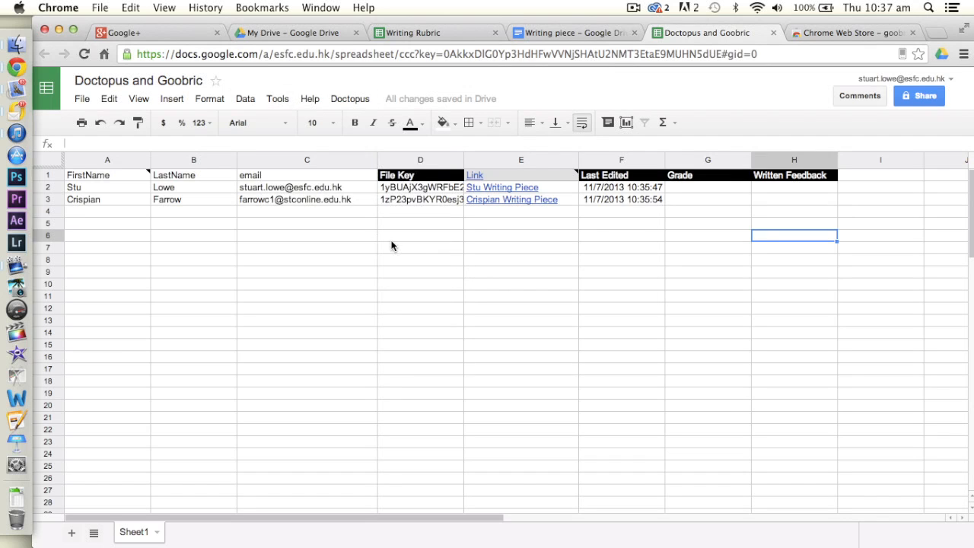
pyautogui.moveTo(849, 37)
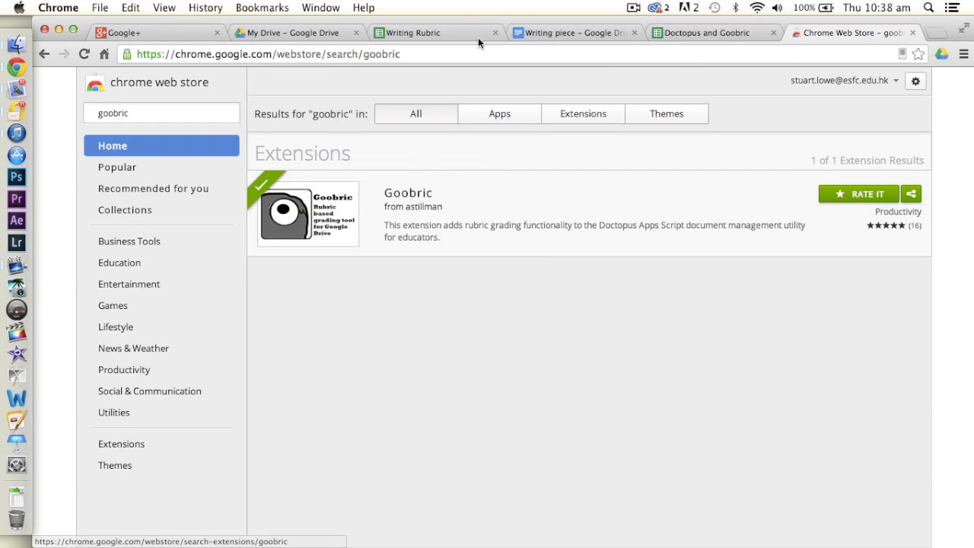
pyautogui.moveTo(195, 320)
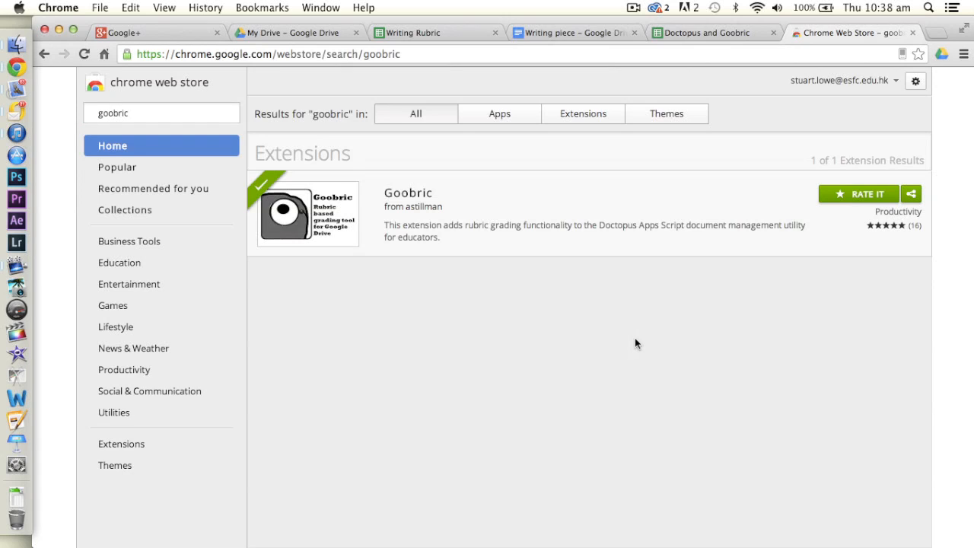
pyautogui.moveTo(476, 251)
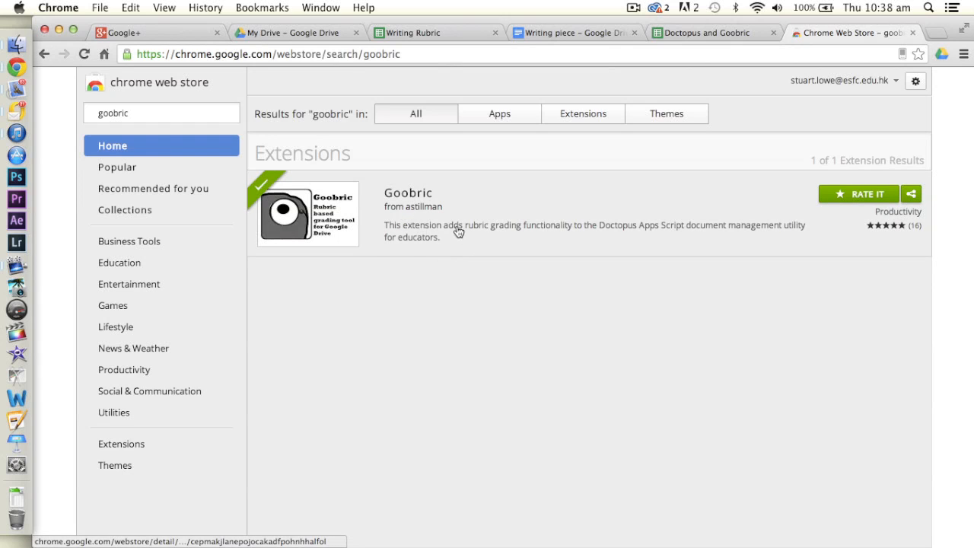
pyautogui.moveTo(658, 234)
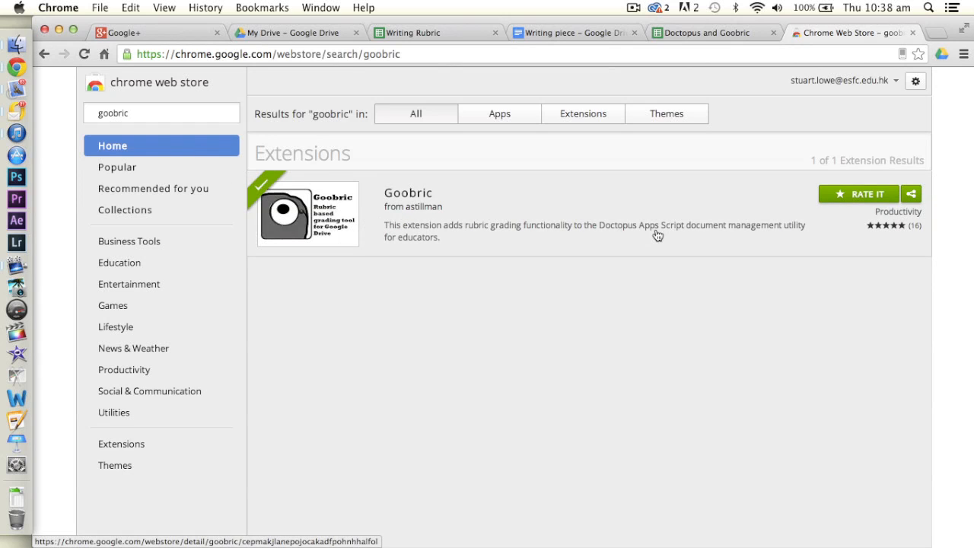
pyautogui.moveTo(892, 213)
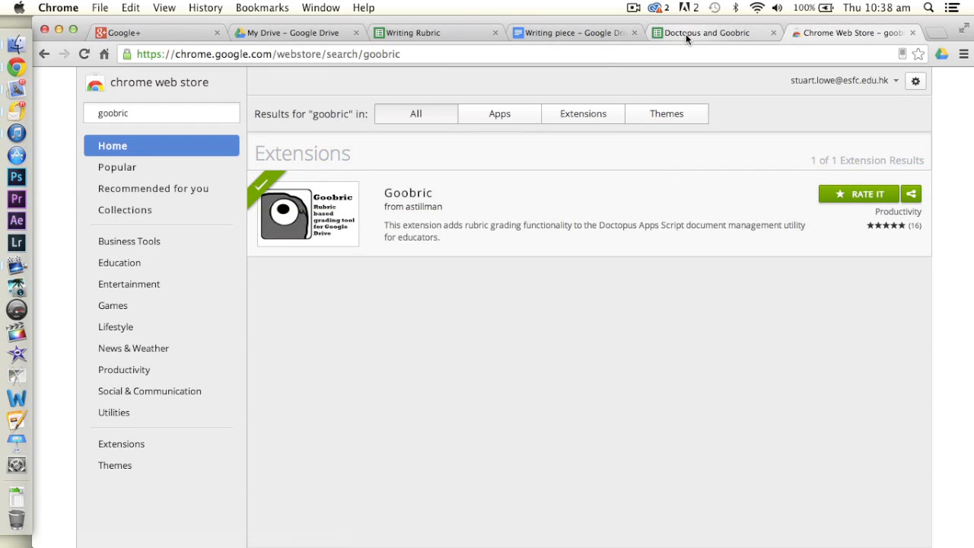
# Return to the roster spreadsheet and bring up the Doctopus Goobric setup dialog.
pyautogui.click(703, 34)
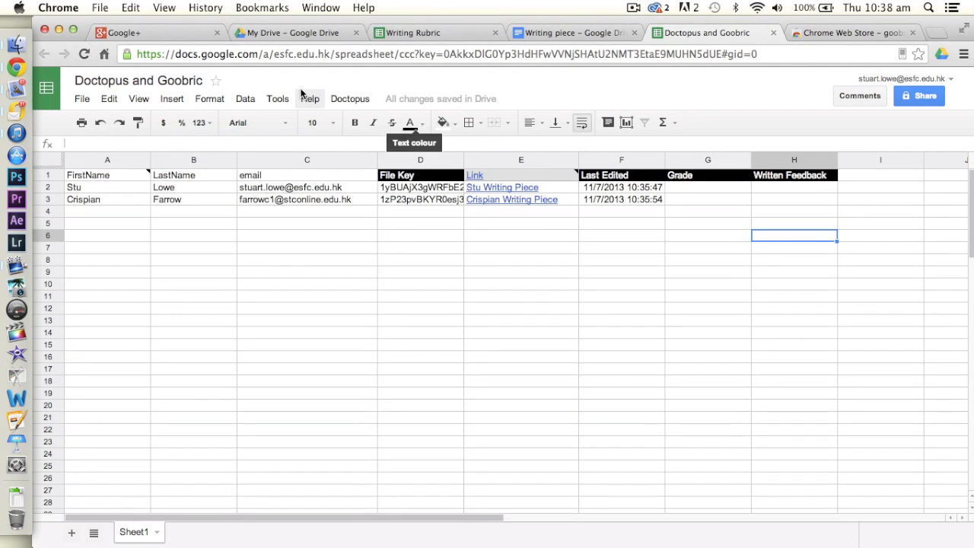
pyautogui.click(350, 98)
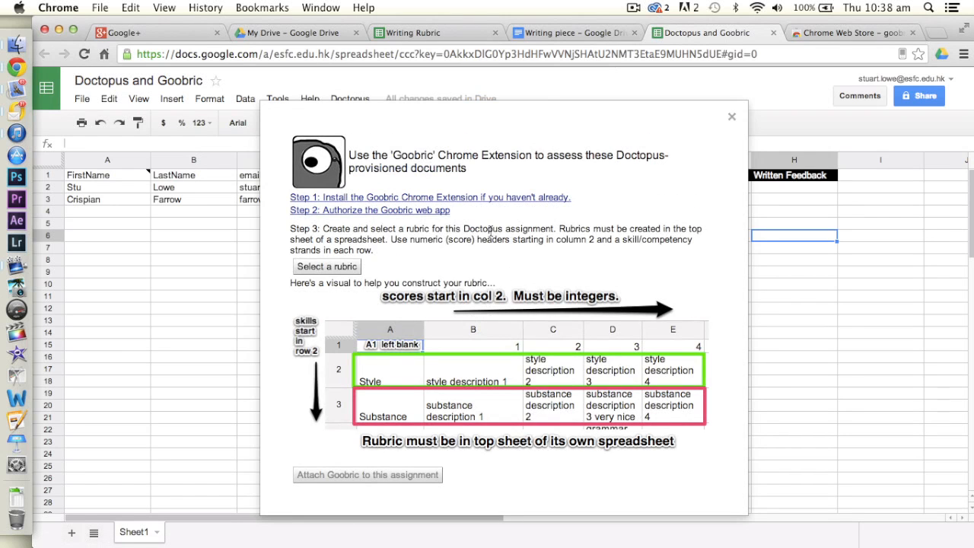
pyautogui.moveTo(410, 303)
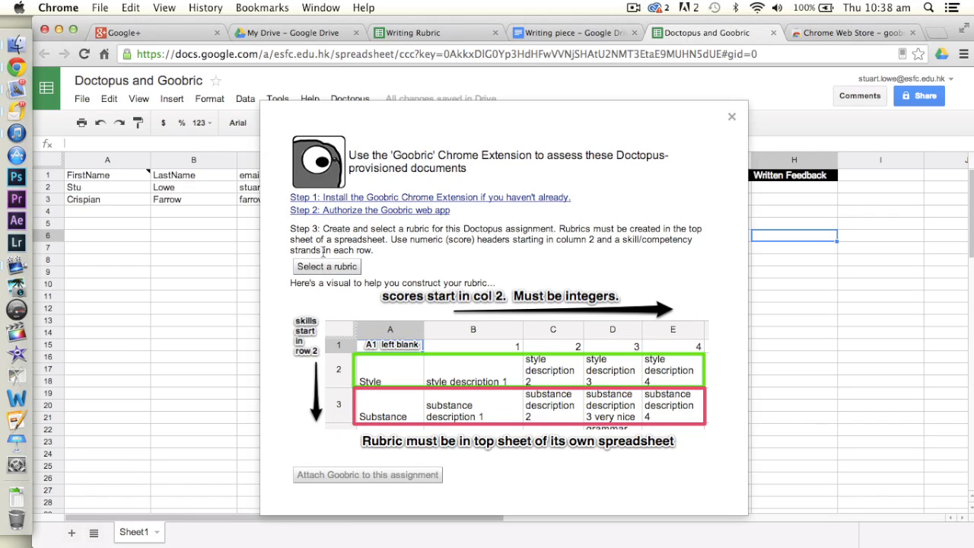
pyautogui.moveTo(457, 69)
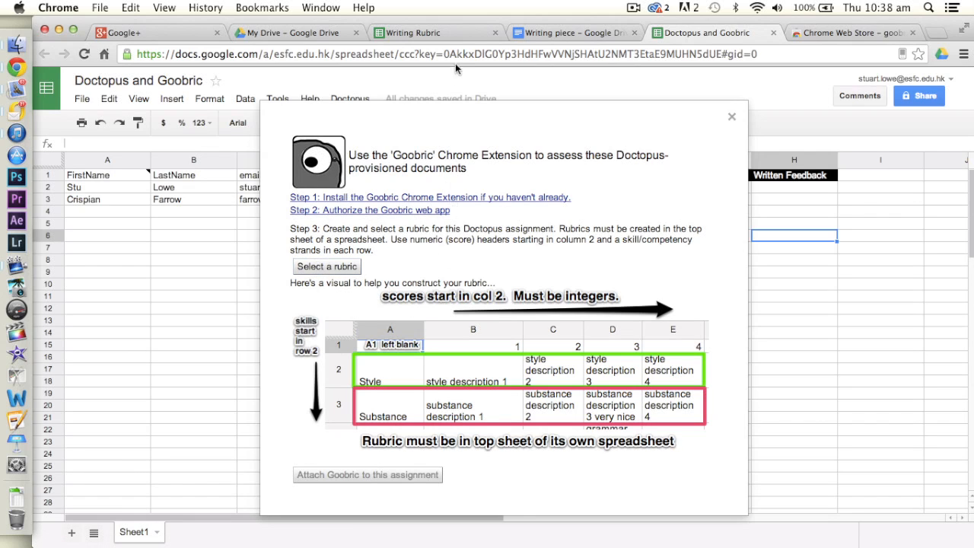
# Switch to the Writing Rubric spreadsheet showing four criteria scored 1 to 4.
pyautogui.click(436, 32)
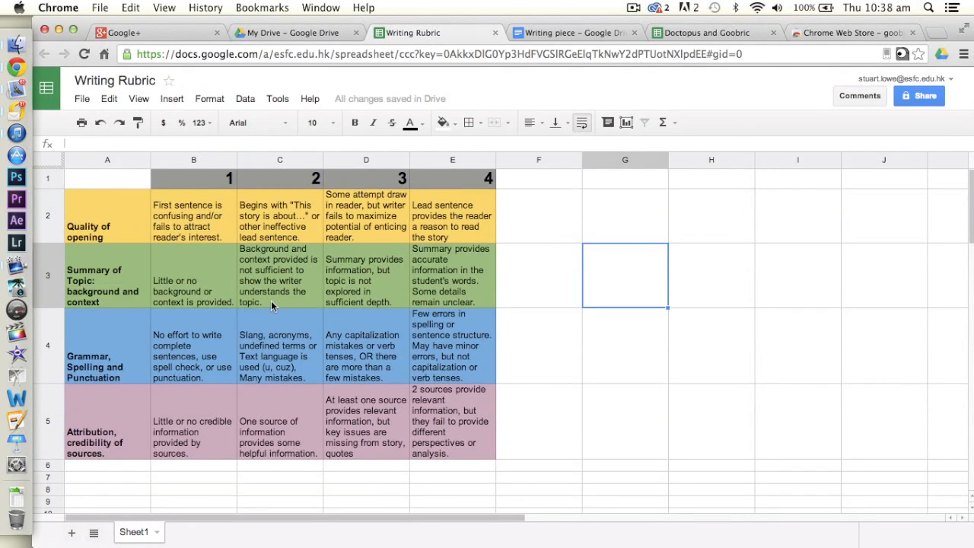
pyautogui.moveTo(146, 188)
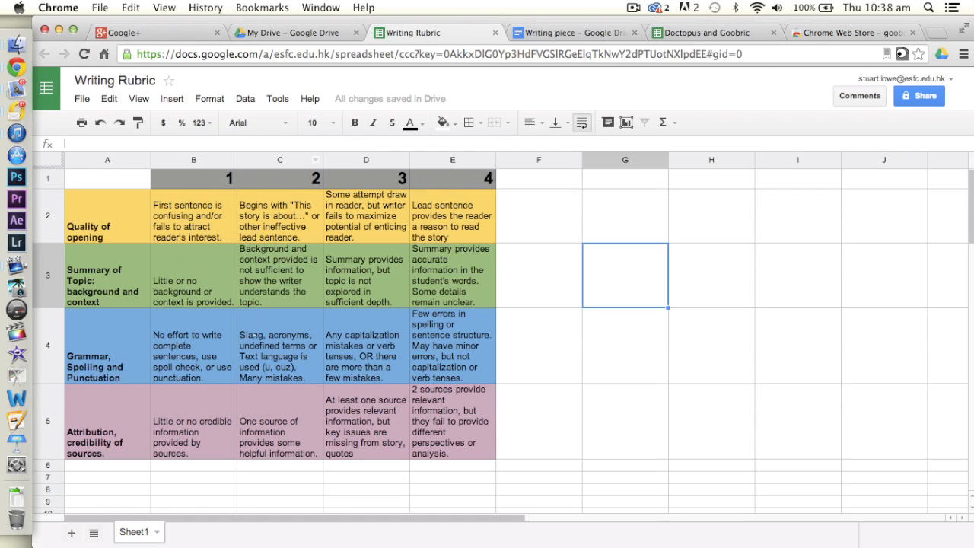
pyautogui.moveTo(182, 182)
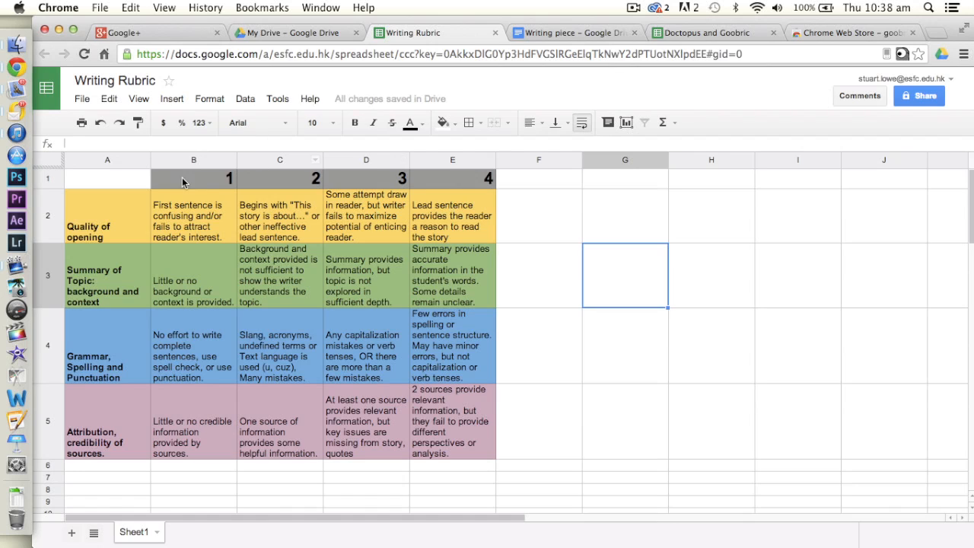
pyautogui.moveTo(154, 227)
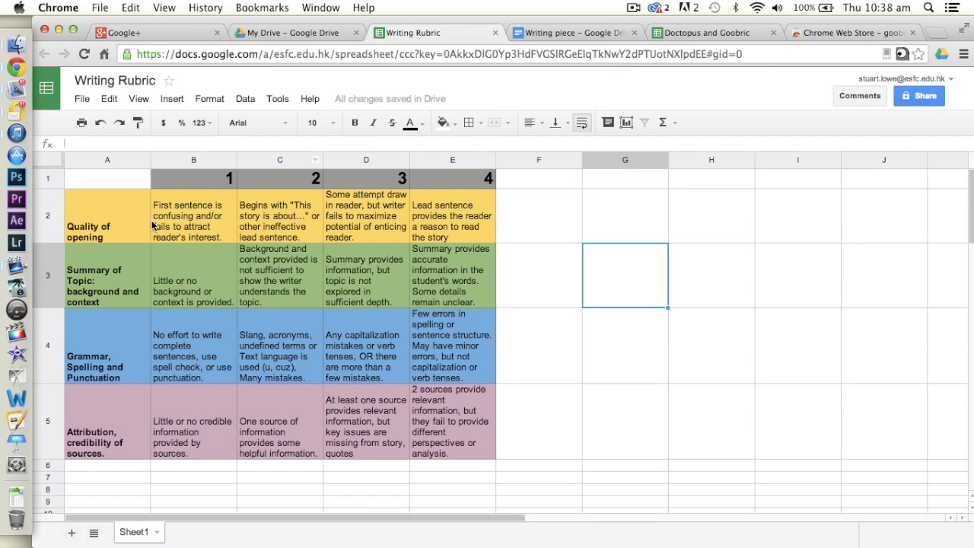
pyautogui.moveTo(110, 342)
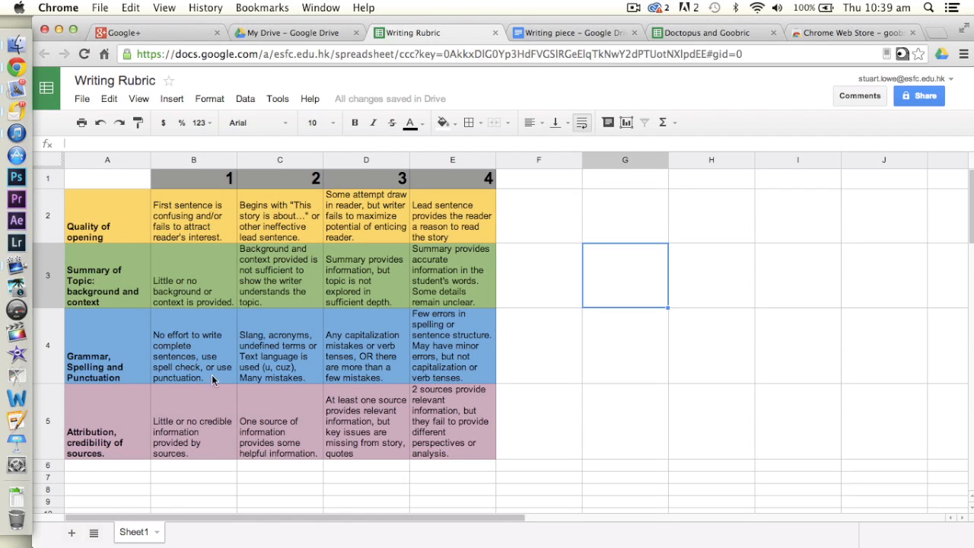
pyautogui.moveTo(530, 122)
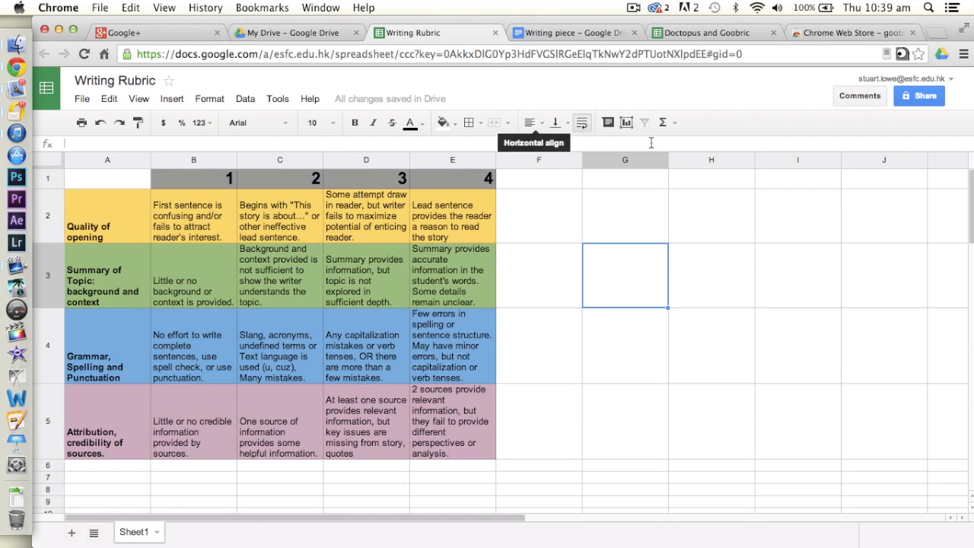
# Choose the Writing Rubric spreadsheet from the picker as the Goobric rubric.
pyautogui.click(712, 32)
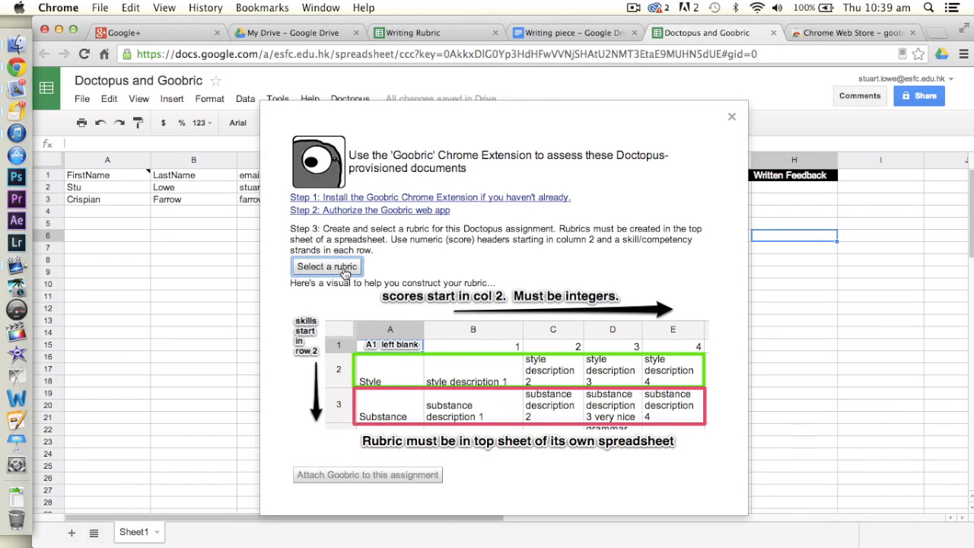
pyautogui.click(326, 267)
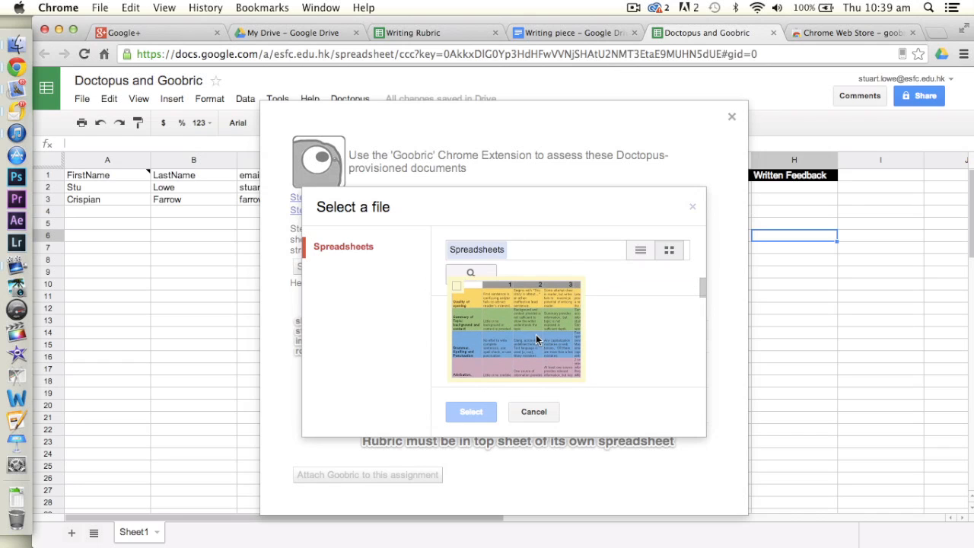
pyautogui.click(515, 341)
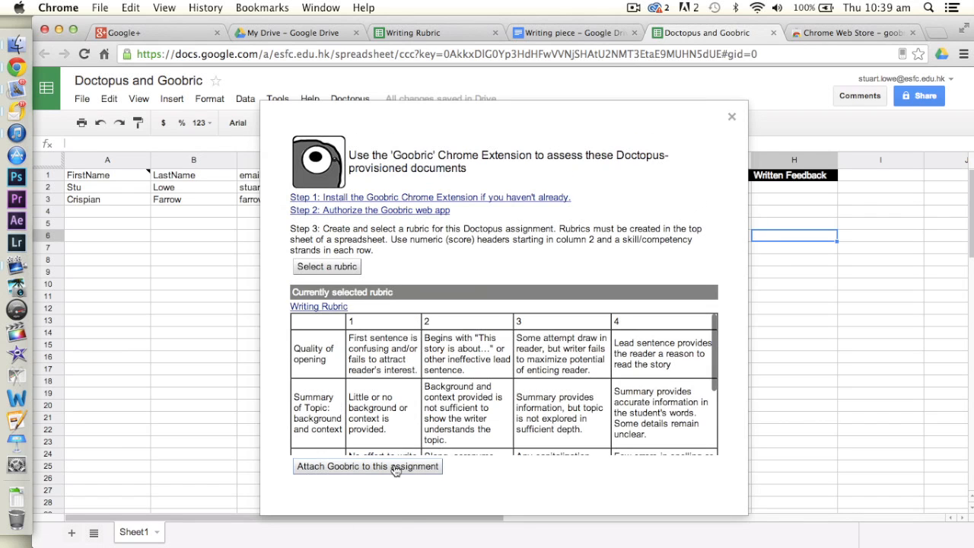
# Attach Goobric, confirm the notice, check the new rubricScores sheet and return to Sheet1.
pyautogui.click(368, 465)
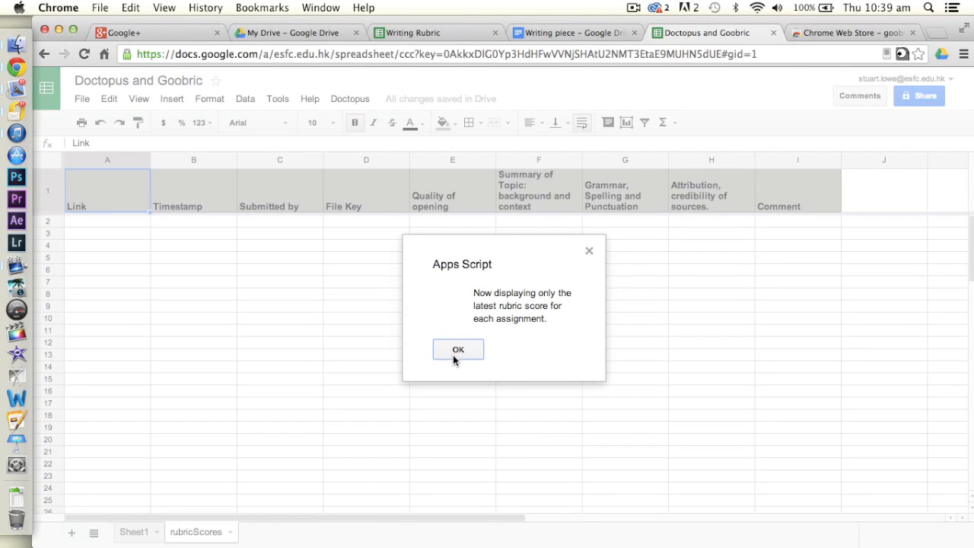
pyautogui.click(456, 349)
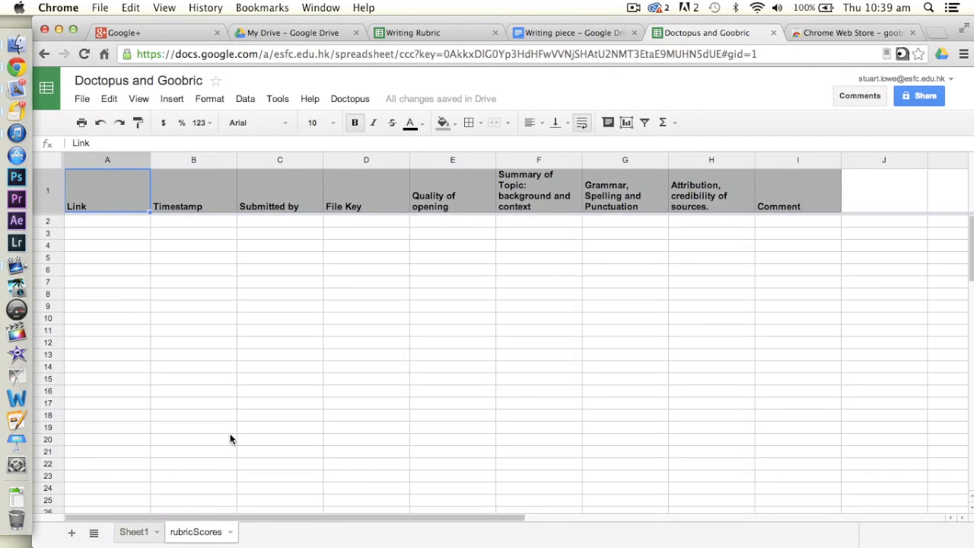
pyautogui.click(195, 531)
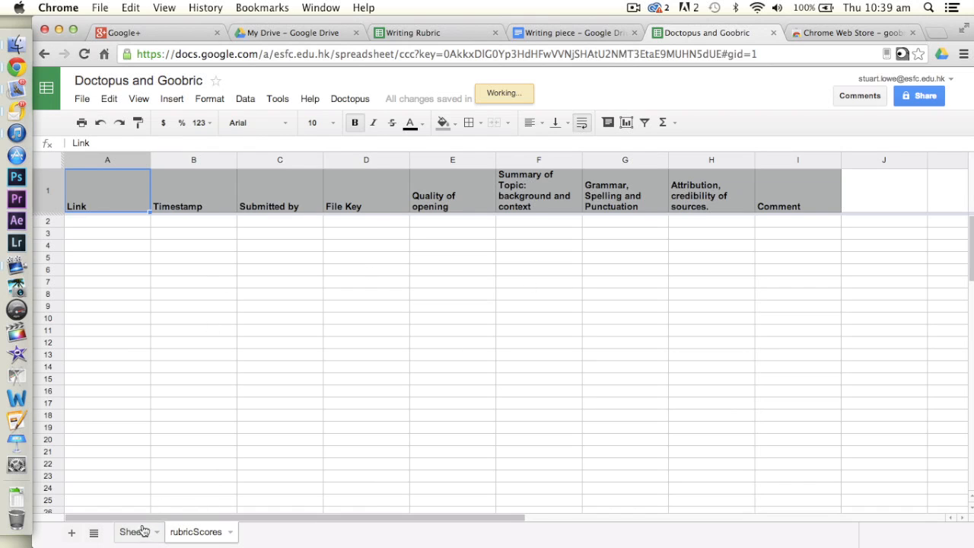
pyautogui.click(134, 531)
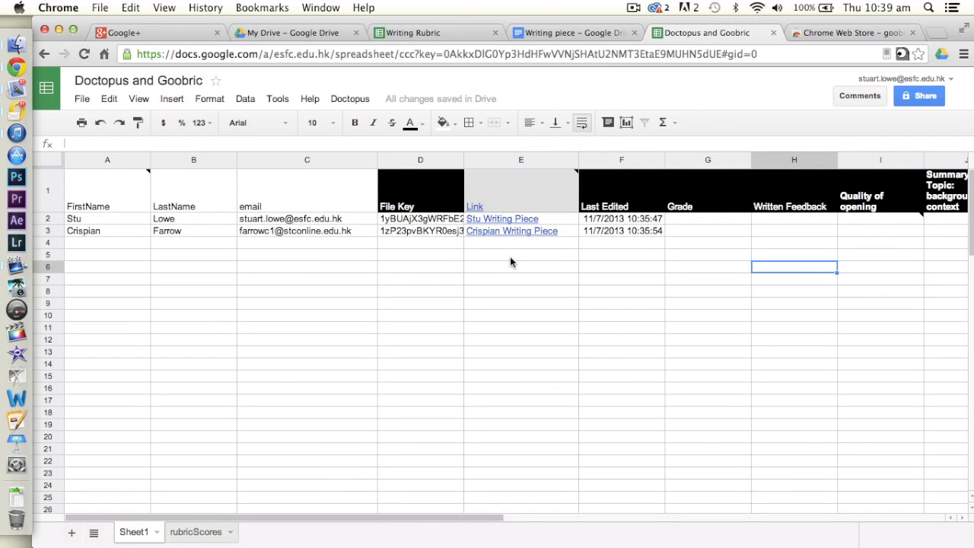
pyautogui.moveTo(513, 231)
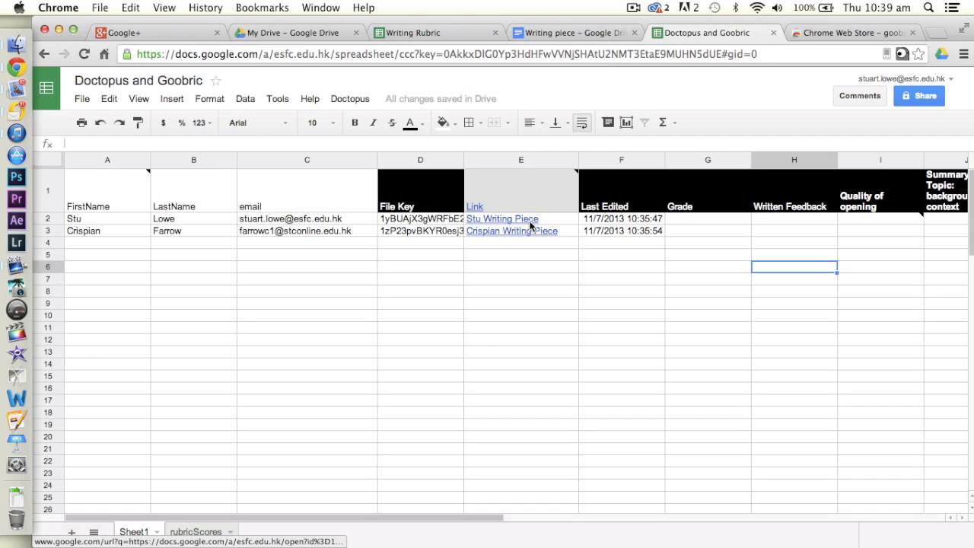
pyautogui.moveTo(502, 219)
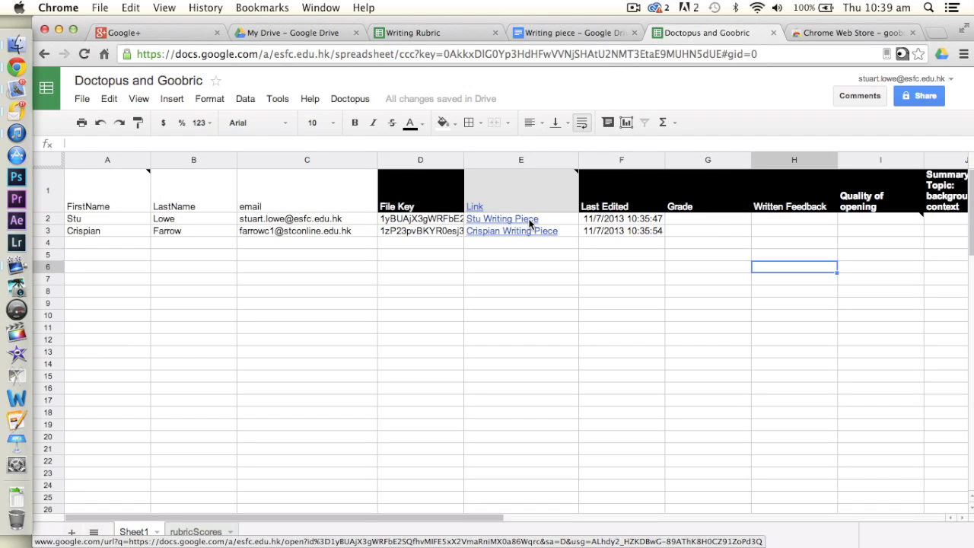
# Open Stu's Writing Piece from the roster link and type some placeholder text.
pyautogui.click(502, 220)
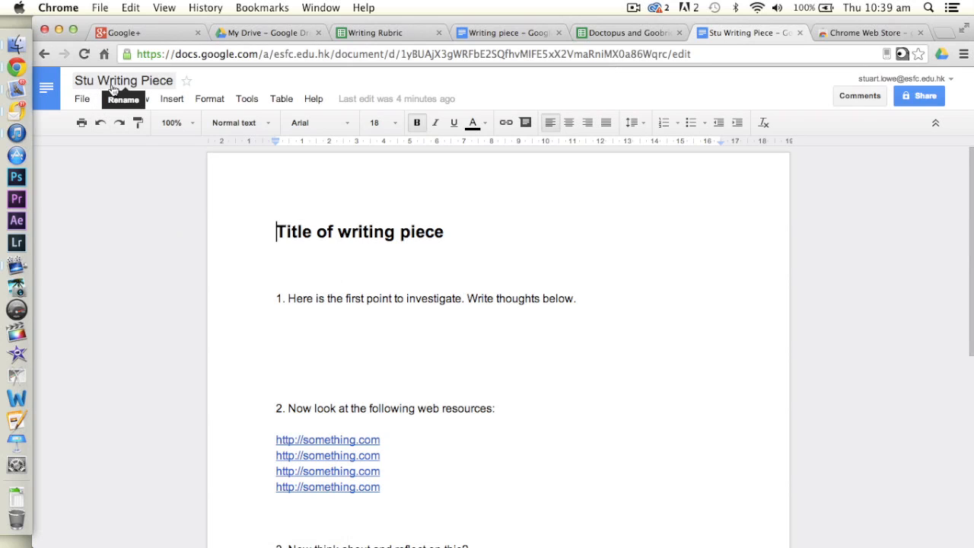
pyautogui.moveTo(226, 155)
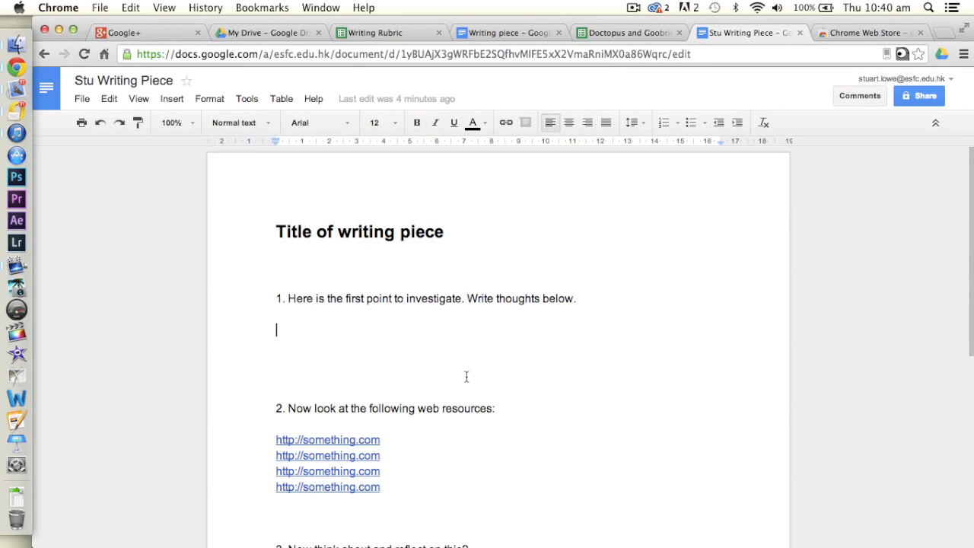
pyautogui.write('grldfsfdsfdsfds')
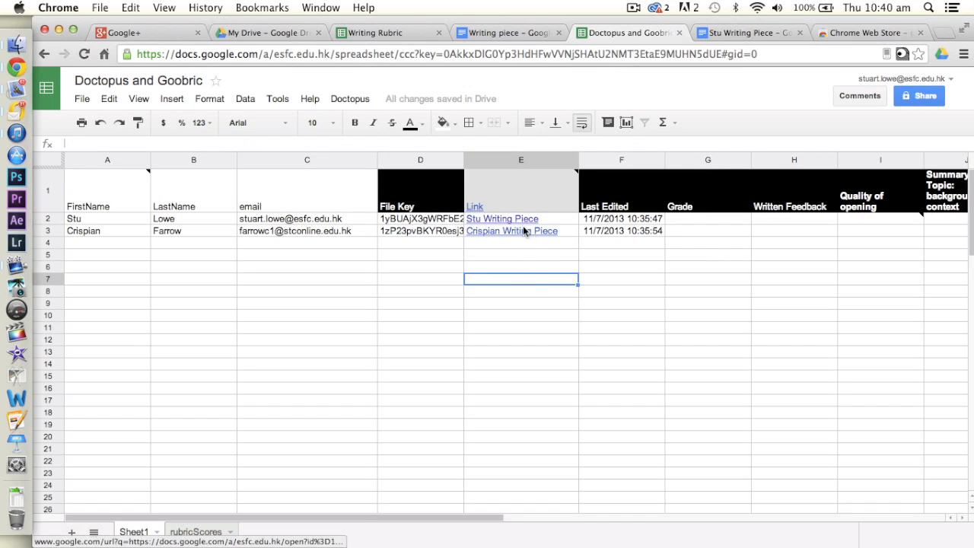
# Open Crispian's Writing Piece from the second roster link.
pyautogui.click(512, 231)
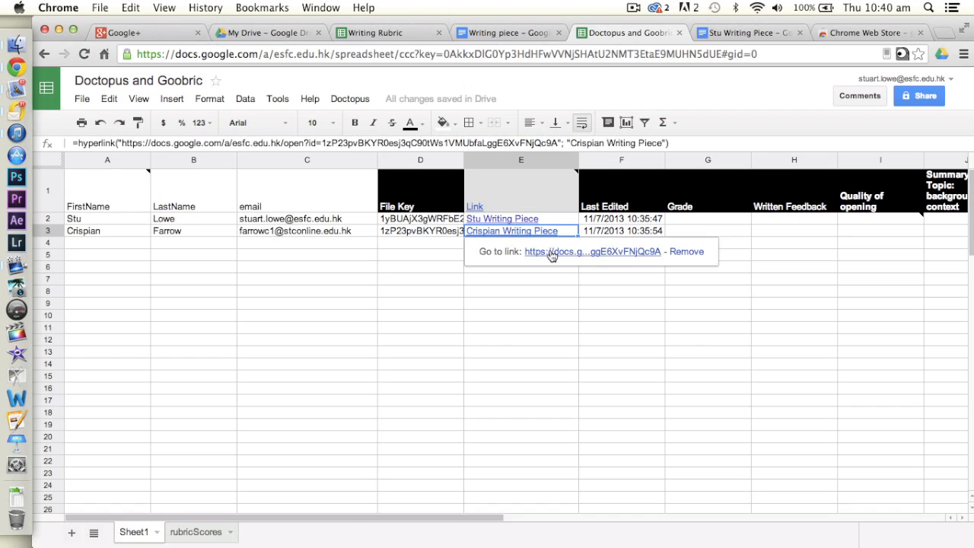
pyautogui.click(597, 252)
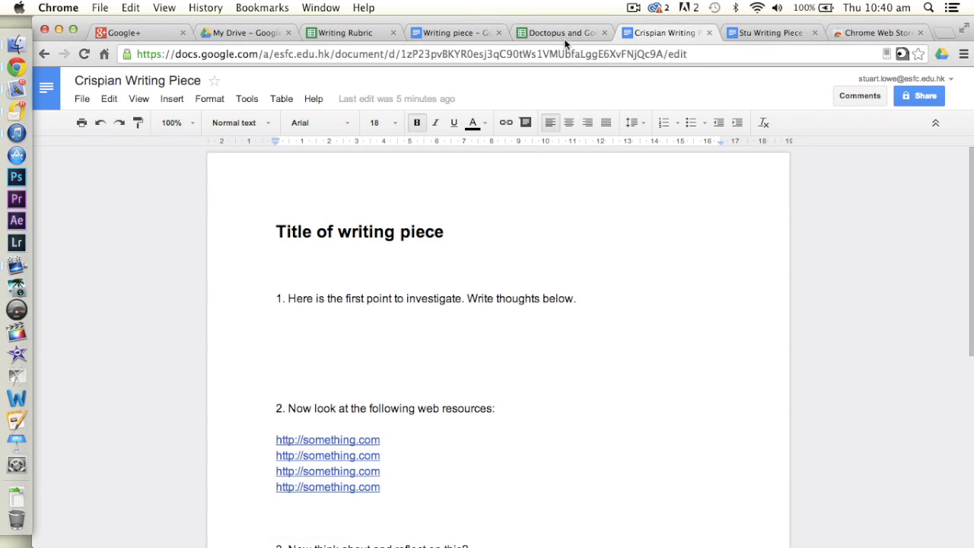
pyautogui.click(561, 32)
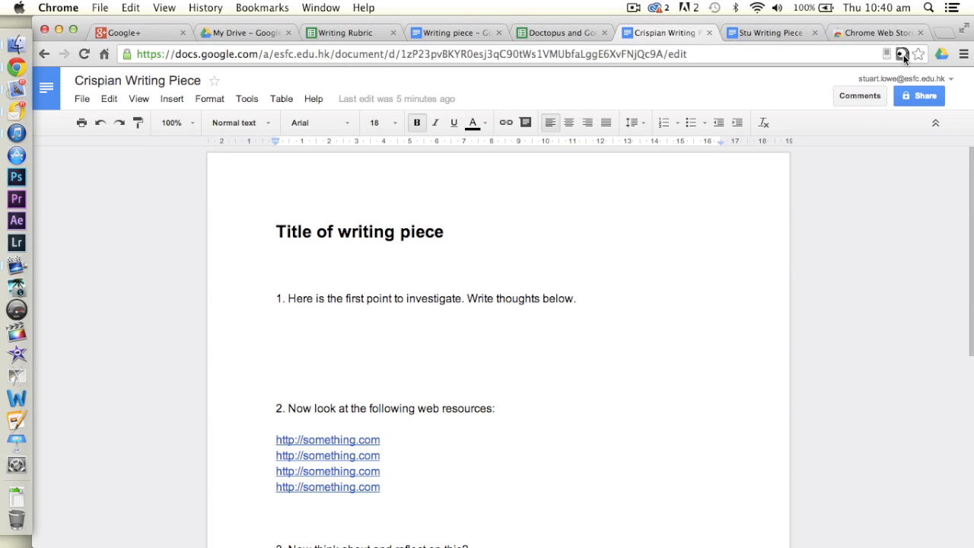
# Launch Goobric on the document and authorize the Goobric web app.
pyautogui.click(904, 55)
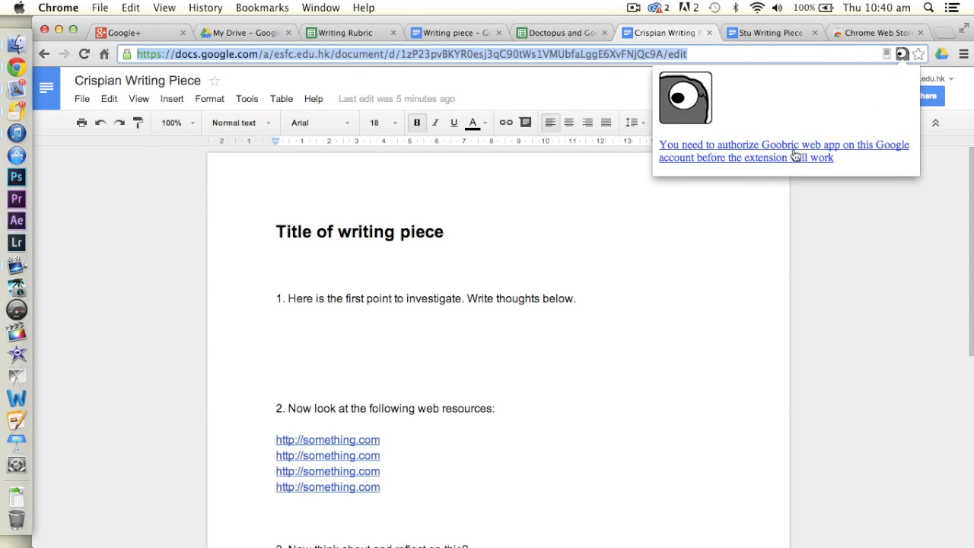
pyautogui.click(783, 150)
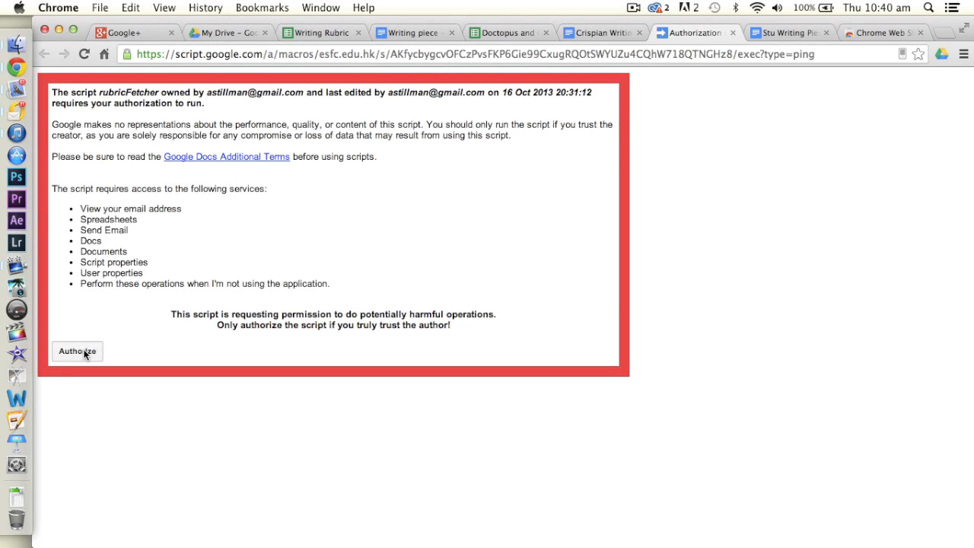
pyautogui.click(76, 350)
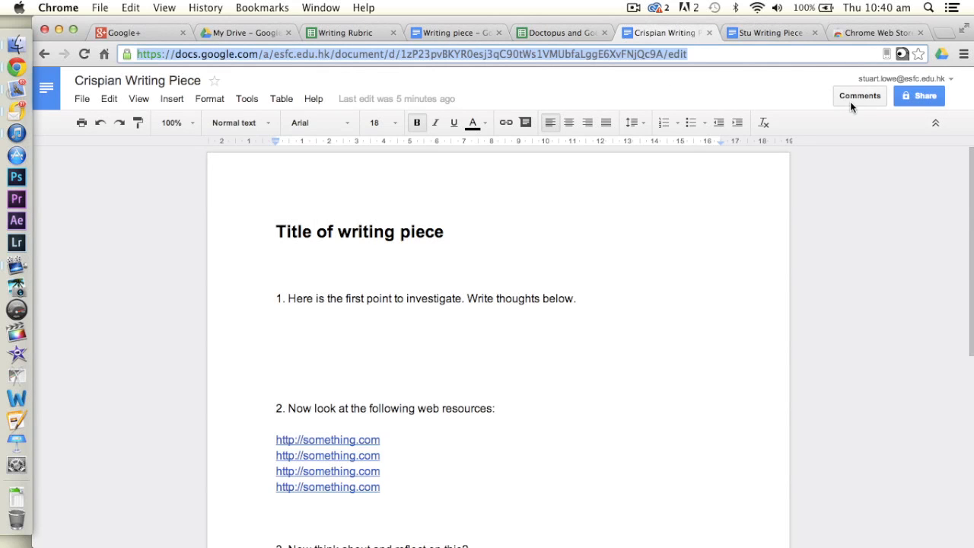
# Load the Goobric rubric on Crispian's piece and enter scores 2, 3, 1 and 4.
pyautogui.click(903, 55)
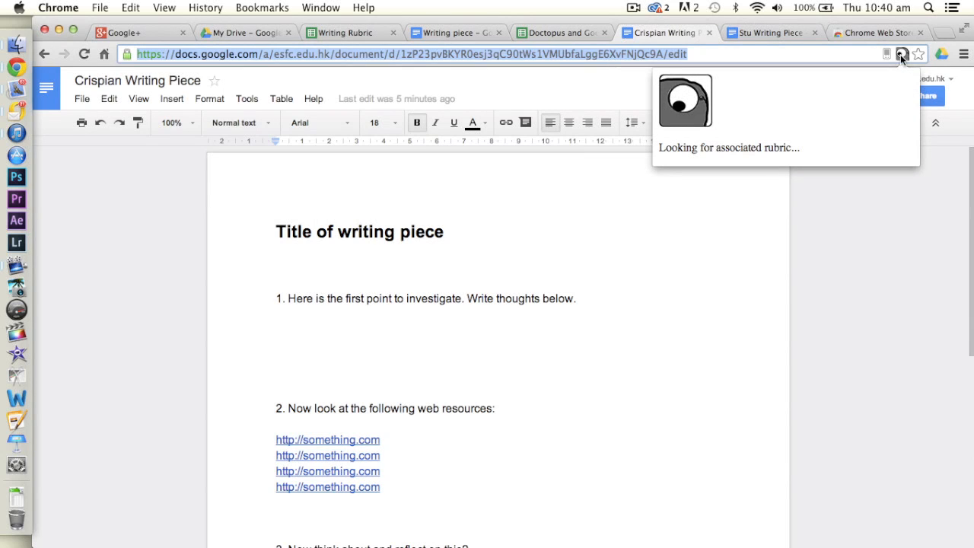
pyautogui.moveTo(840, 119)
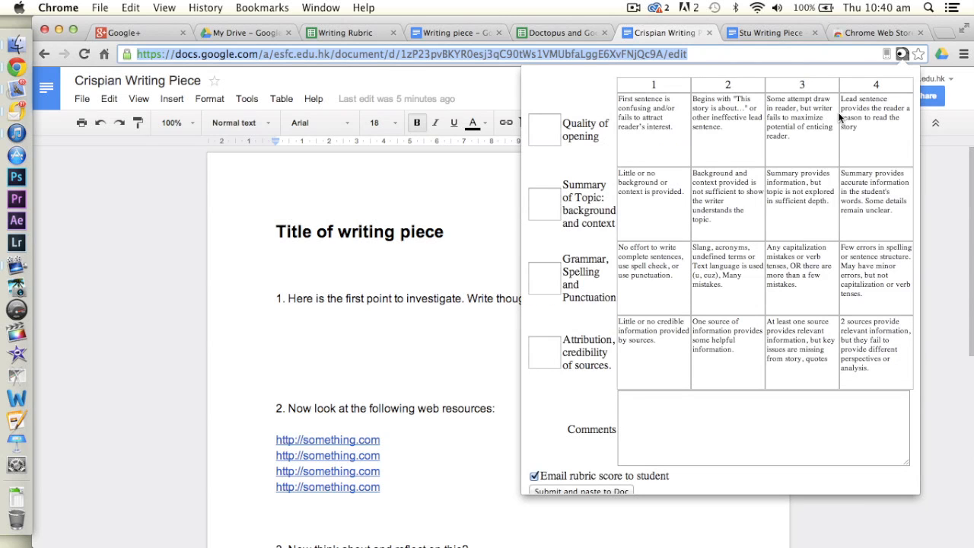
pyautogui.moveTo(481, 355)
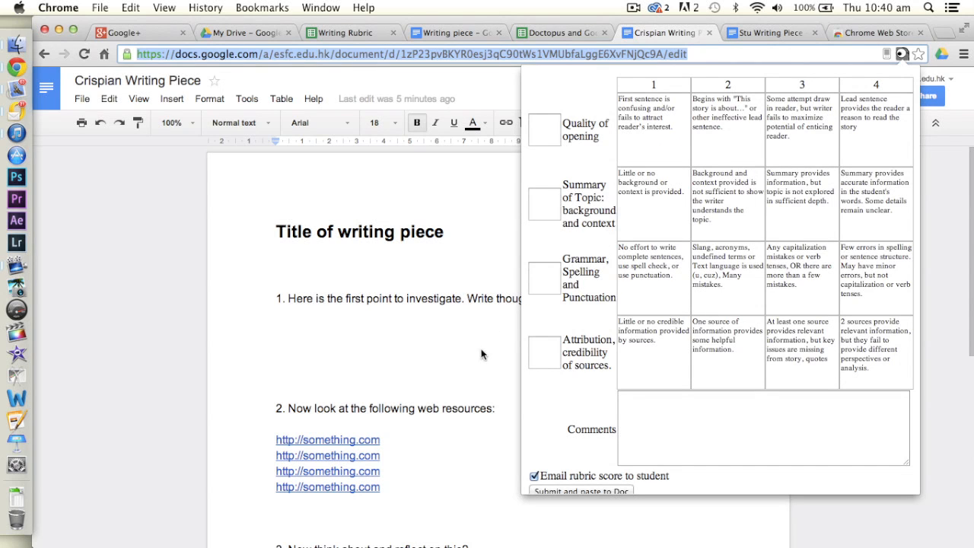
pyautogui.scroll(-3)
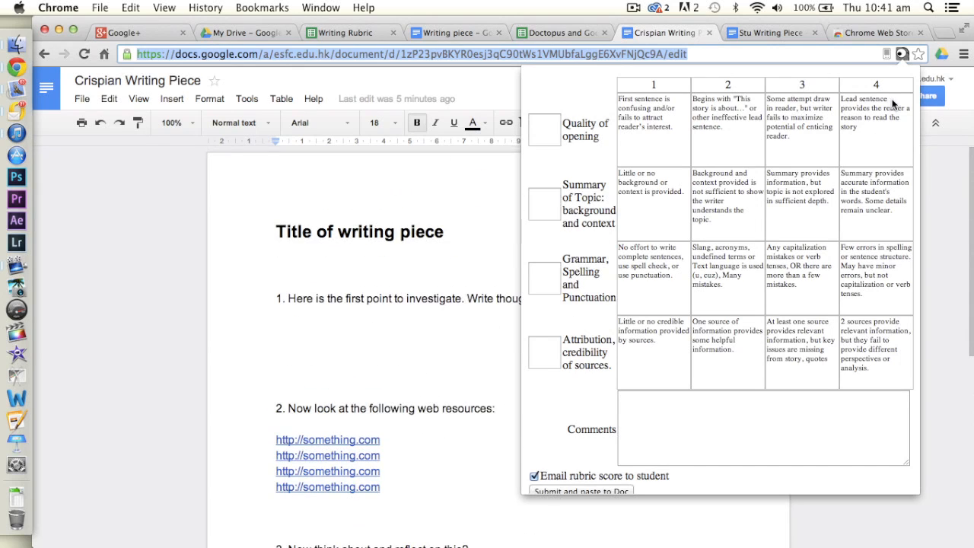
pyautogui.click(905, 54)
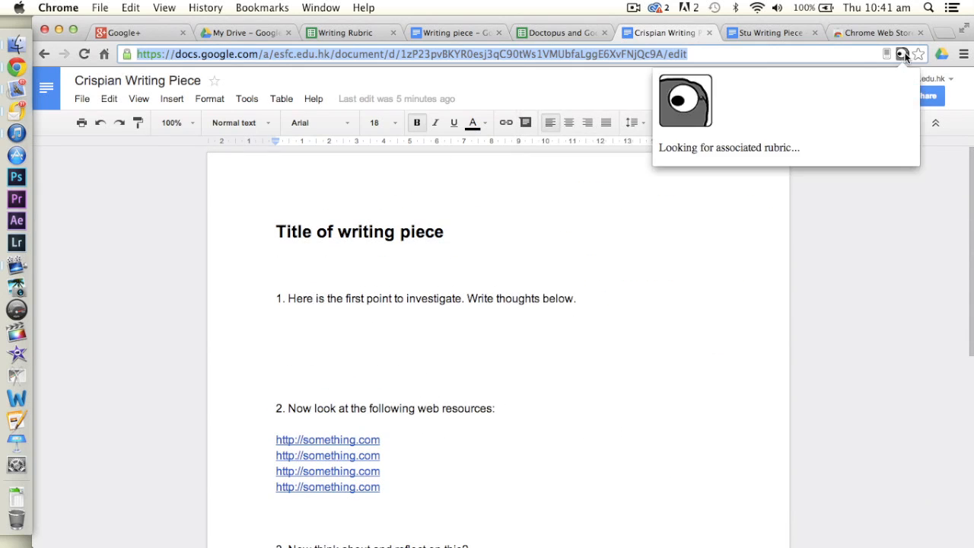
pyautogui.moveTo(670, 310)
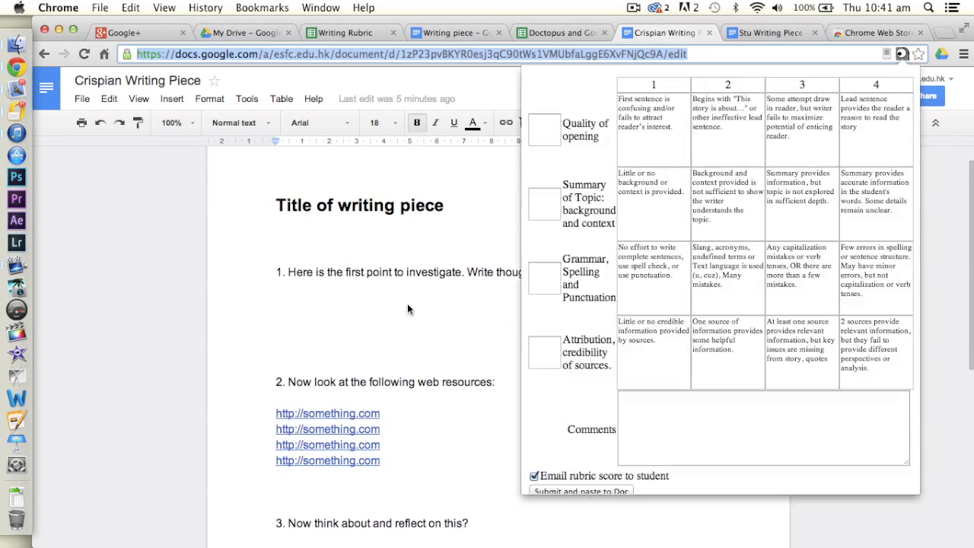
pyautogui.click(544, 204)
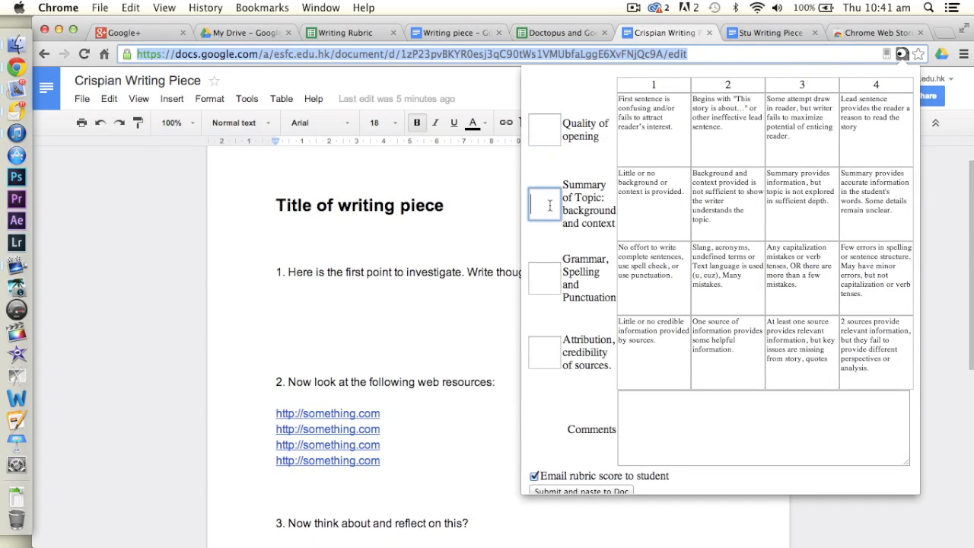
pyautogui.click(728, 129)
pyautogui.write('3')
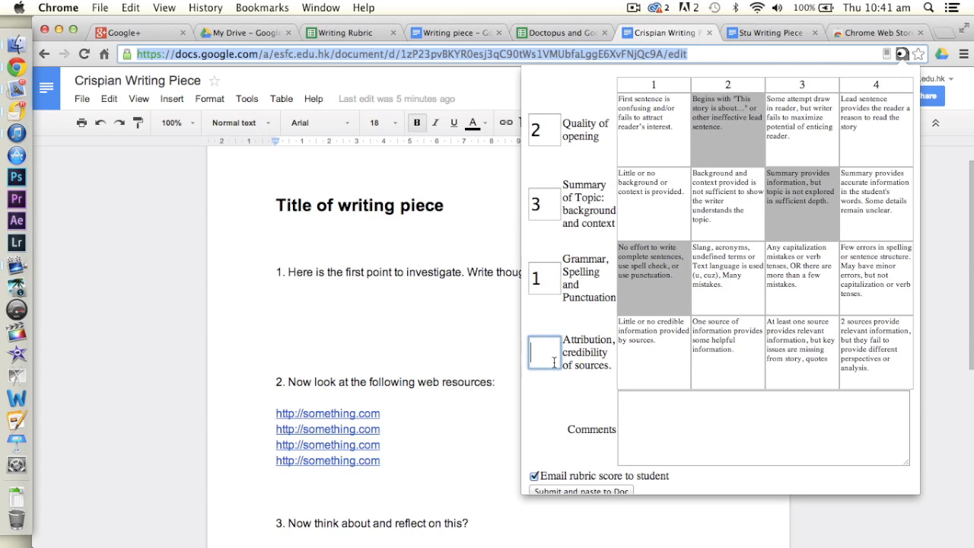
pyautogui.write('4')
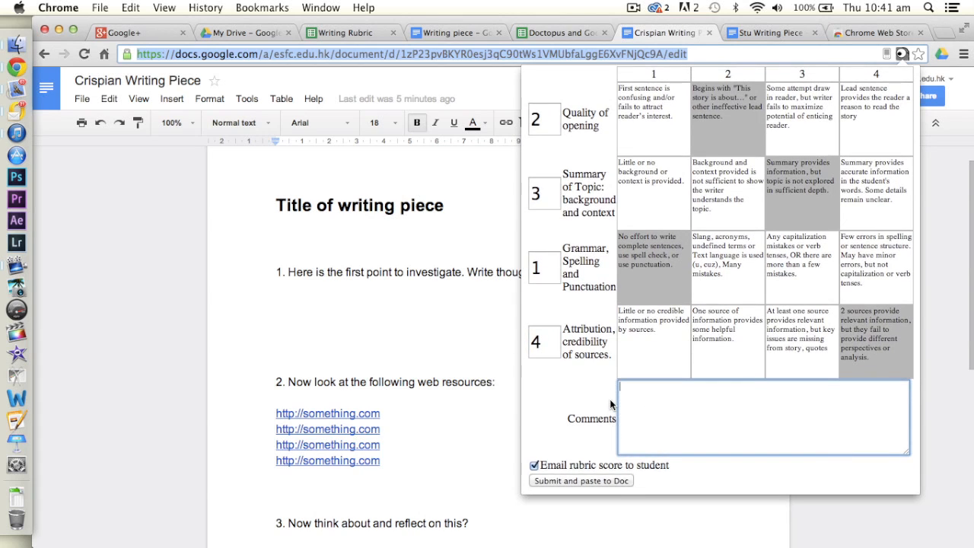
# Add the comment 'This is excellent, you must cond your spelling and punctuation.'.
pyautogui.write('T')
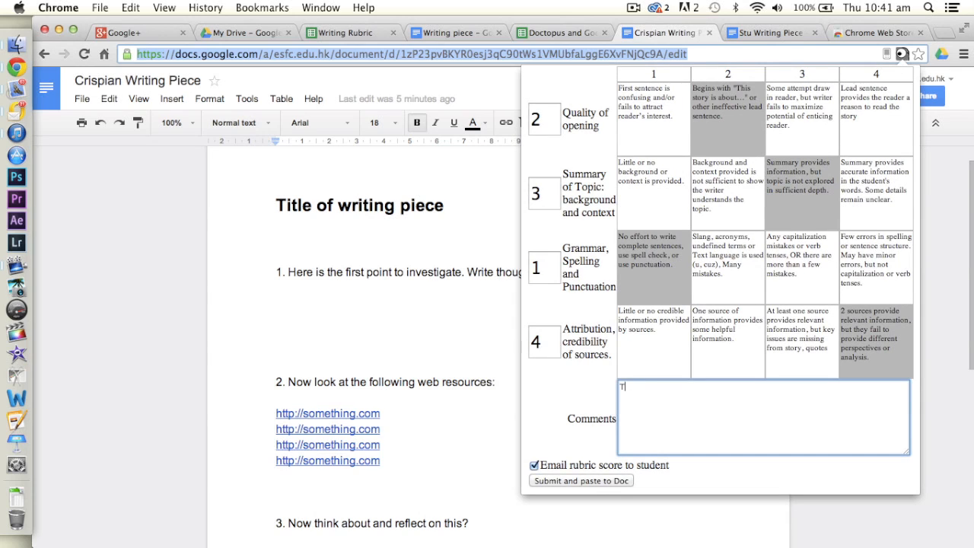
pyautogui.write('his is exce')
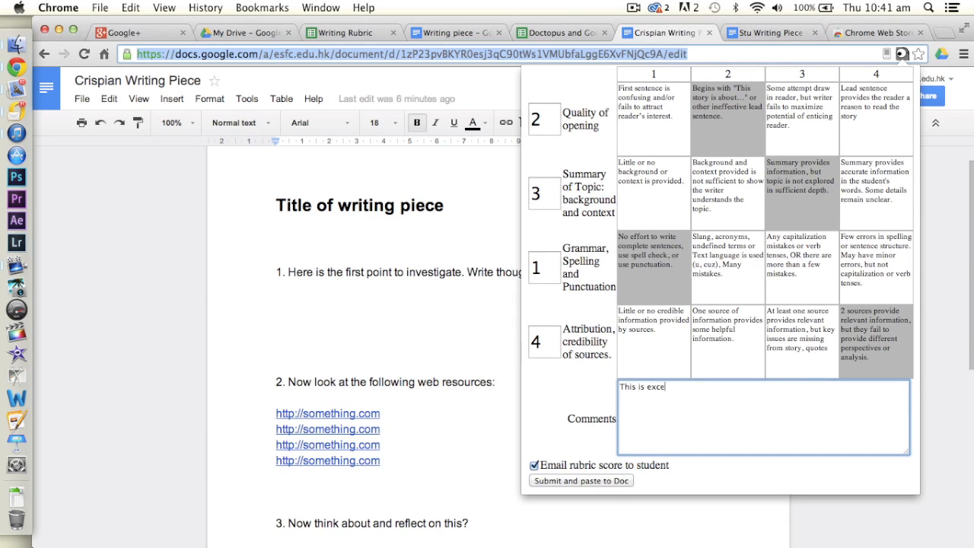
pyautogui.write('llent,')
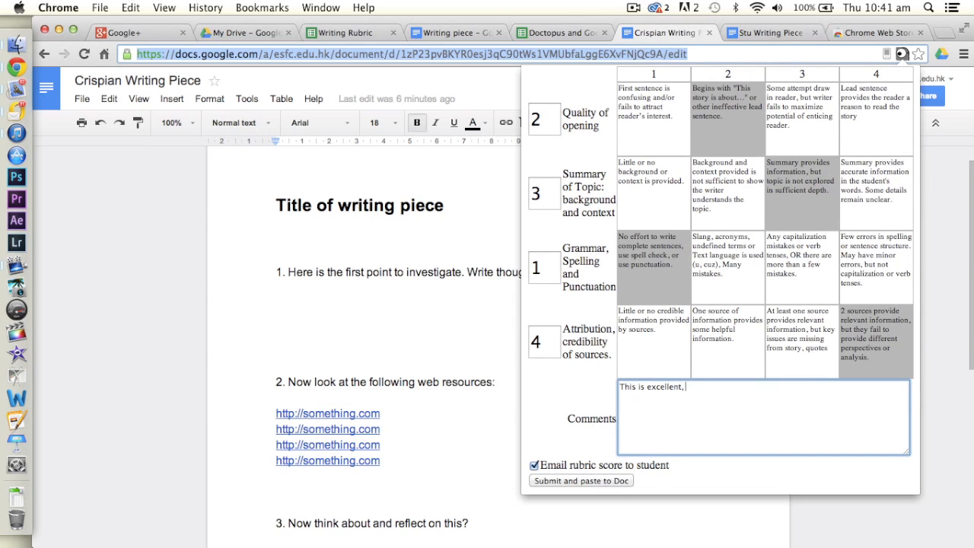
pyautogui.write('you must cond')
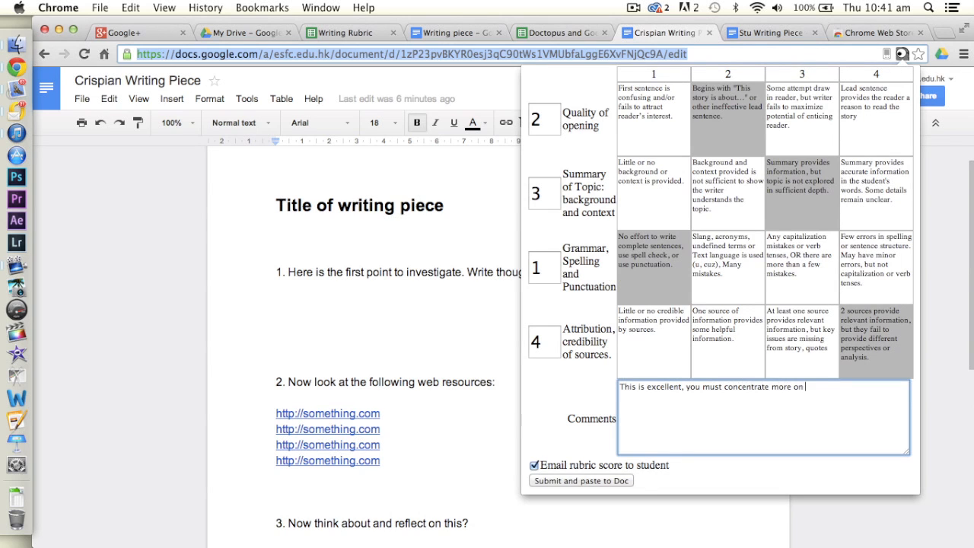
pyautogui.write('your')
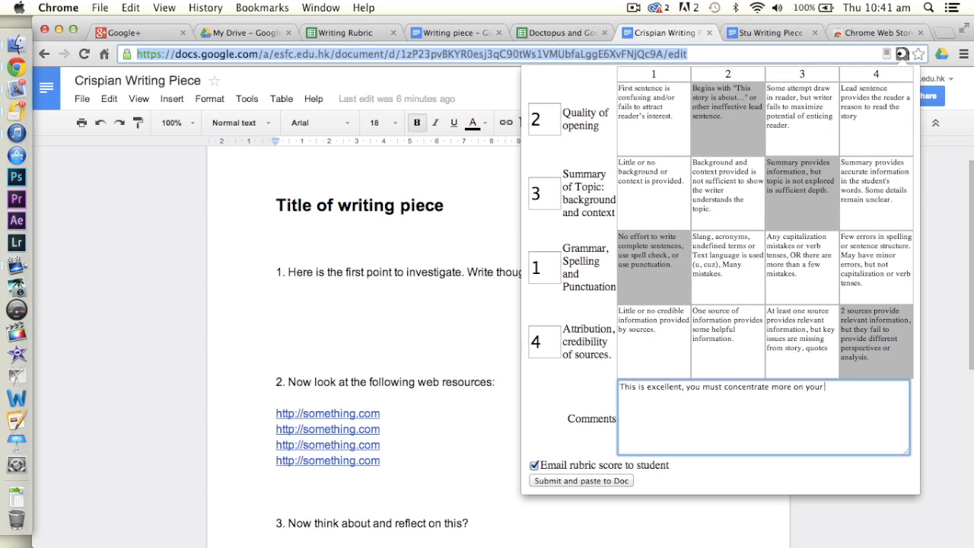
pyautogui.write('spelling and punctut')
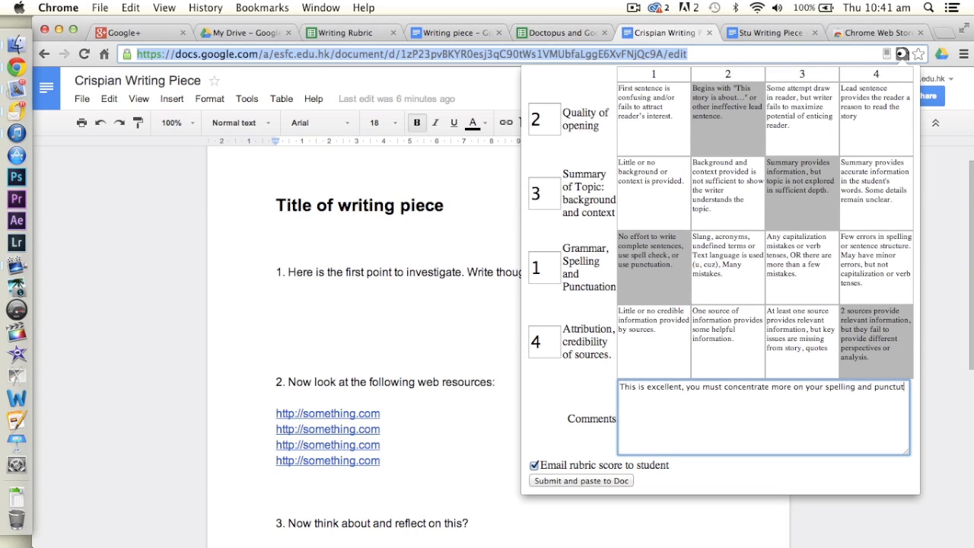
pyautogui.write('punctutation.')
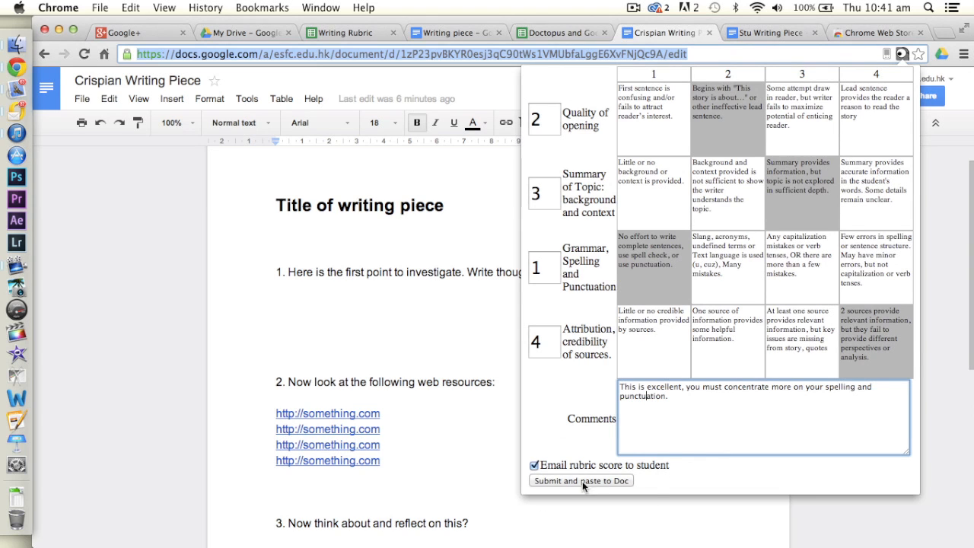
pyautogui.moveTo(558, 478)
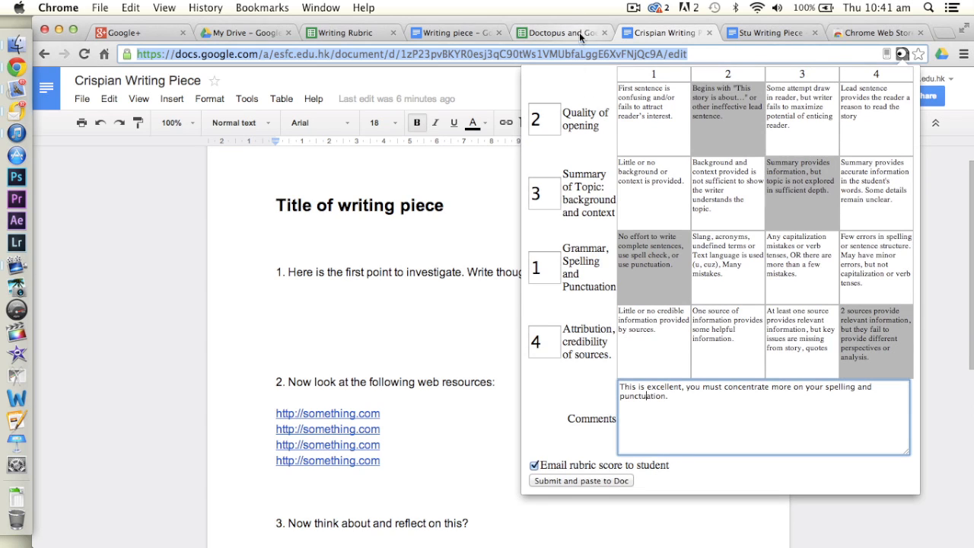
# Submit Crispian's rubric pasted to the Doc without emailing the score.
pyautogui.click(534, 465)
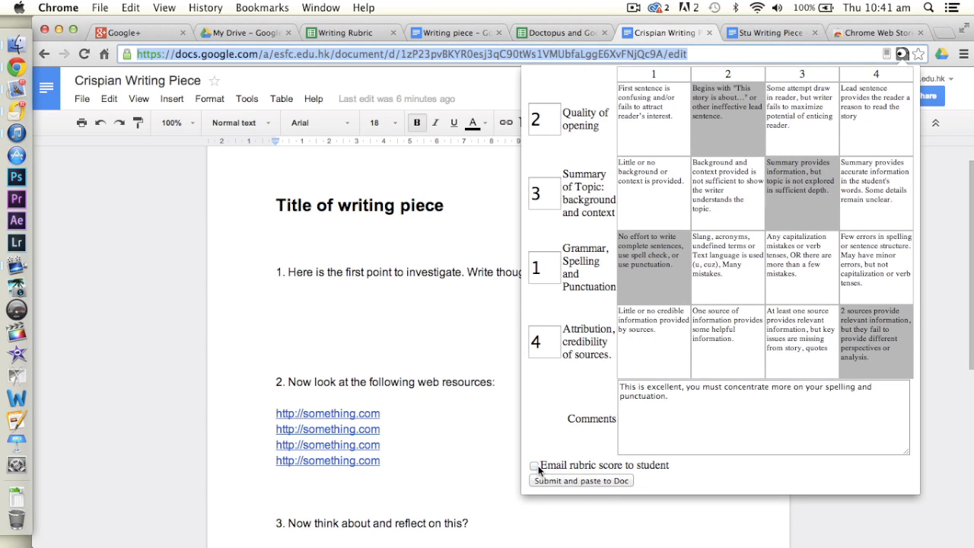
pyautogui.click(580, 481)
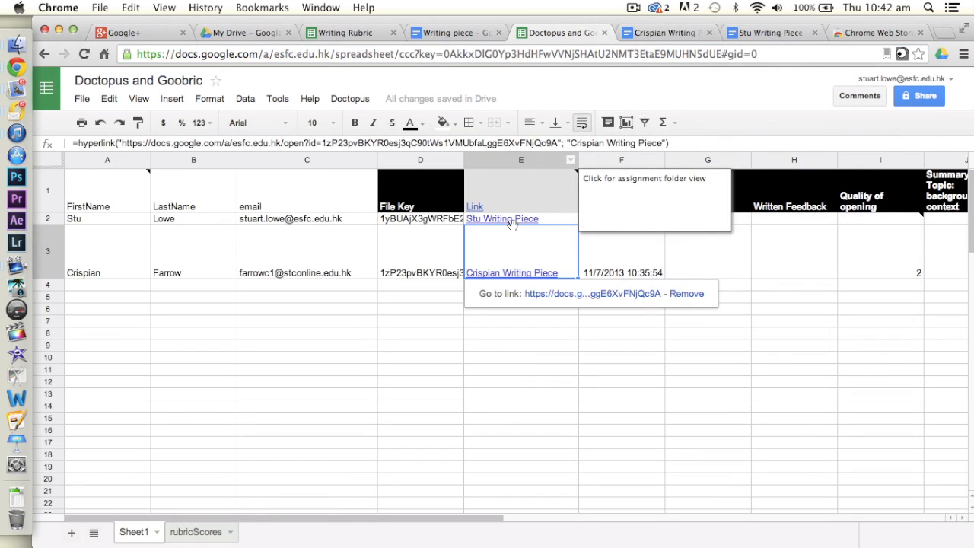
# Score Stu's Writing Piece 3, 2, 4, 1 with a comment and submit it.
pyautogui.click(503, 219)
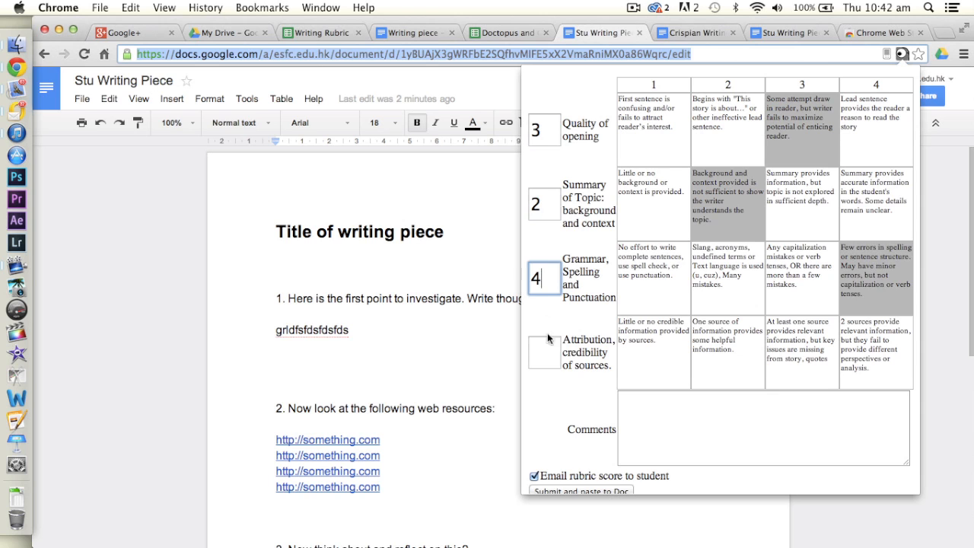
pyautogui.write('gfegfdklkg;fdk;gfdk;gkfd;lkfd')
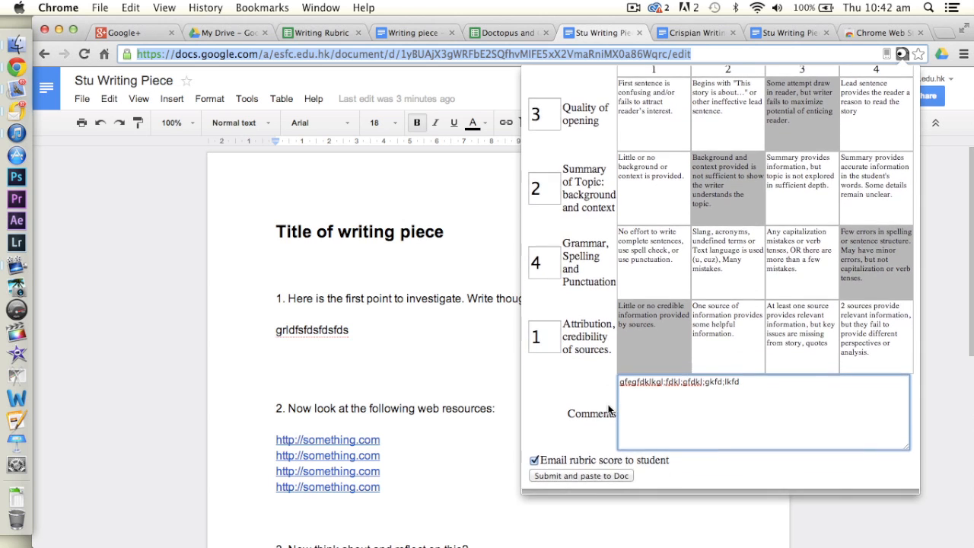
pyautogui.click(580, 475)
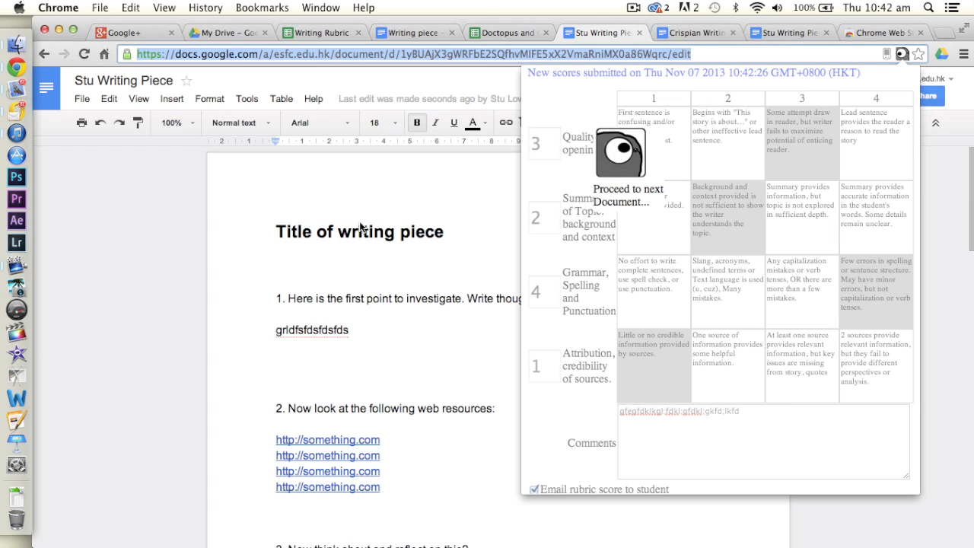
pyautogui.moveTo(517, 105)
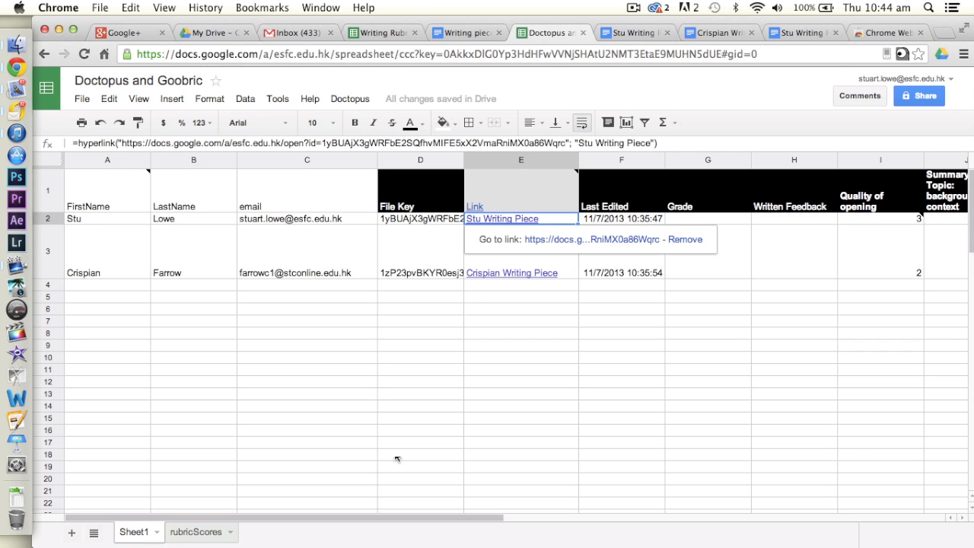
pyautogui.moveTo(201, 341)
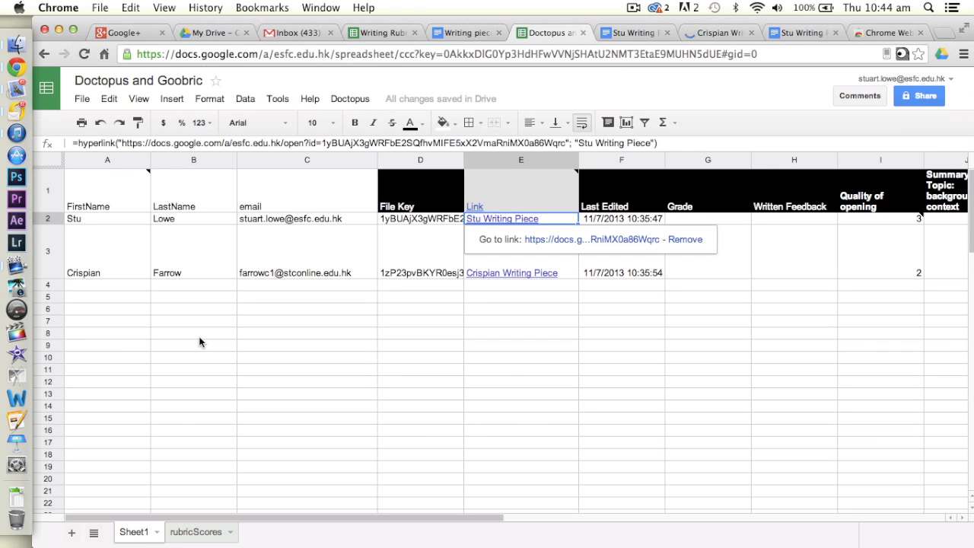
# Review both submissions' scores and comments in rubricScores, then return to Sheet1.
pyautogui.click(194, 532)
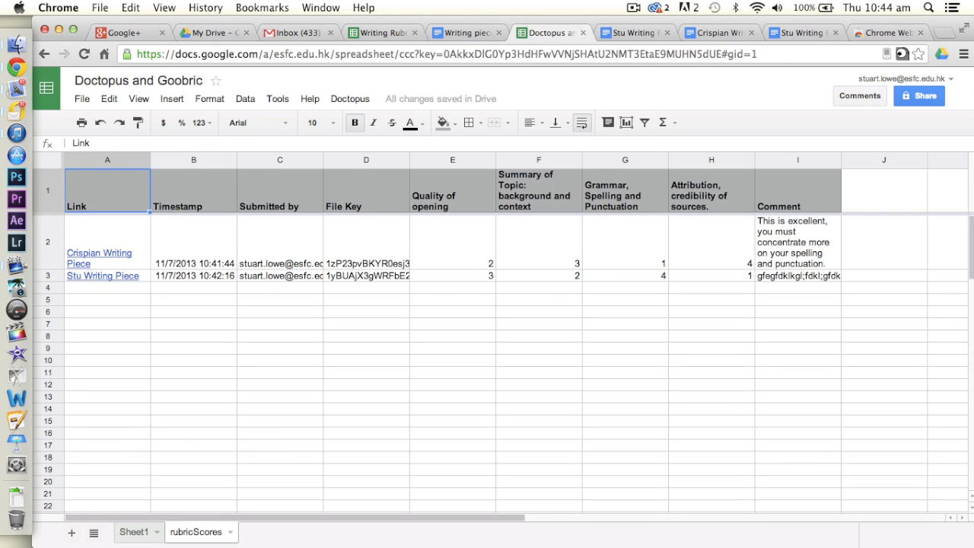
pyautogui.moveTo(300, 350)
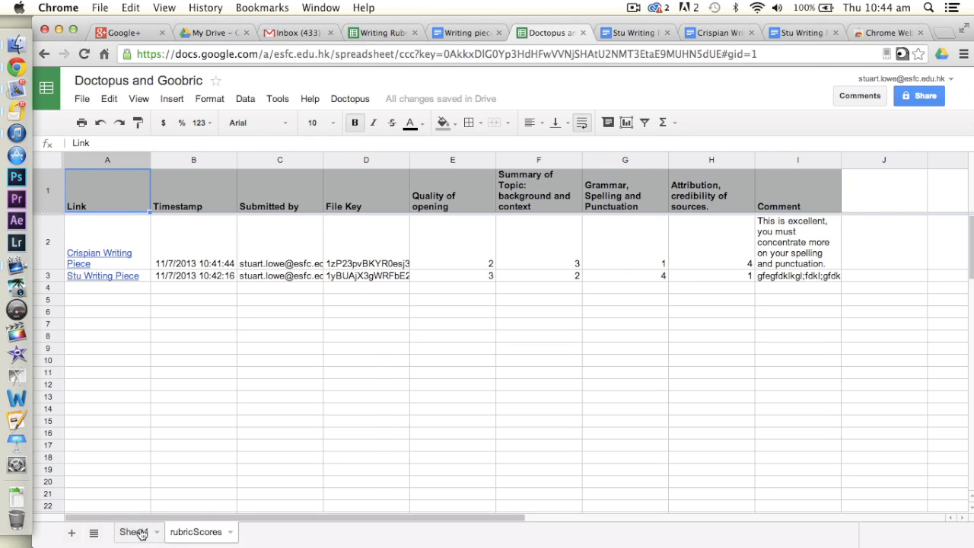
pyautogui.click(633, 33)
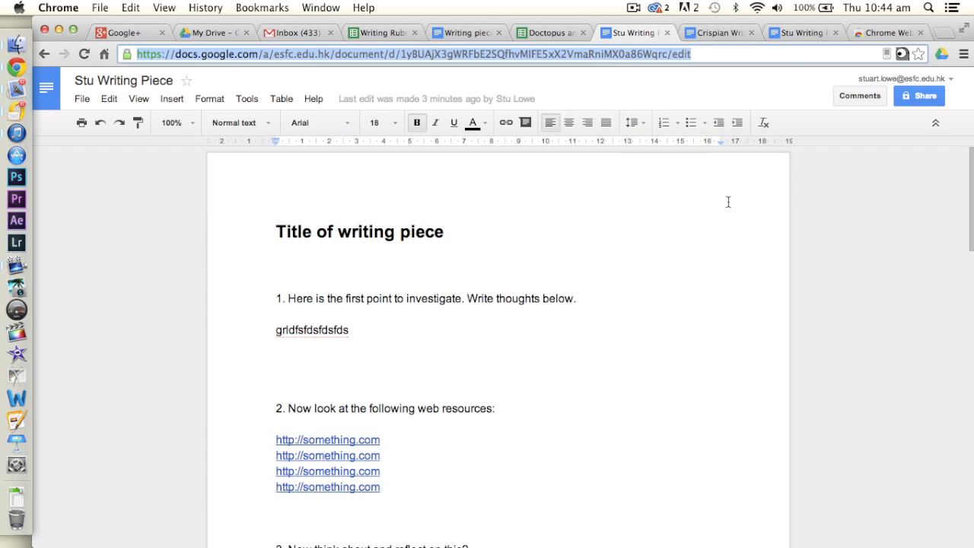
pyautogui.moveTo(515, 198)
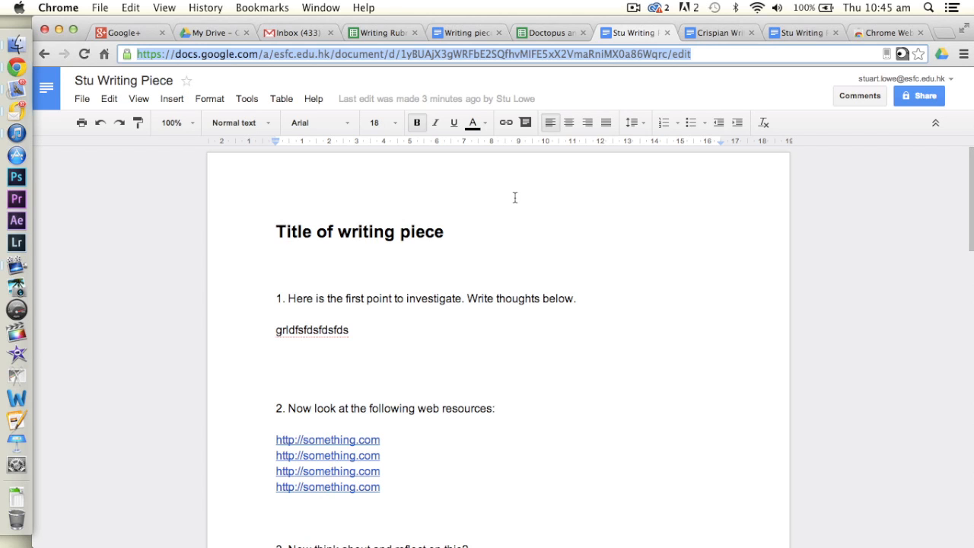
pyautogui.moveTo(282, 98)
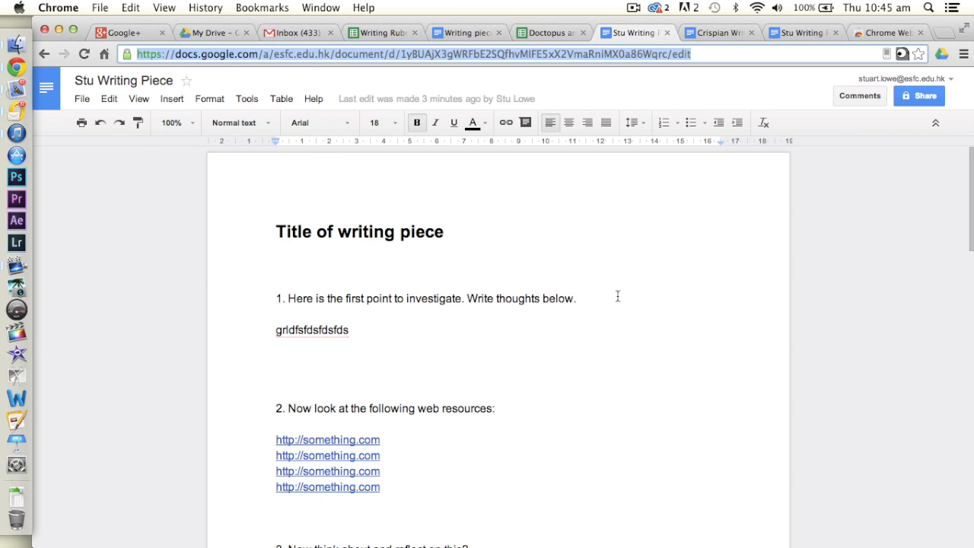
pyautogui.moveTo(618, 312)
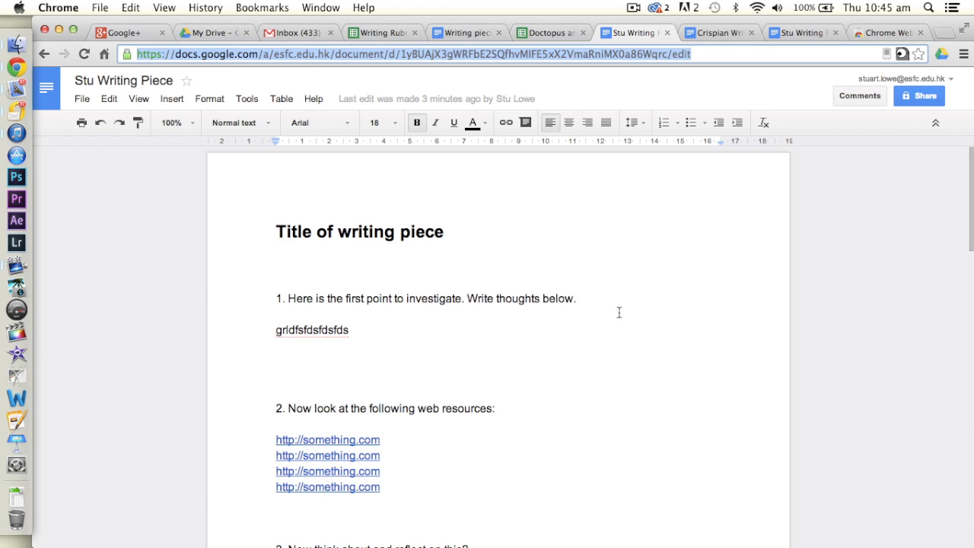